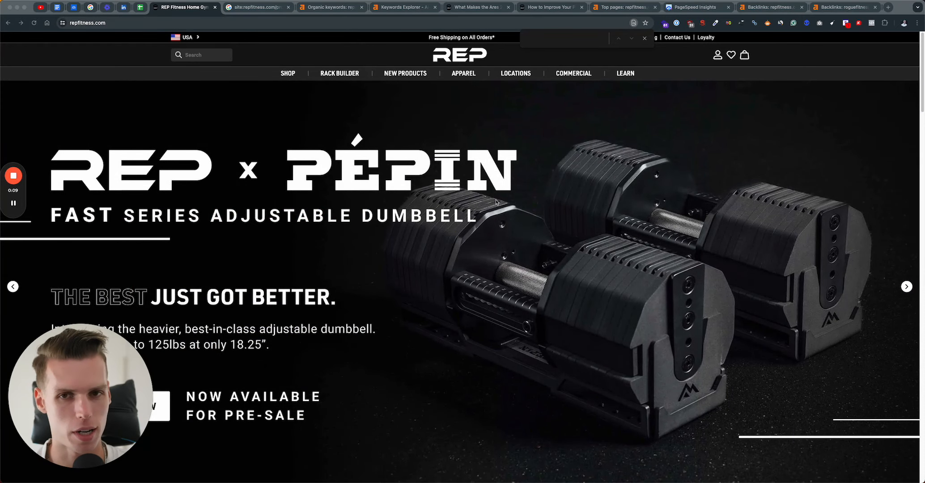
mouse_move(620, 86)
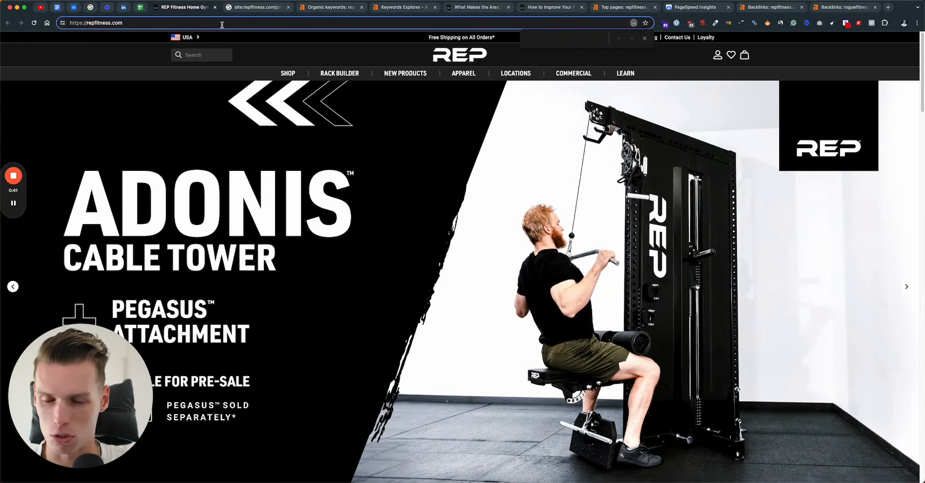
mouse_move(635, 111)
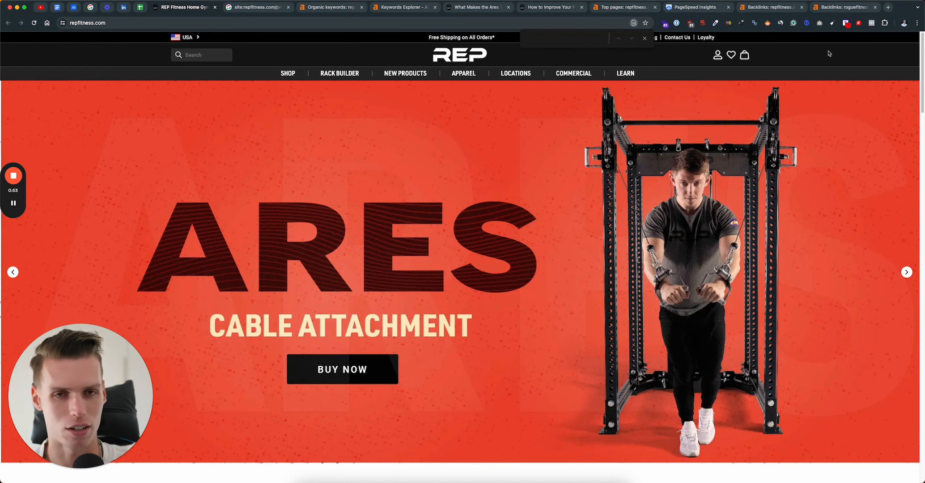
Step: Bring up the German store's Storage collection and the Danish store's benches collection
click(118, 23)
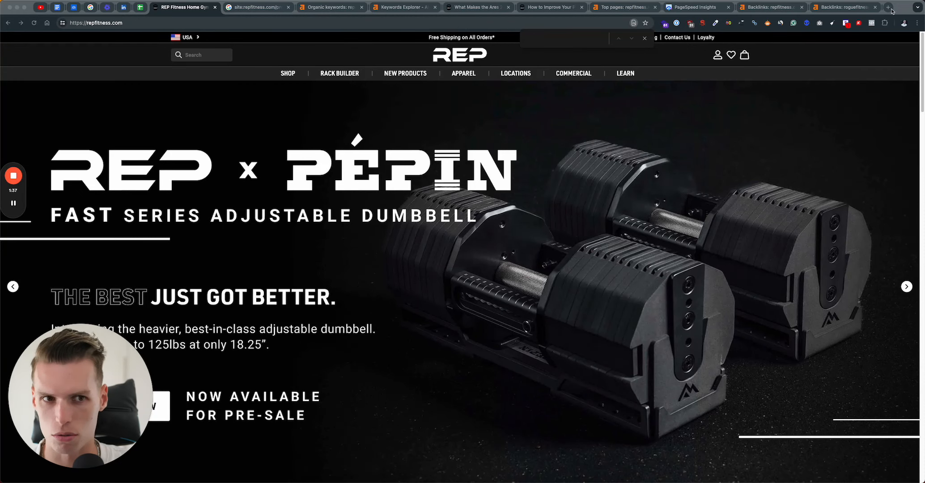
click(887, 7)
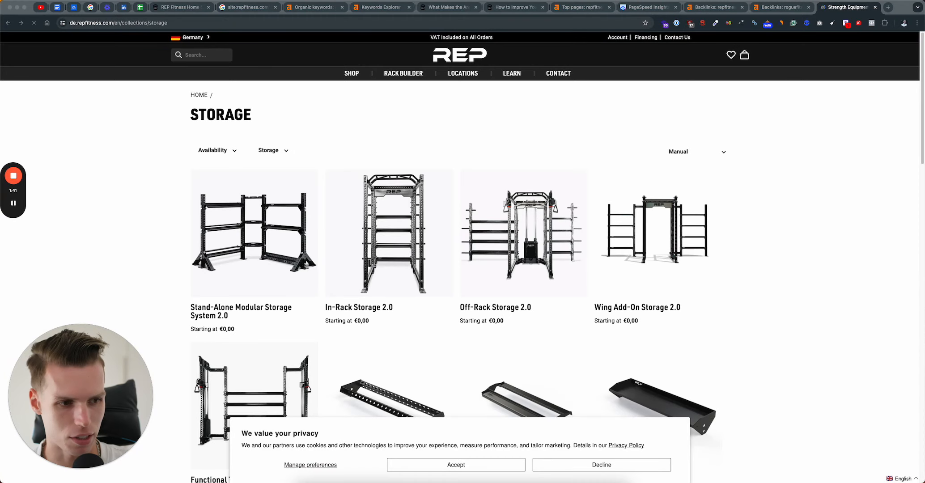
click(887, 7)
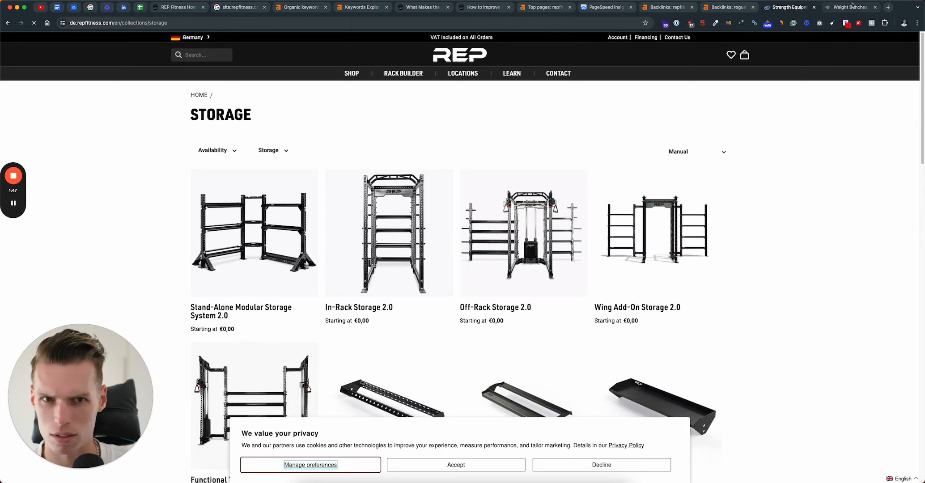
click(851, 7)
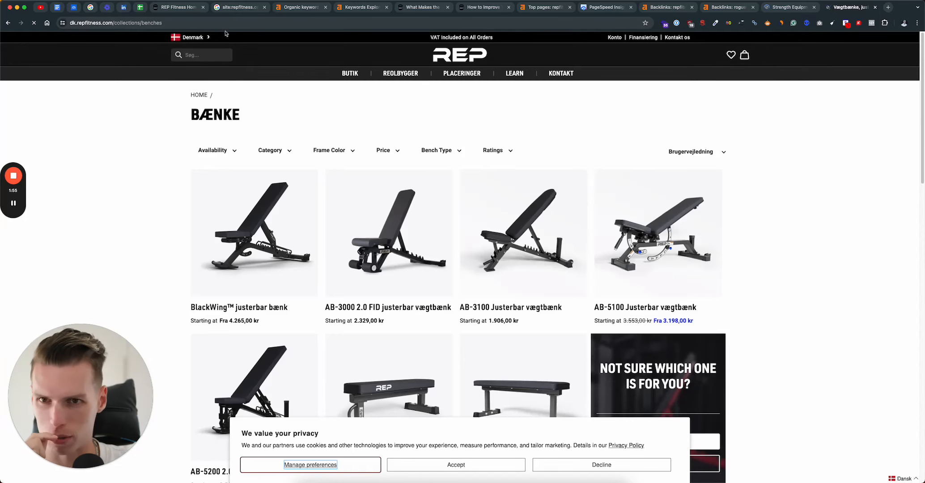
mouse_move(680, 406)
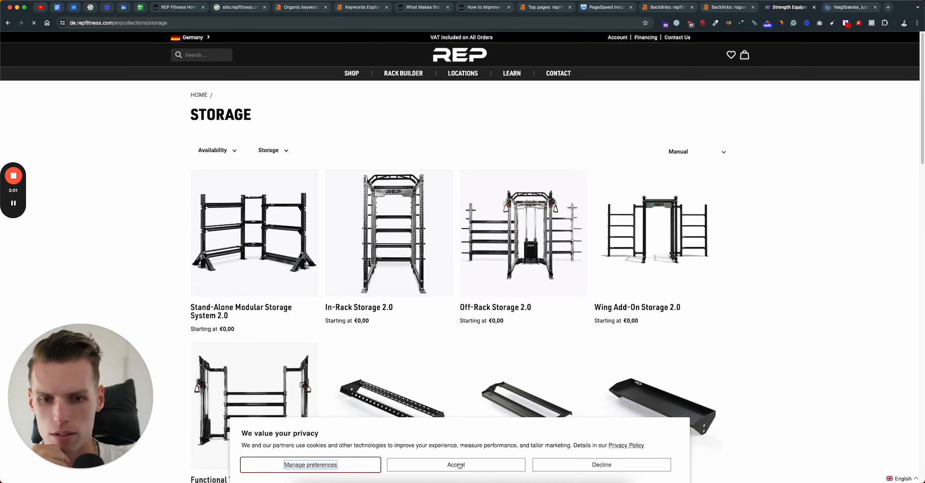
click(456, 465)
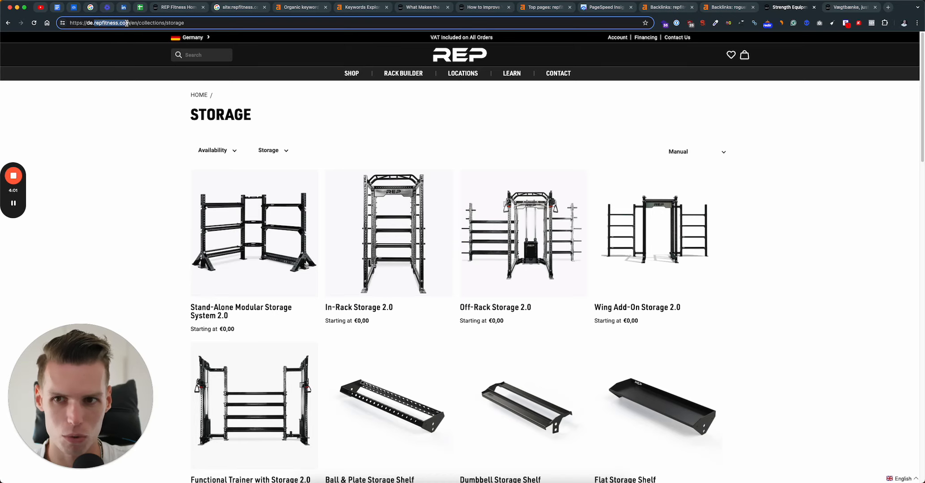
mouse_move(300, 221)
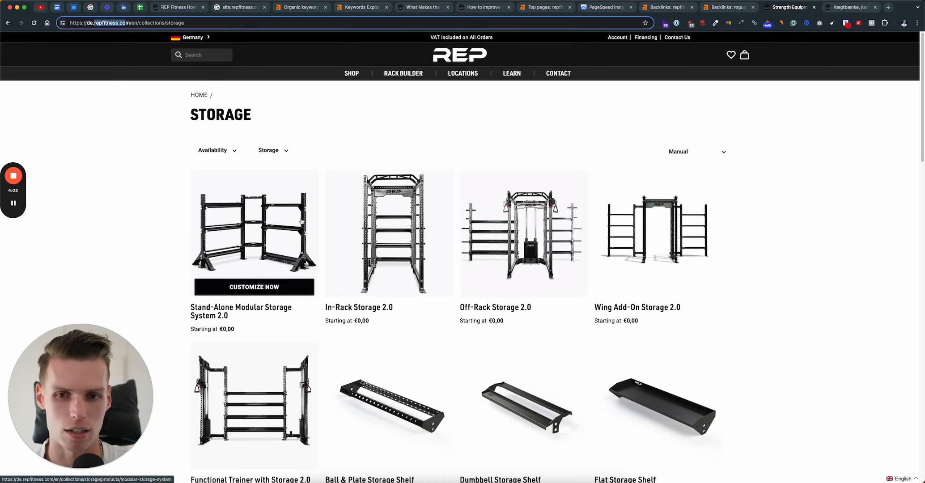
Step: Scroll the German Storage products and expand the country picker listing Germany and Denmark
scroll(down, 3)
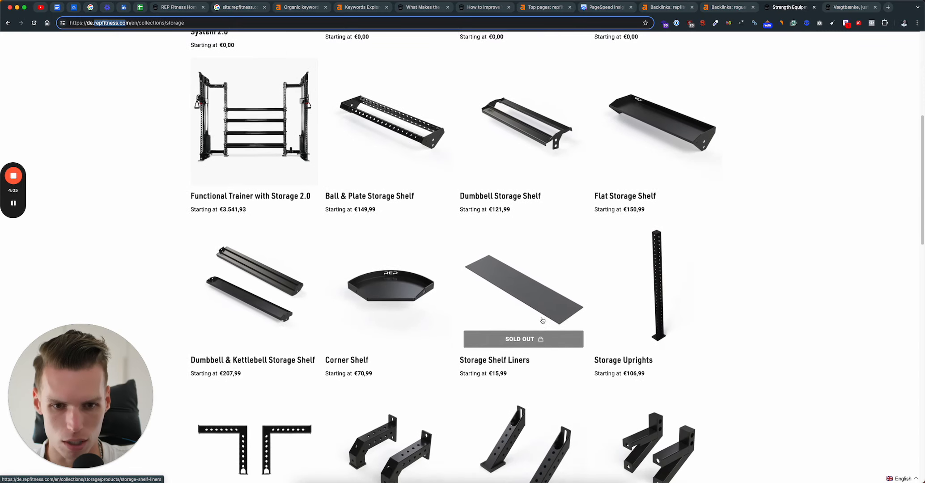
scroll(up, 3)
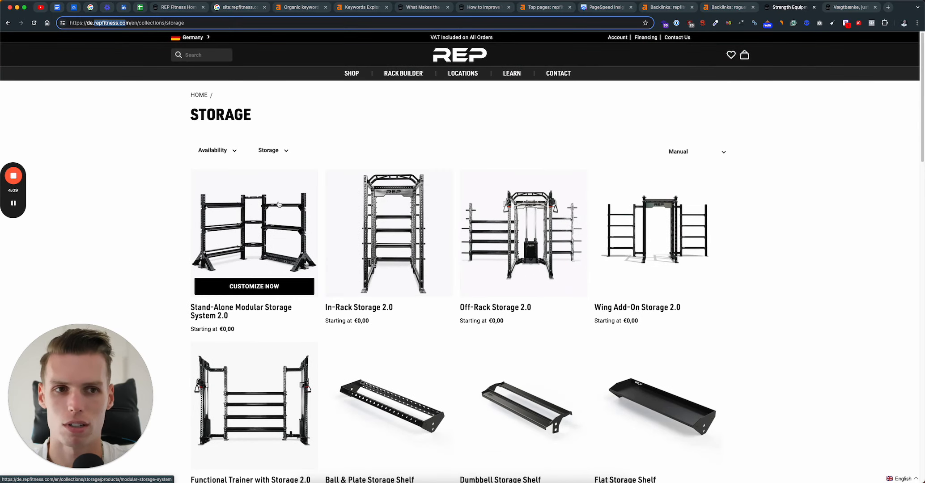
mouse_move(198, 40)
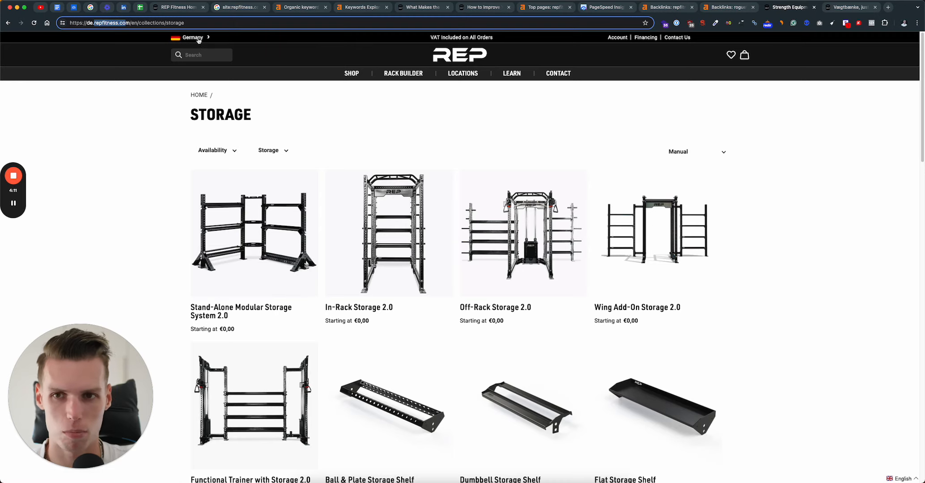
click(191, 38)
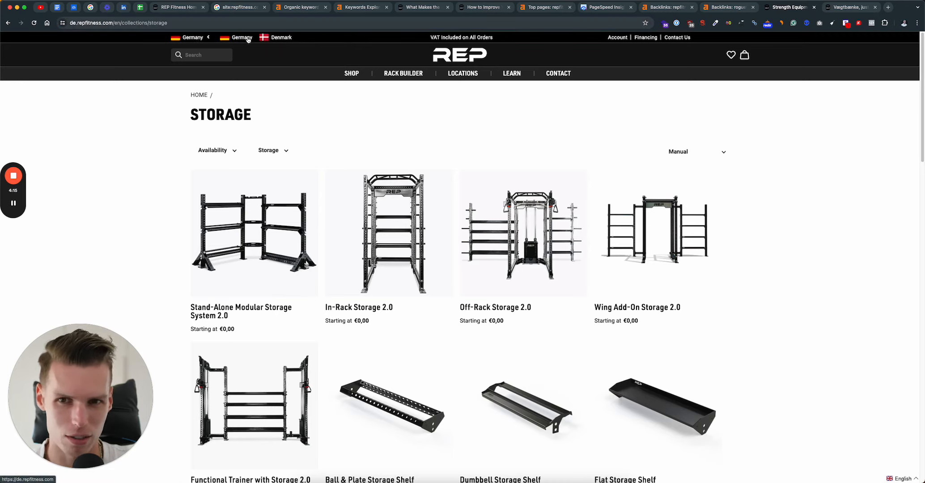
mouse_move(395, 119)
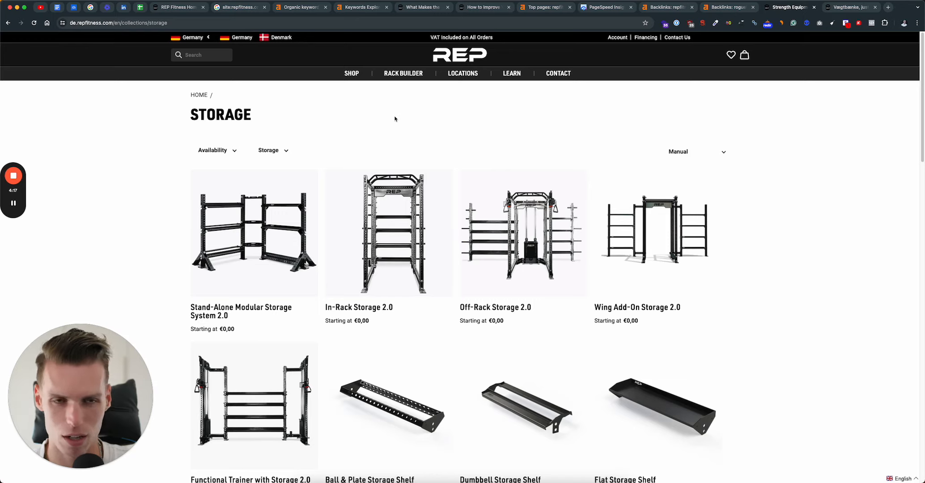
mouse_move(778, 140)
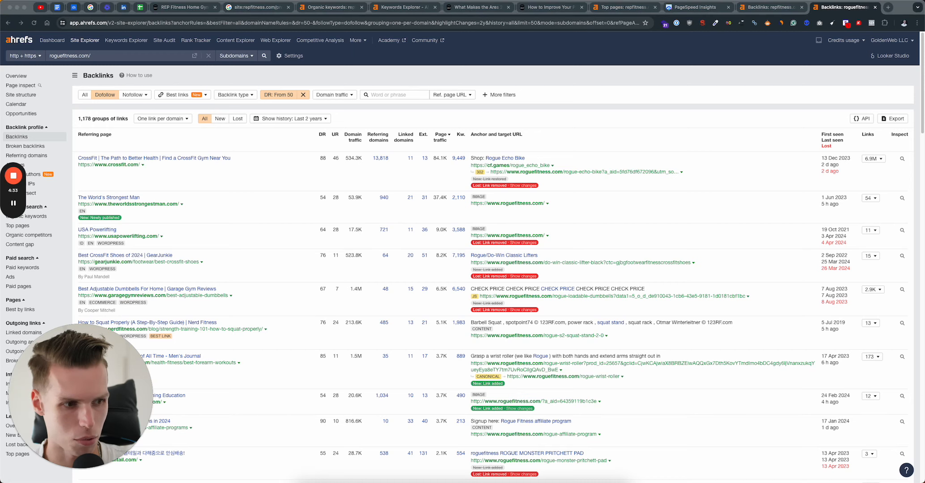
mouse_move(793, 174)
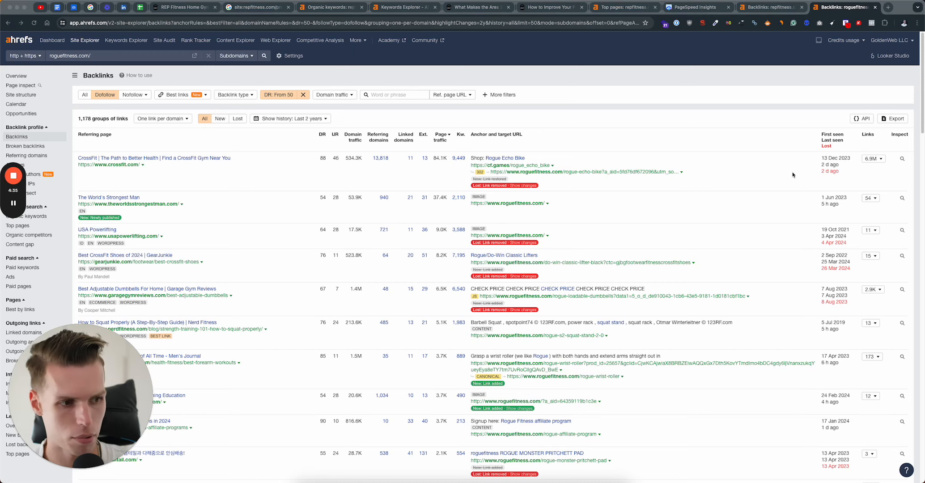
Step: Switch to the Ahrefs Backlinks tab showing roguefitness.com's dofollow DR 50+ links
click(889, 8)
text(site:https://repfitness.com/products/sandbags)
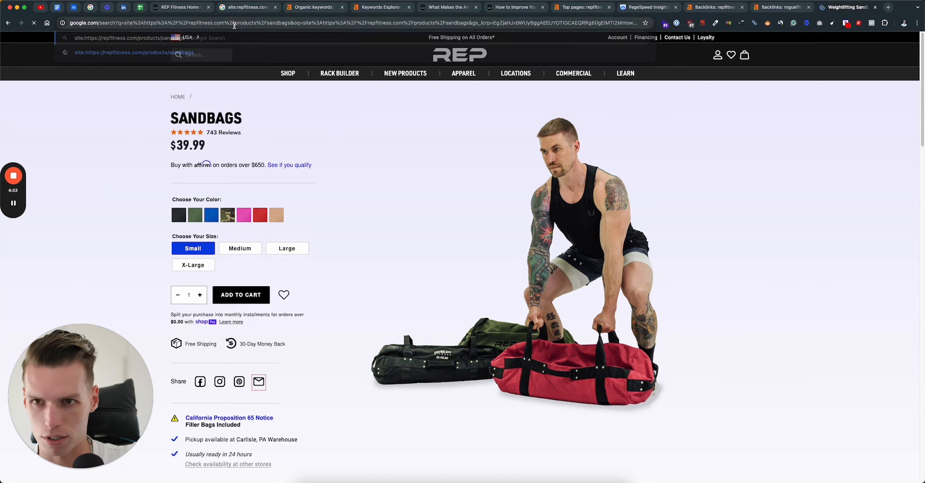
Step: Run the sandbags site search and view the US and Canadian sandbags pages Google lists
key(Return)
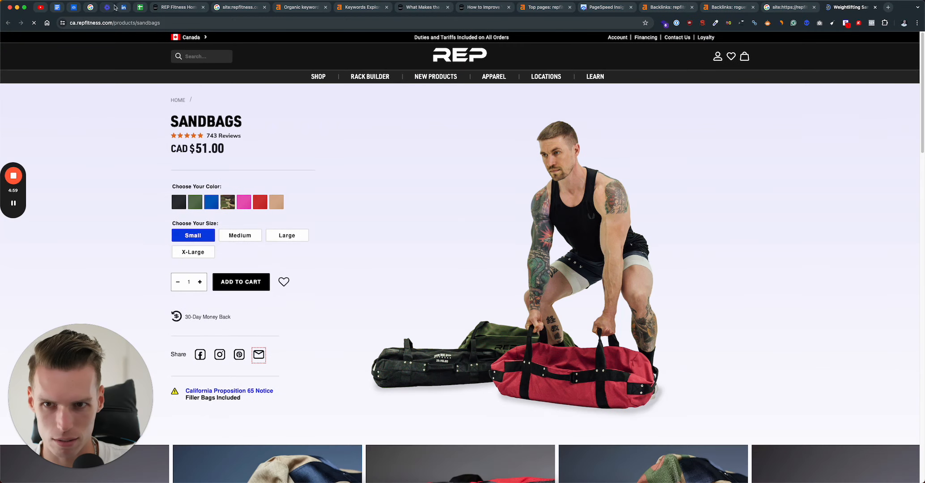
click(190, 37)
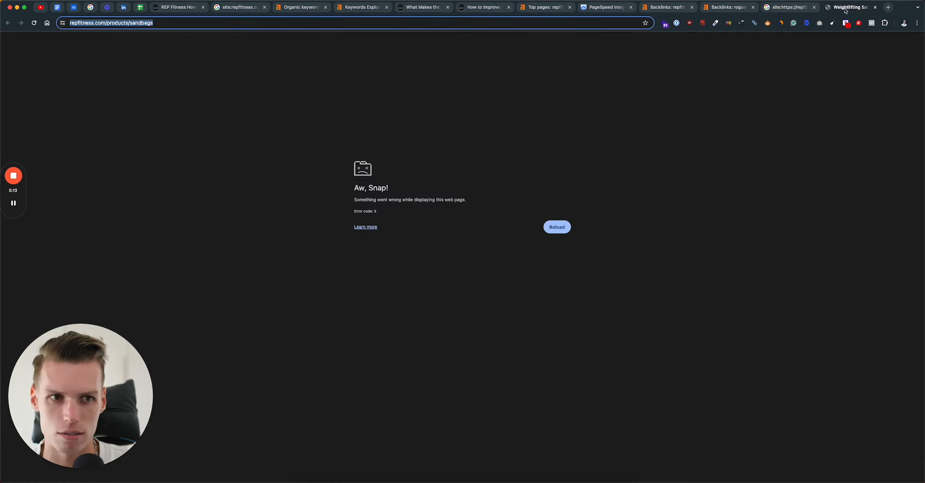
mouse_move(557, 227)
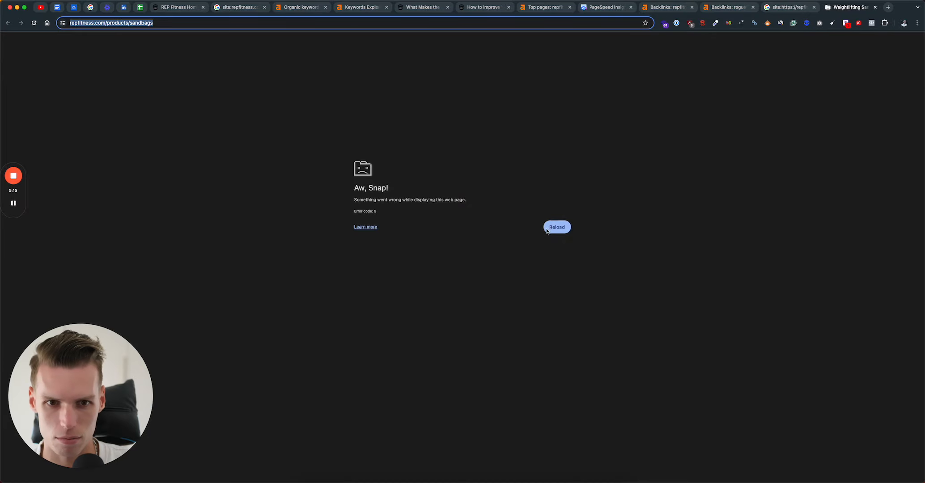
click(555, 227)
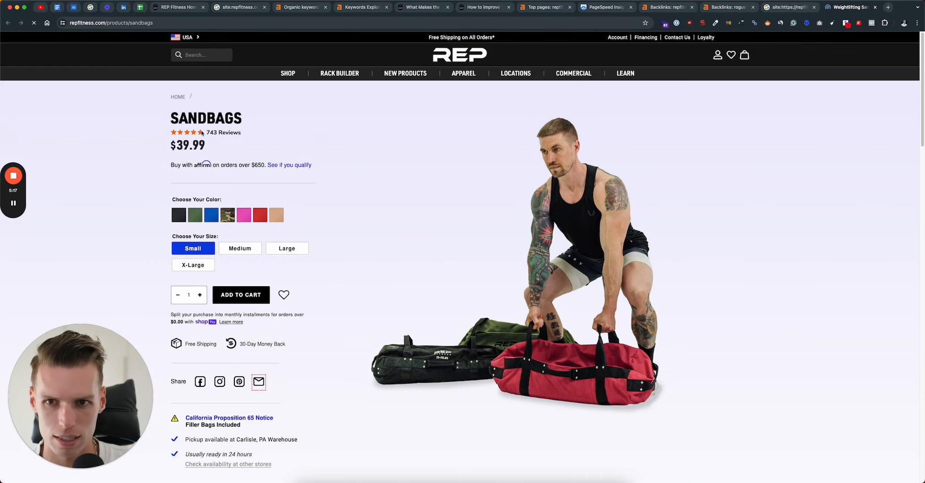
click(789, 6)
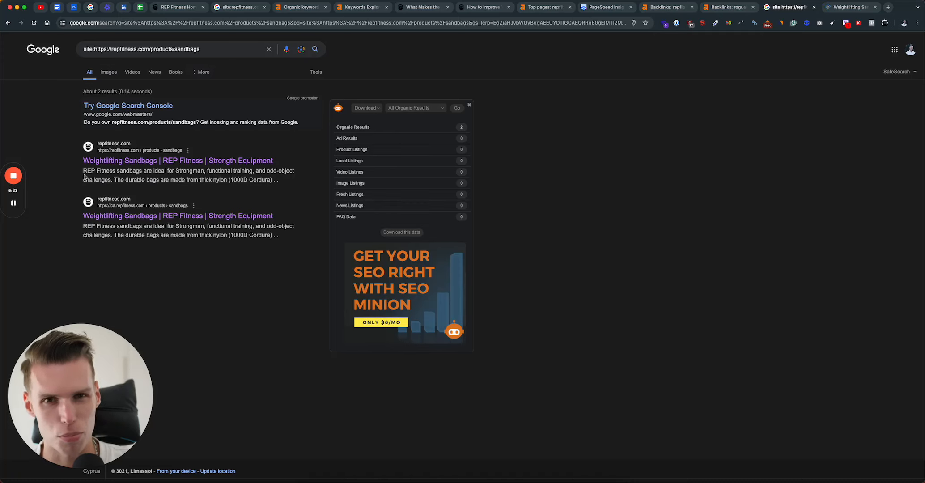
click(177, 160)
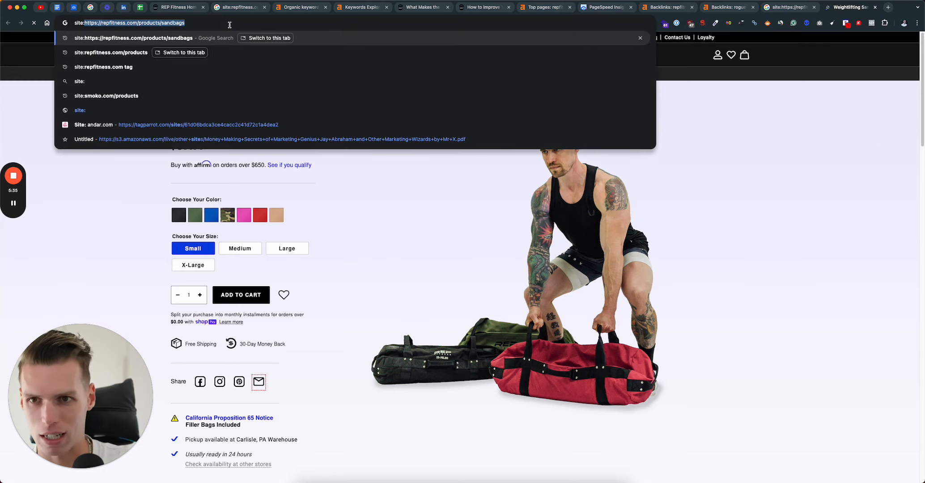
Step: Search site:trysnow.com/products and scroll through the product results with ratings and prices
text(site:trys)
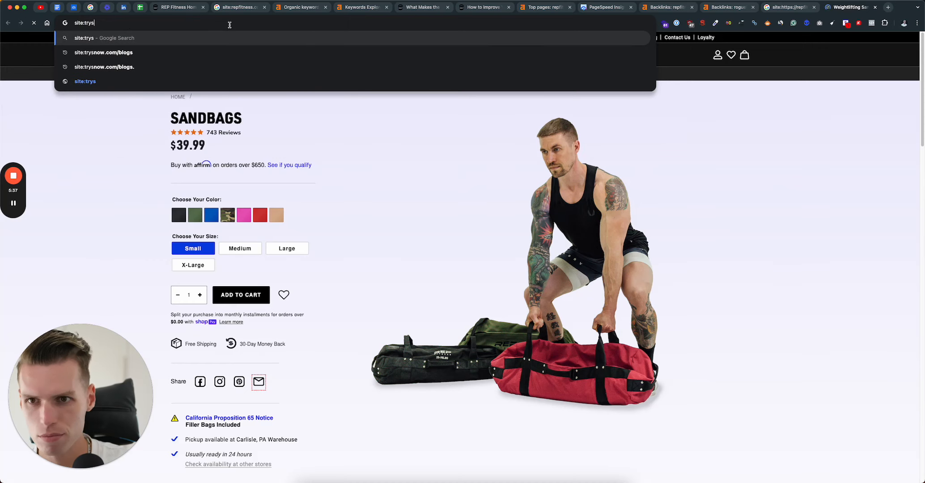
text(now.com/)
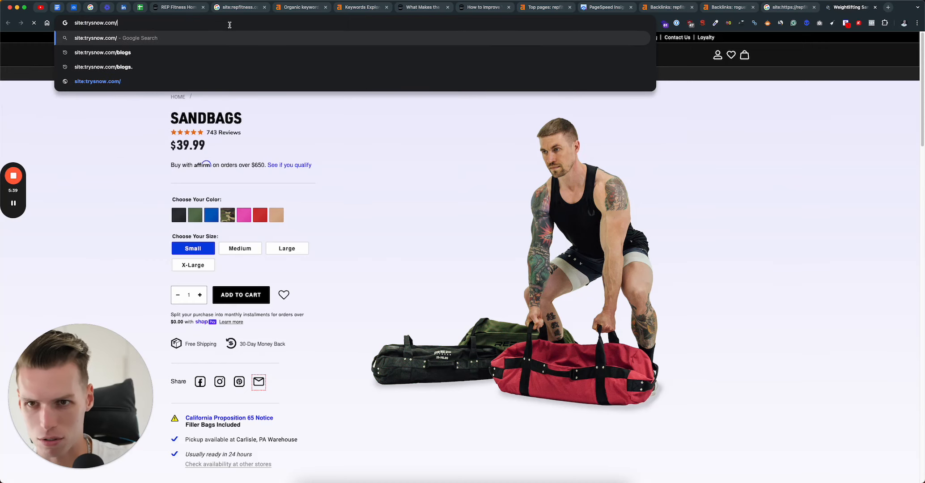
text(products)
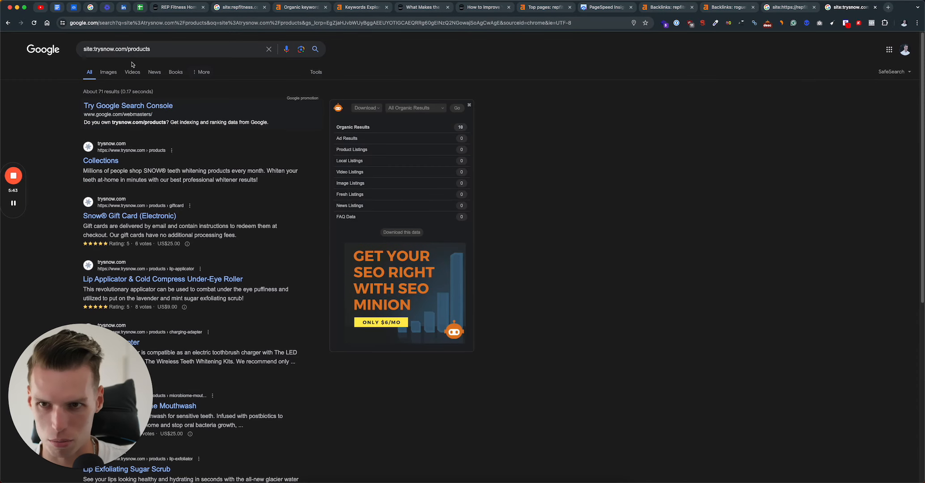
scroll(down, 3)
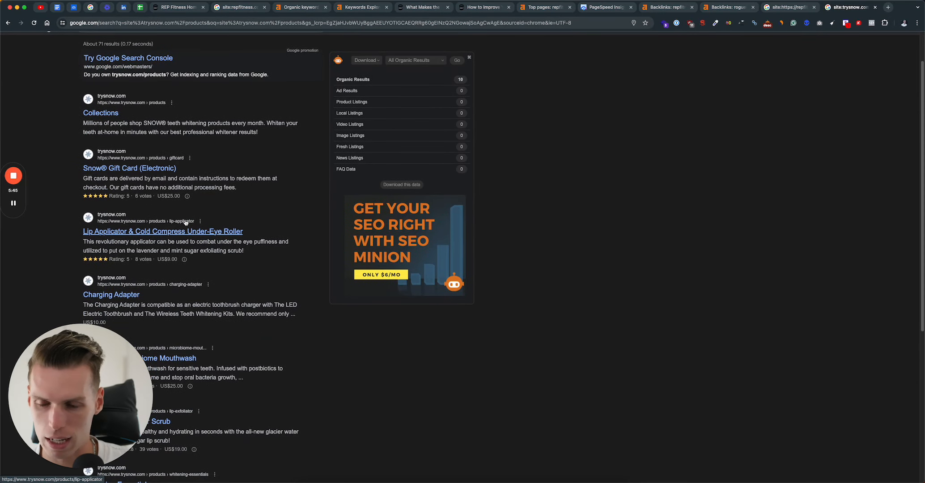
scroll(down, 3)
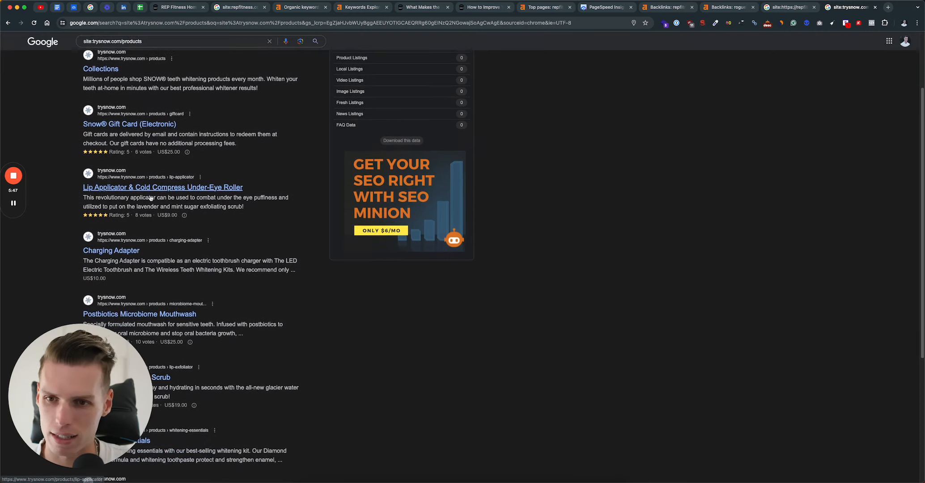
scroll(down, 3)
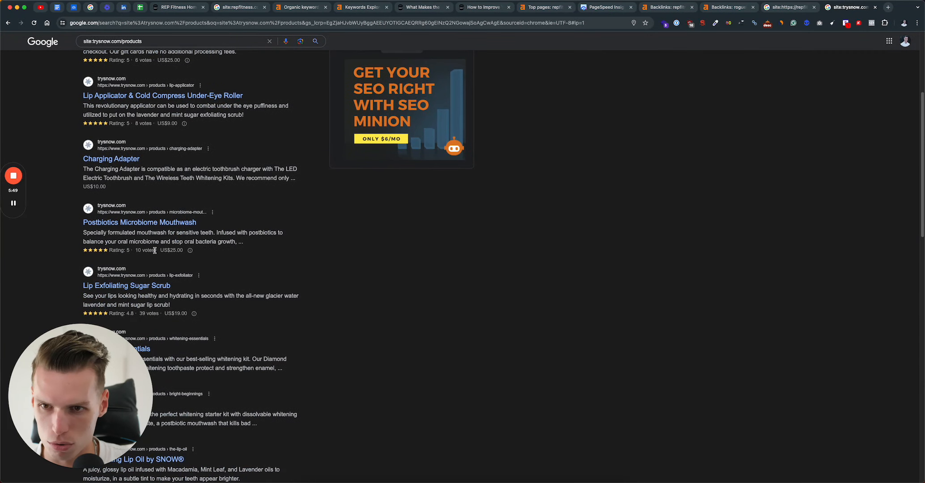
scroll(down, 3)
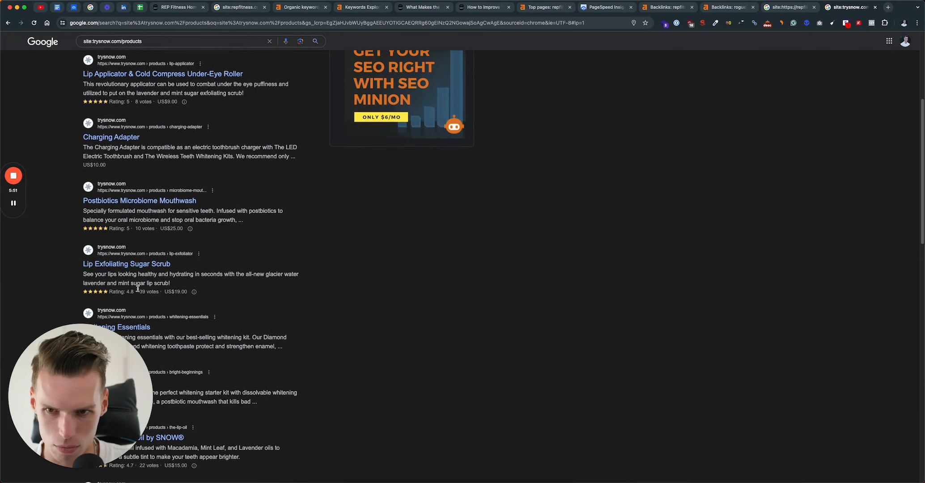
scroll(down, 3)
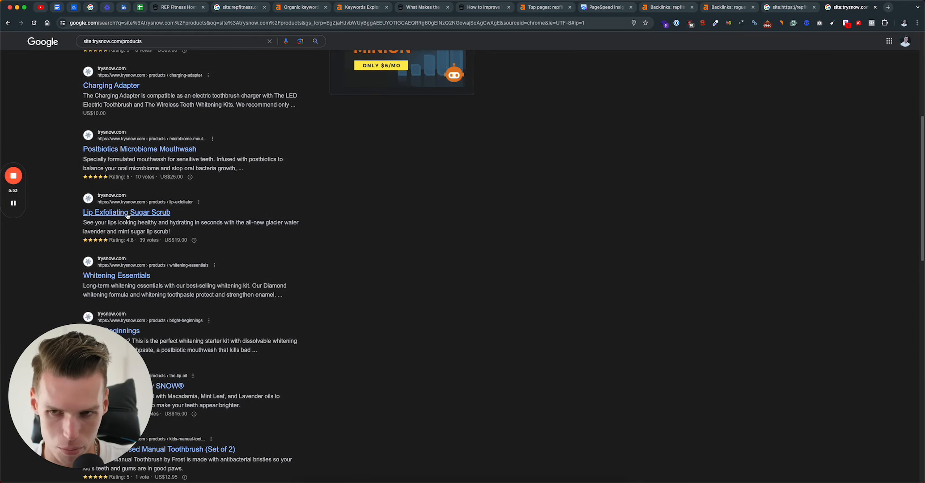
mouse_move(85, 241)
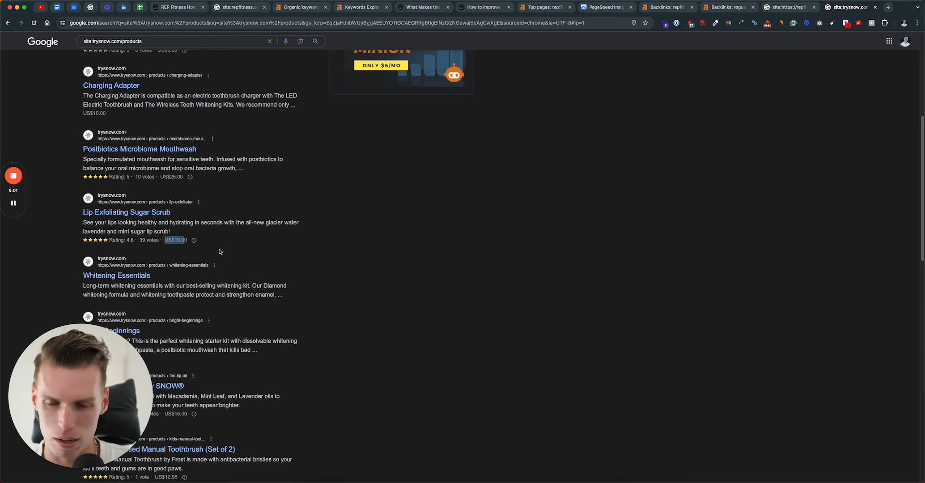
mouse_move(215, 243)
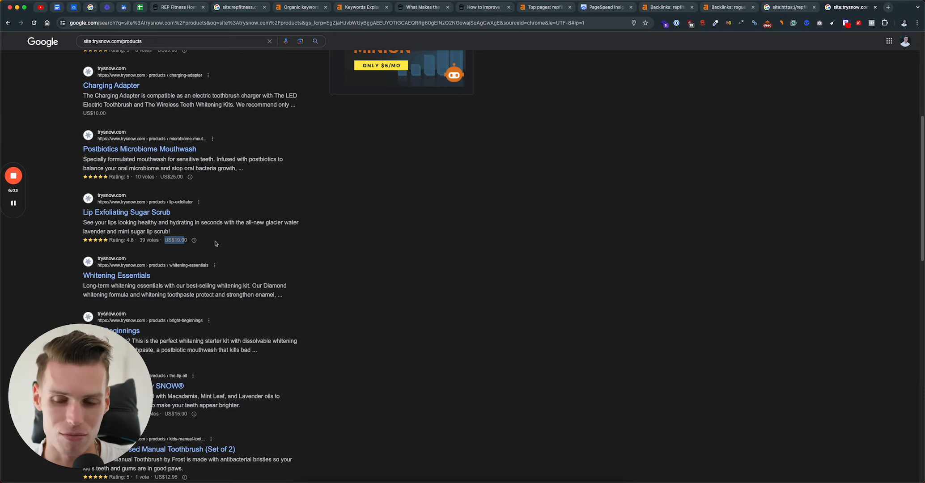
mouse_move(581, 124)
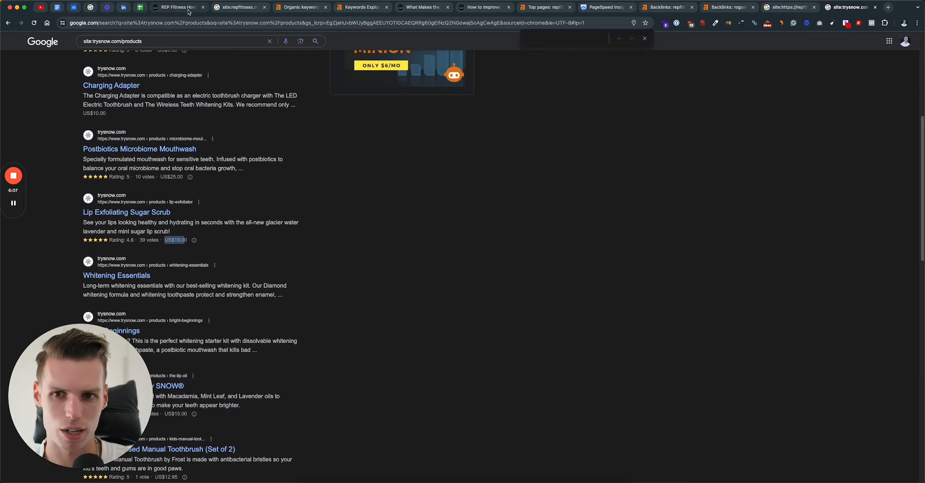
click(175, 7)
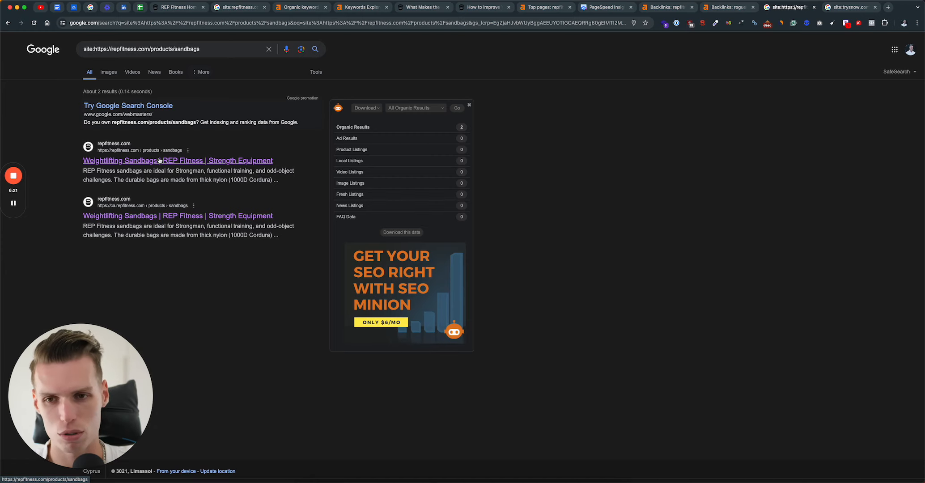
Step: Review the two indexed results for the repfitness.com sandbags URL
click(177, 160)
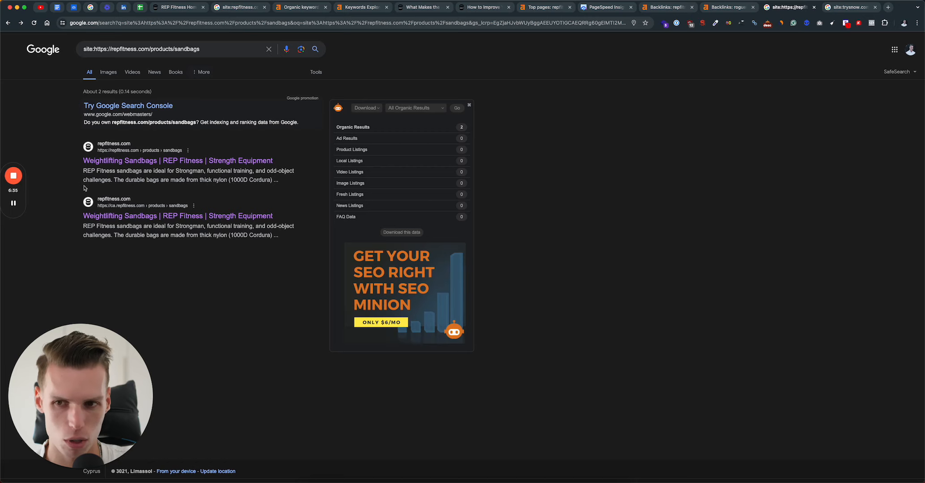
mouse_move(242, 192)
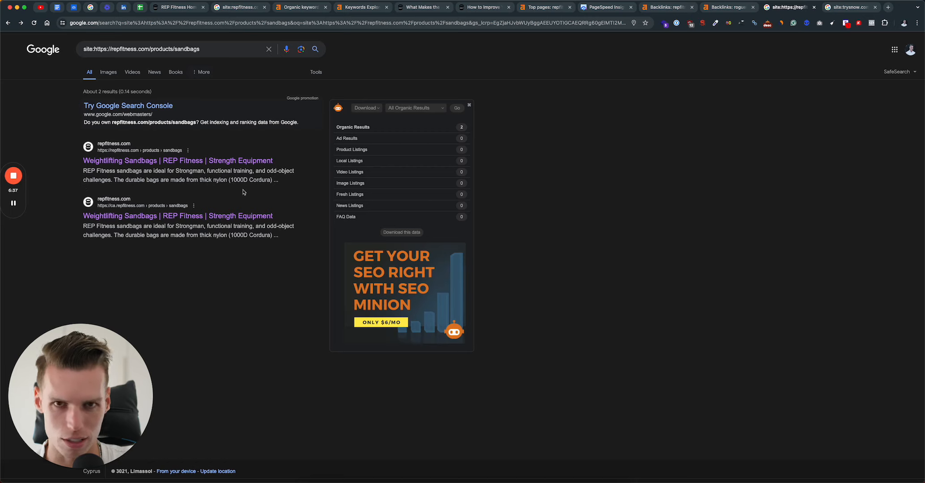
mouse_move(118, 152)
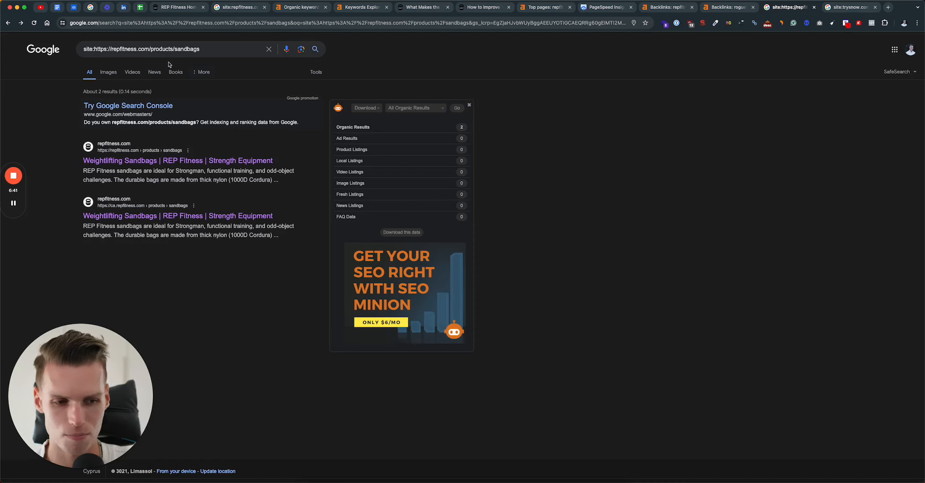
mouse_move(113, 222)
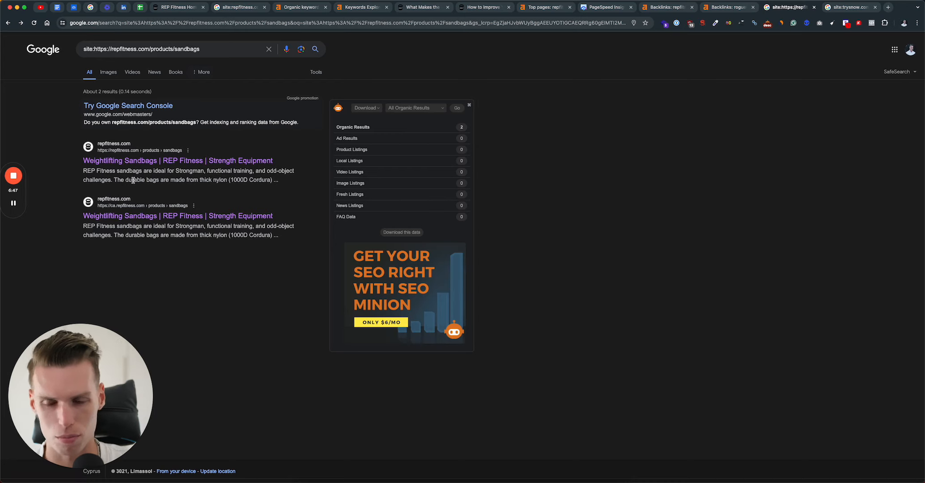
mouse_move(198, 195)
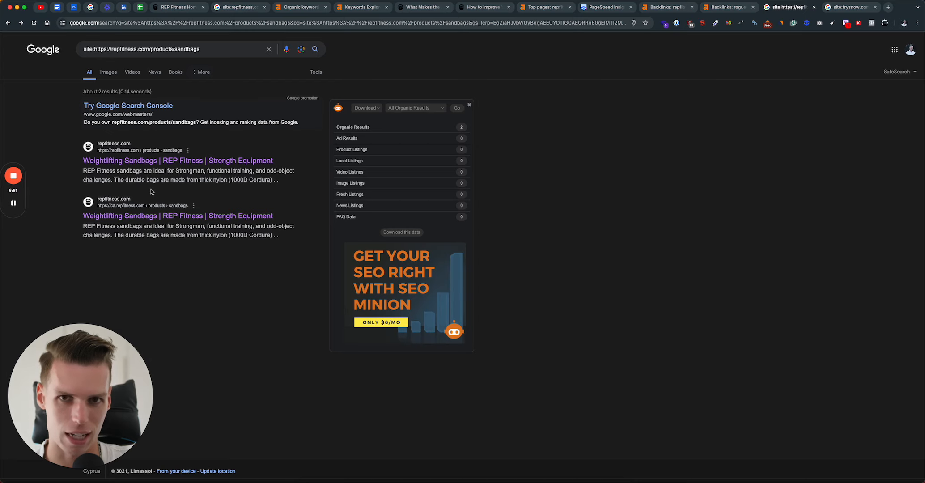
mouse_move(166, 186)
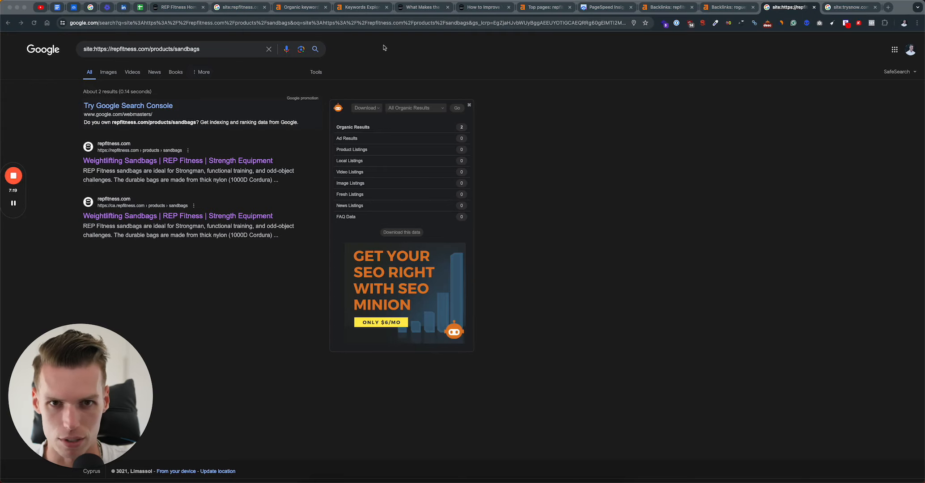
Step: Navigate Shop > Flat Benches to the FB-5000 Competition Flat Bench, checking the page addresses
click(177, 7)
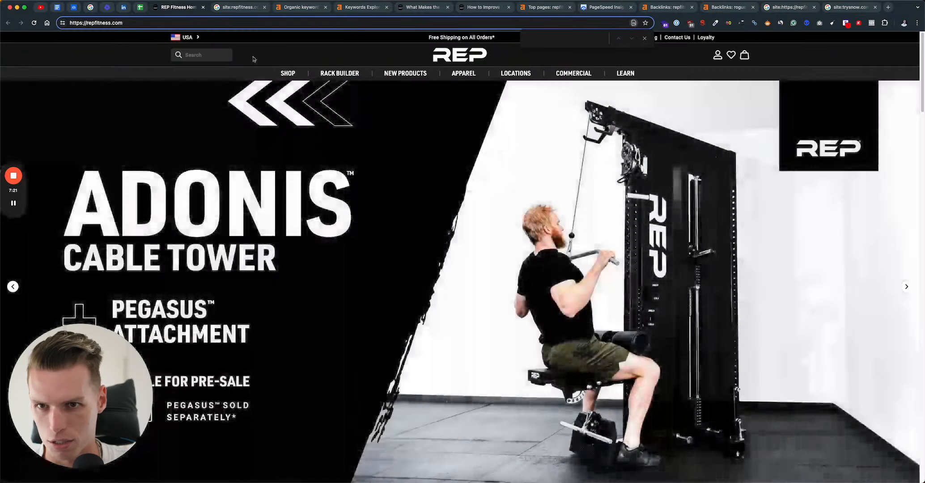
click(287, 74)
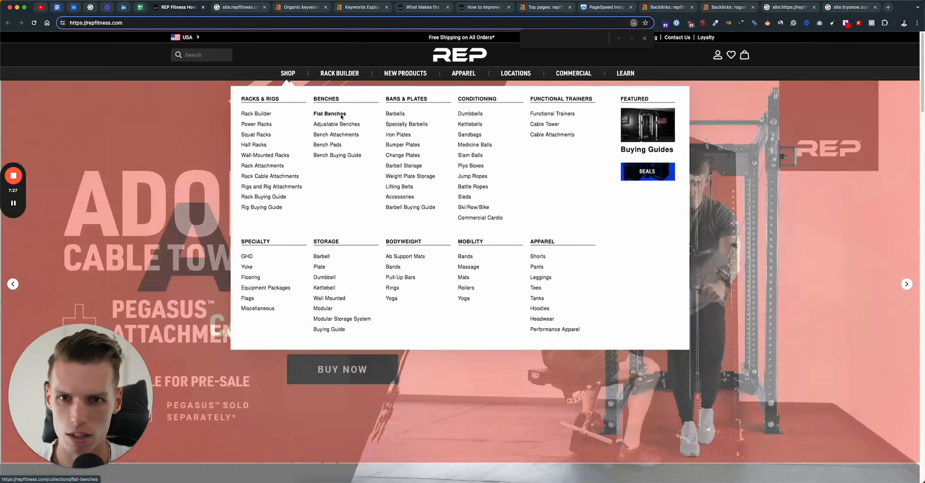
click(329, 113)
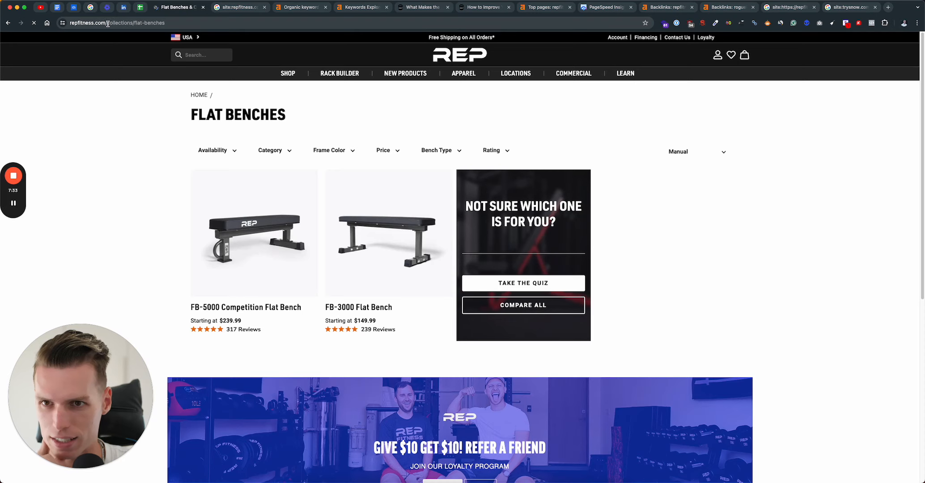
click(118, 23)
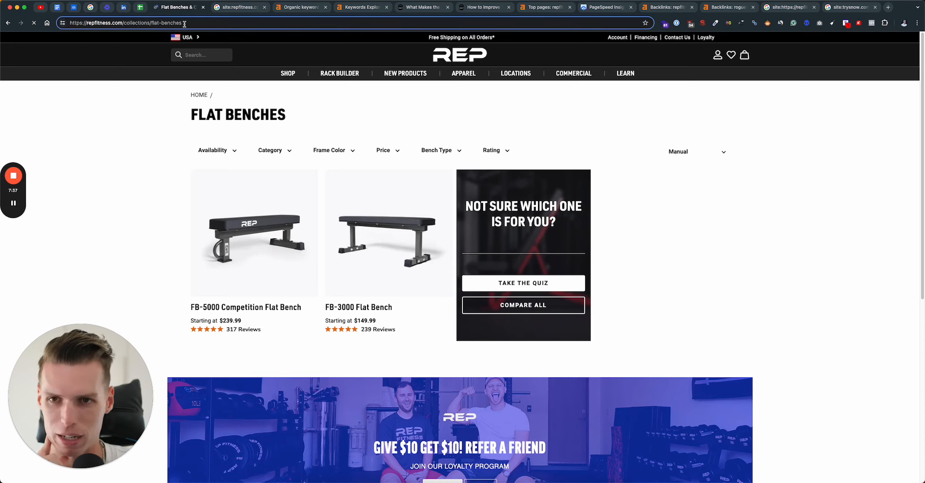
mouse_move(254, 233)
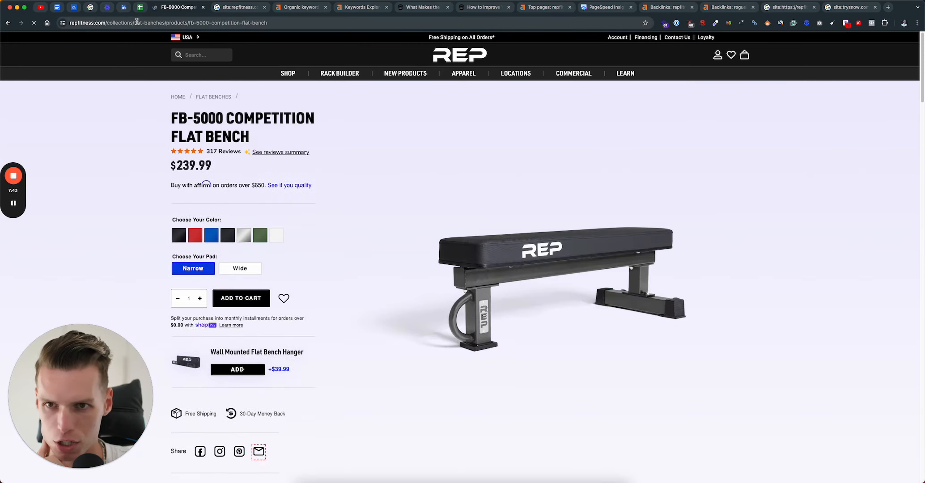
click(237, 22)
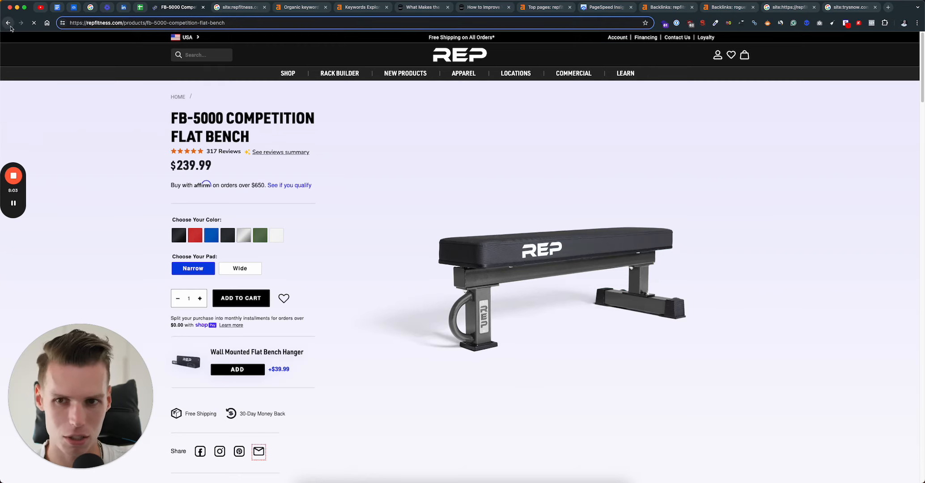
click(8, 23)
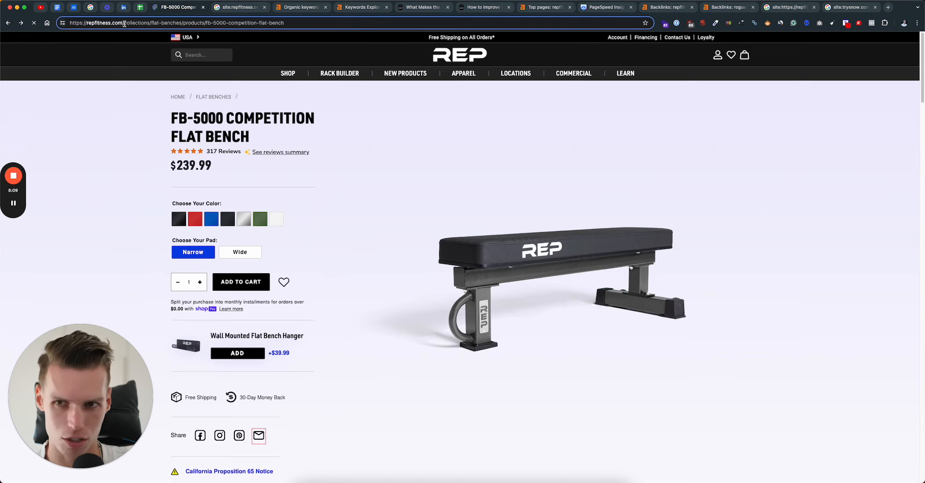
click(8, 22)
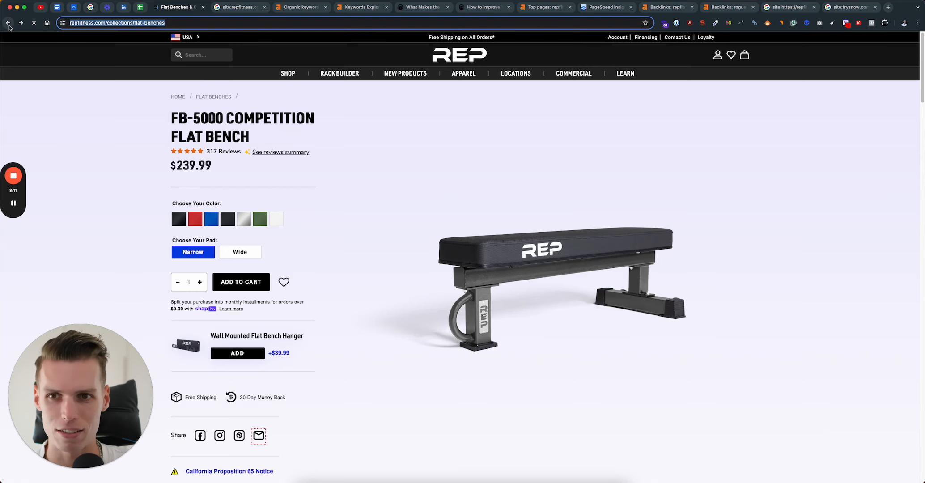
click(8, 23)
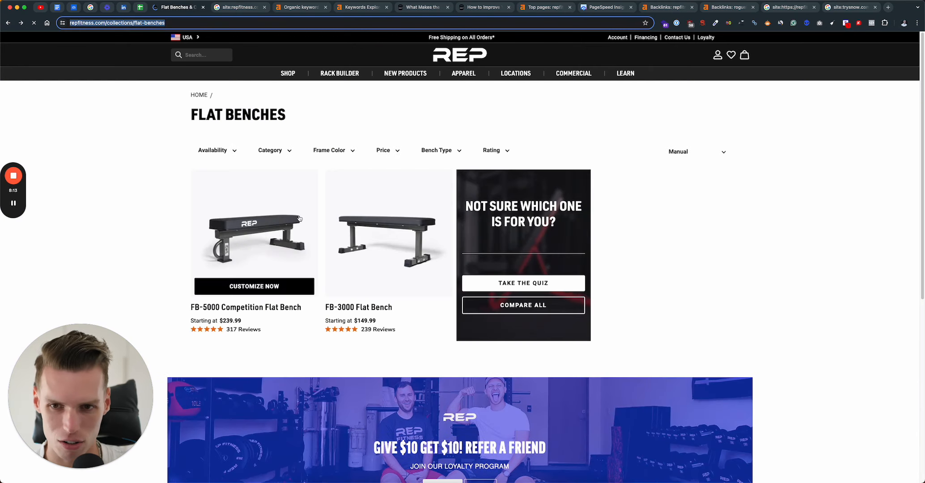
click(254, 232)
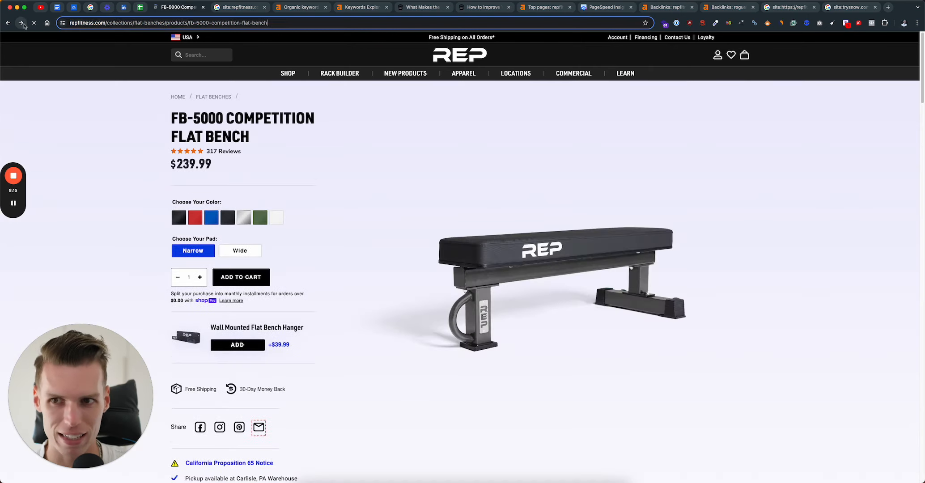
click(21, 22)
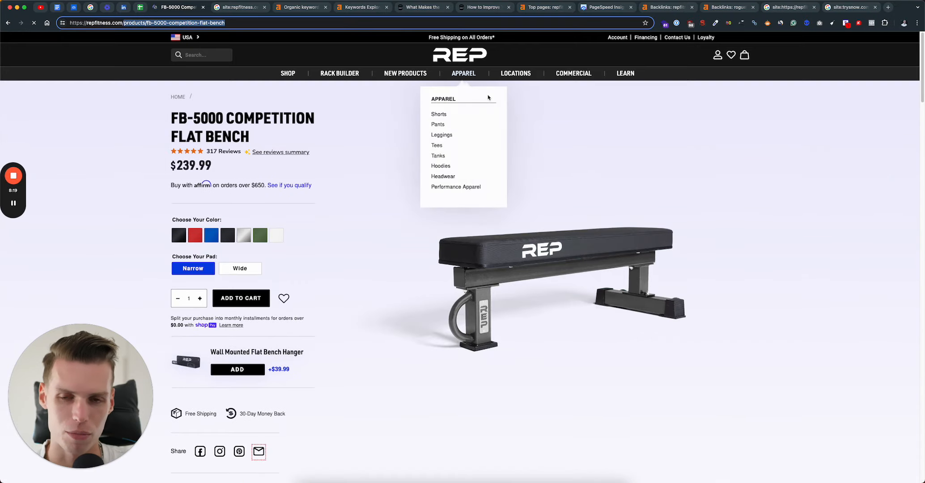
mouse_move(571, 104)
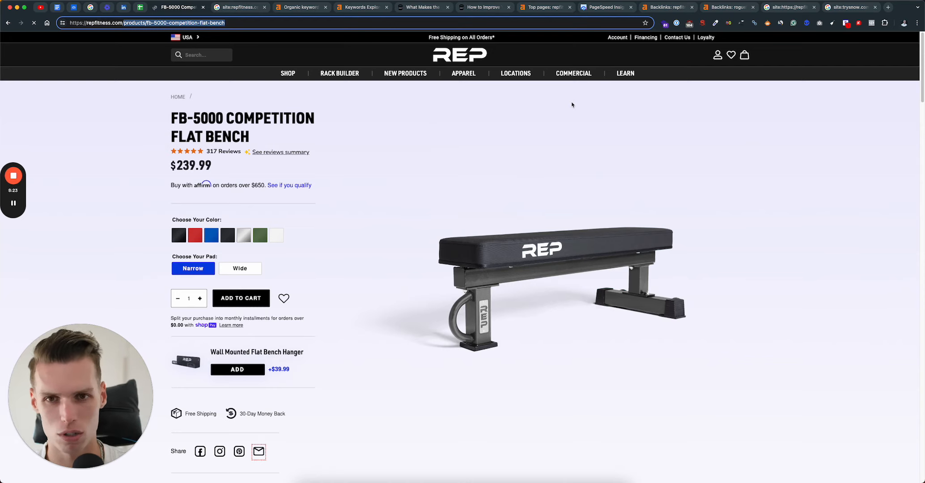
mouse_move(537, 146)
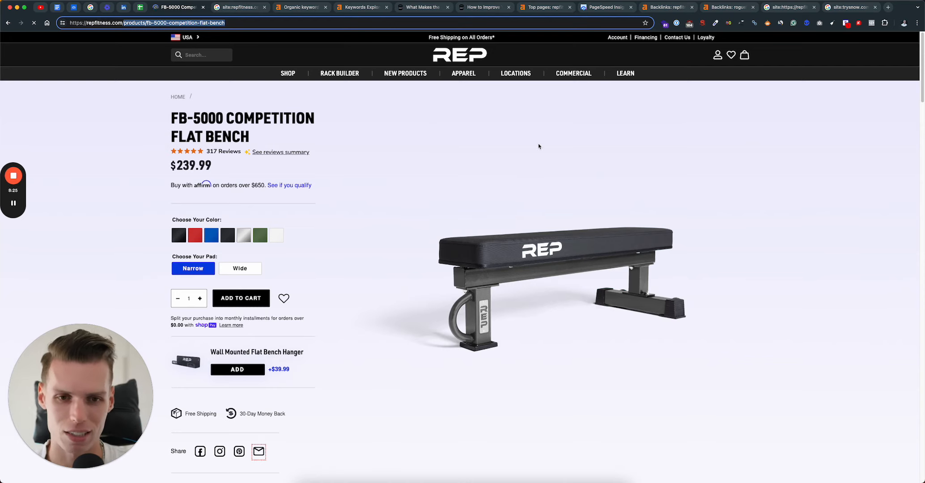
click(287, 73)
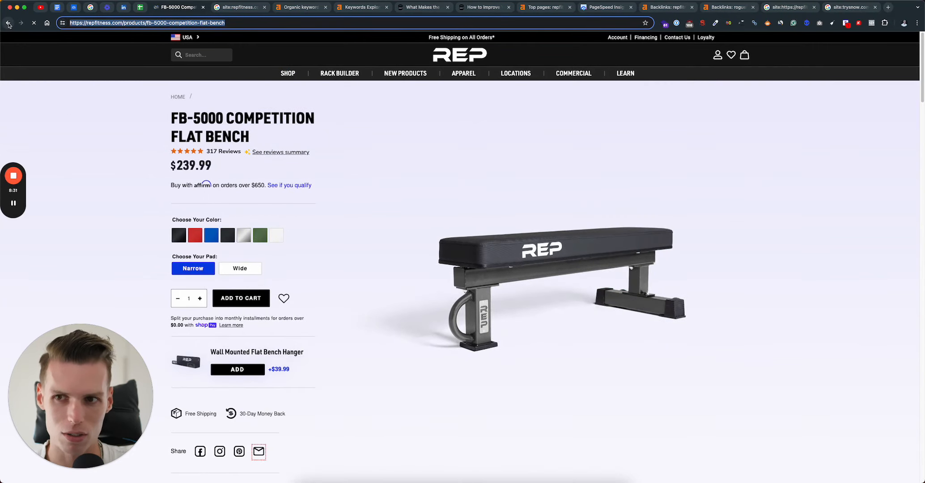
click(9, 22)
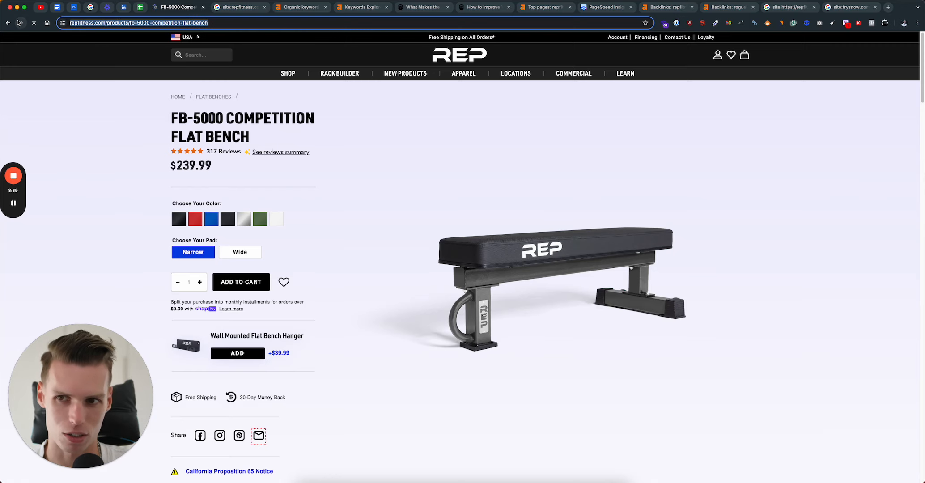
click(8, 22)
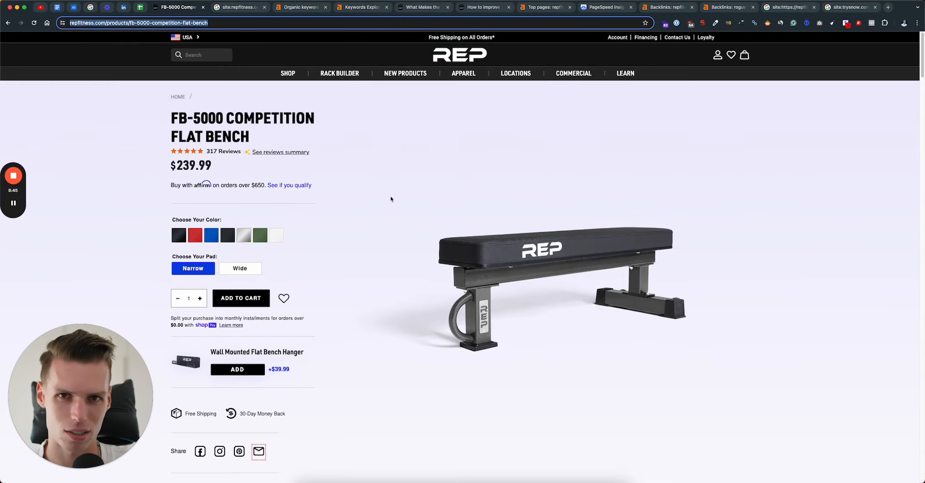
mouse_move(509, 194)
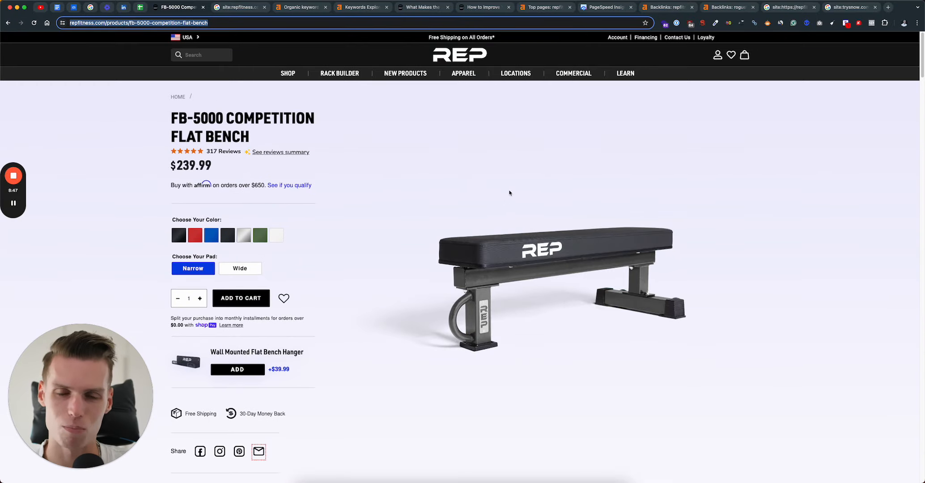
mouse_move(560, 185)
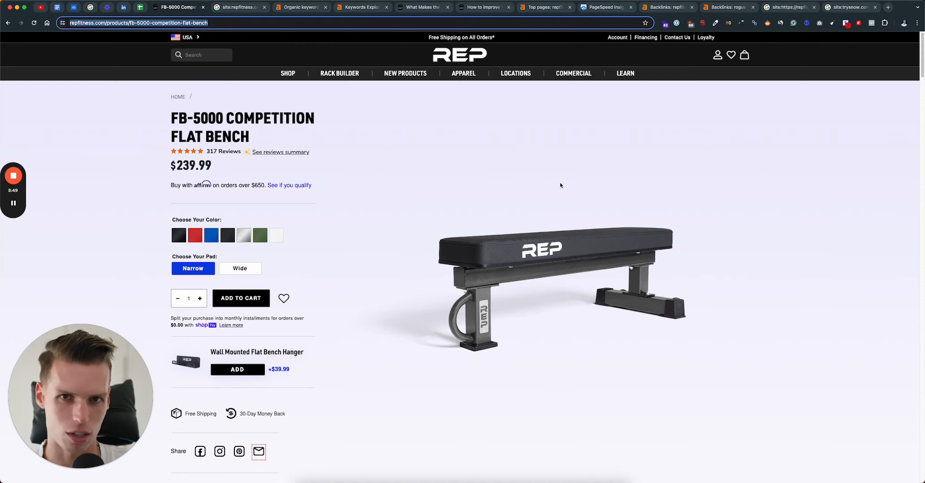
mouse_move(377, 209)
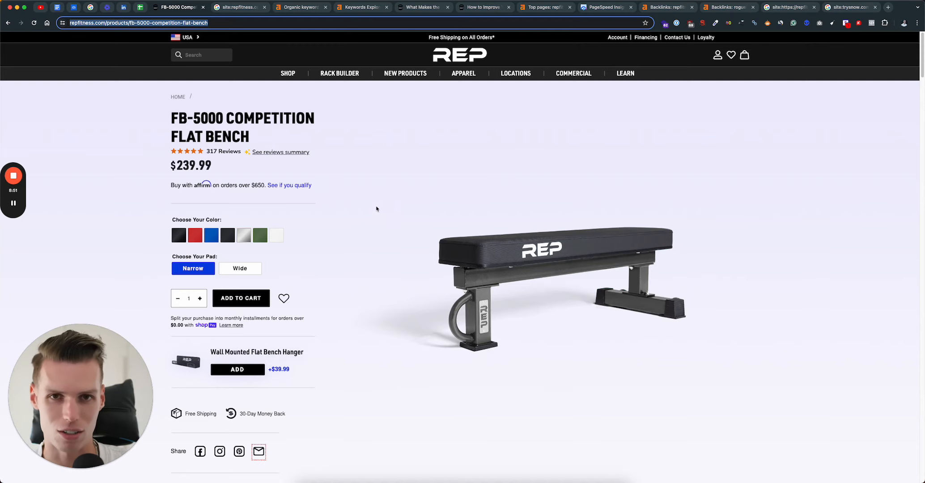
mouse_move(490, 216)
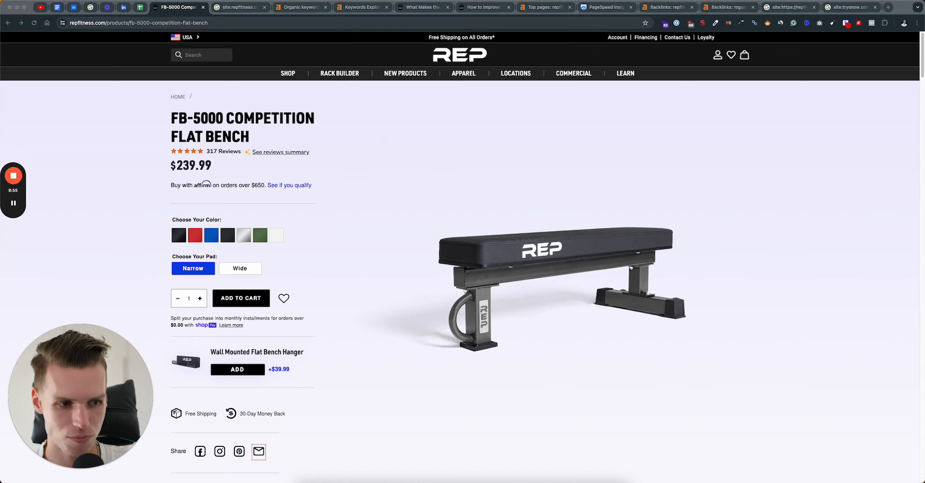
Step: Scroll the repfitness.com mobile report past Core Web Vitals to the Performance 22 score and metrics
click(605, 7)
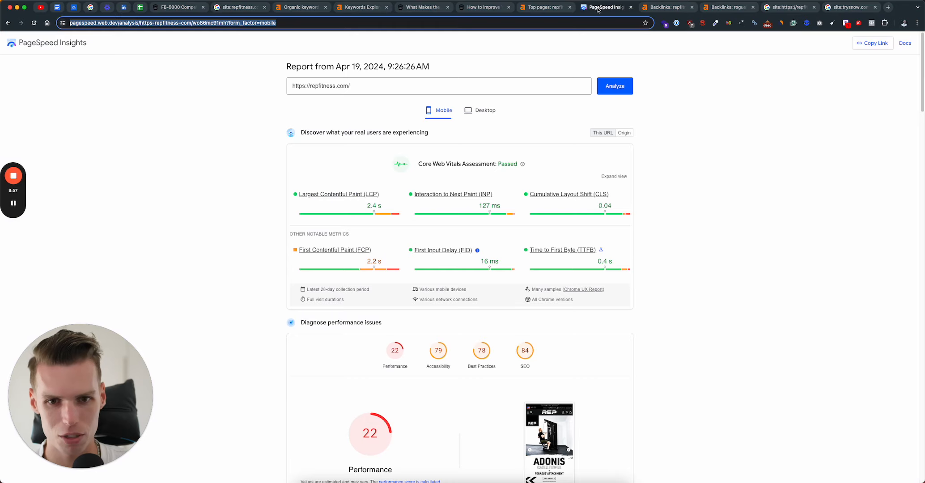
scroll(down, 3)
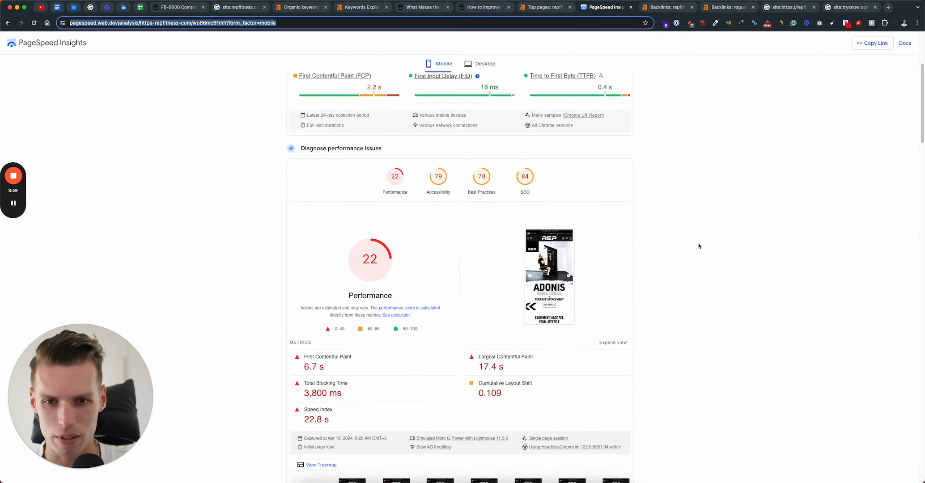
scroll(up, 3)
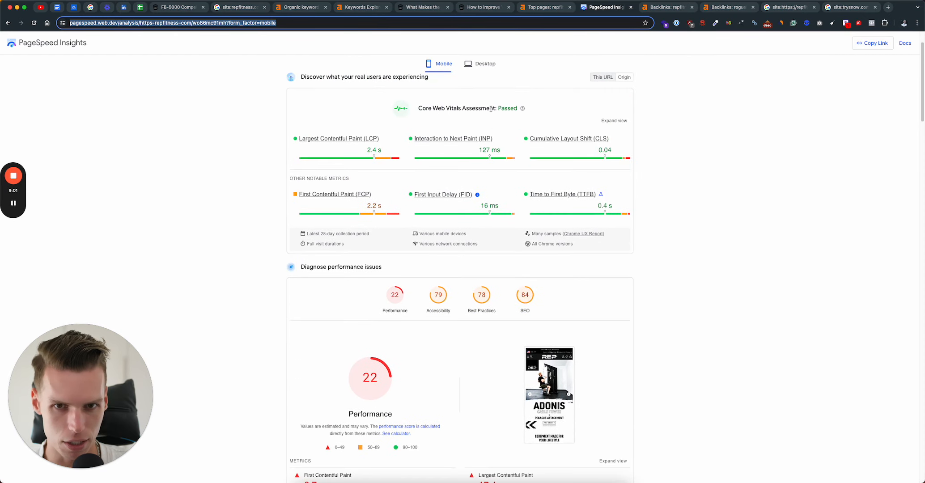
mouse_move(375, 101)
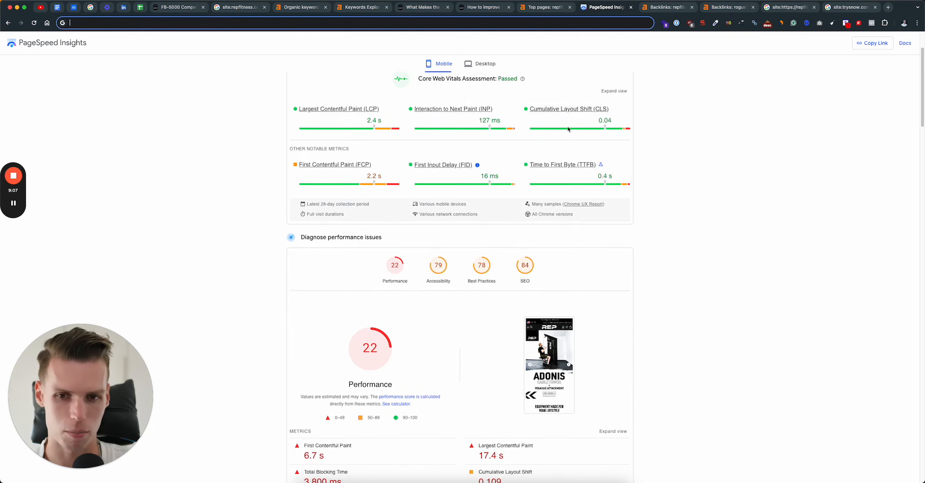
scroll(down, 3)
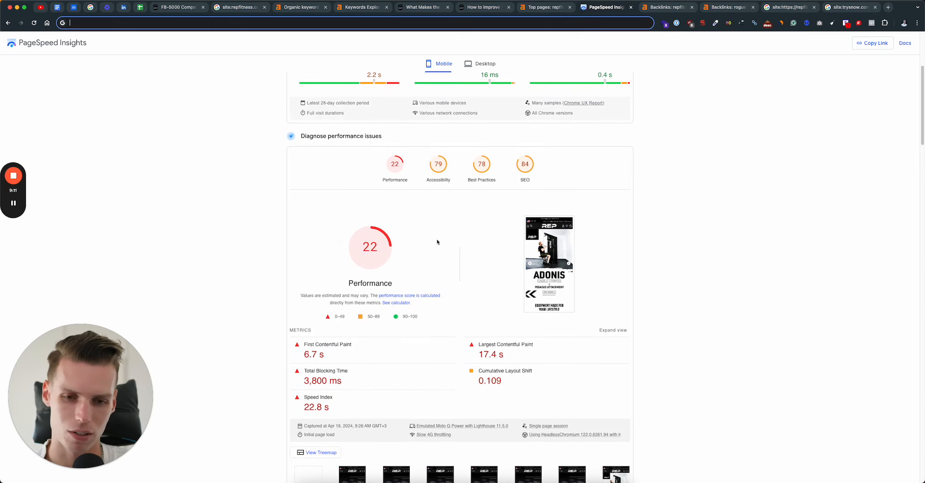
mouse_move(415, 240)
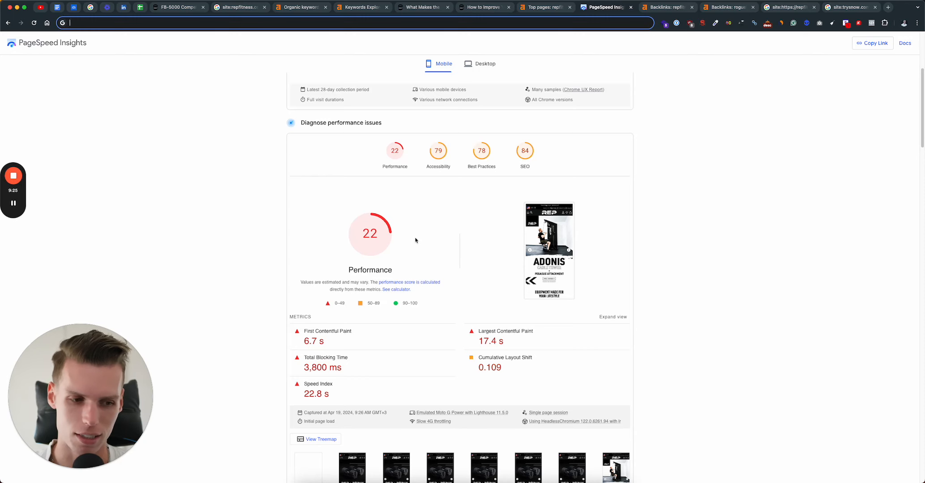
mouse_move(441, 261)
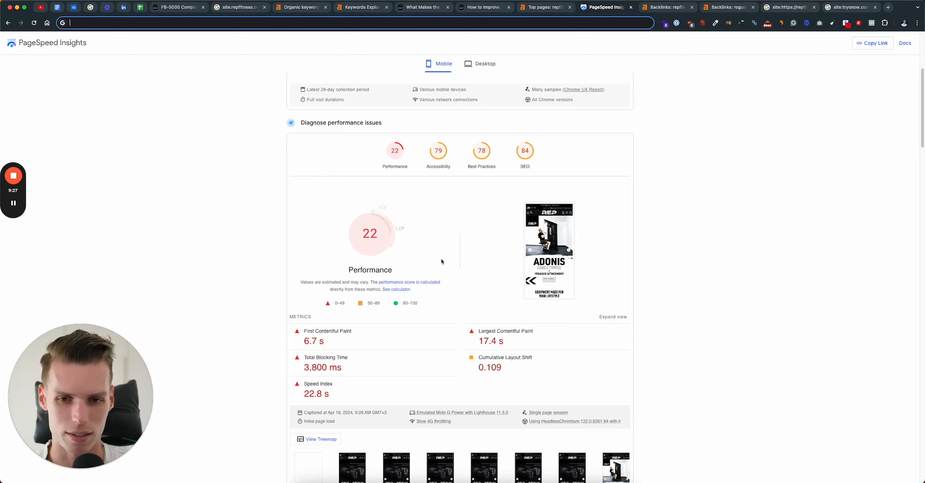
scroll(down, 3)
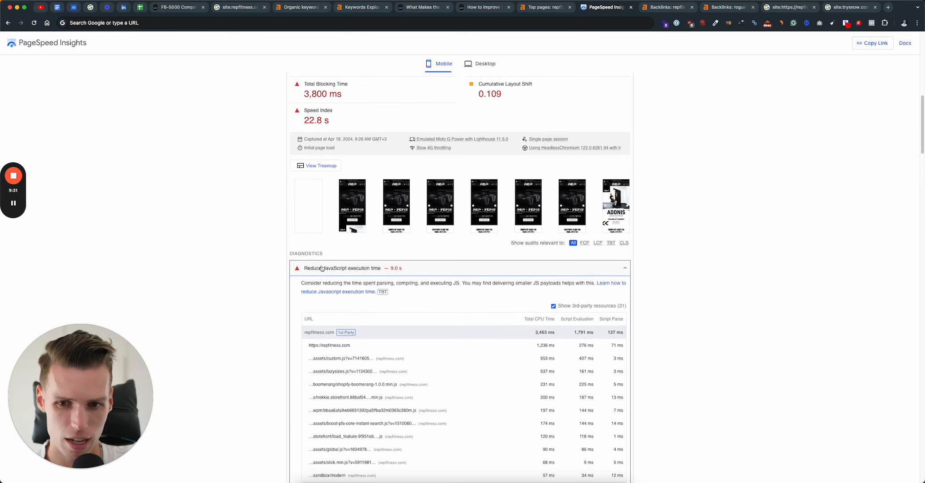
Step: Collapse the JavaScript execution diagnostic and expand 'Properly size images' showing ~317 KiB savings
click(625, 267)
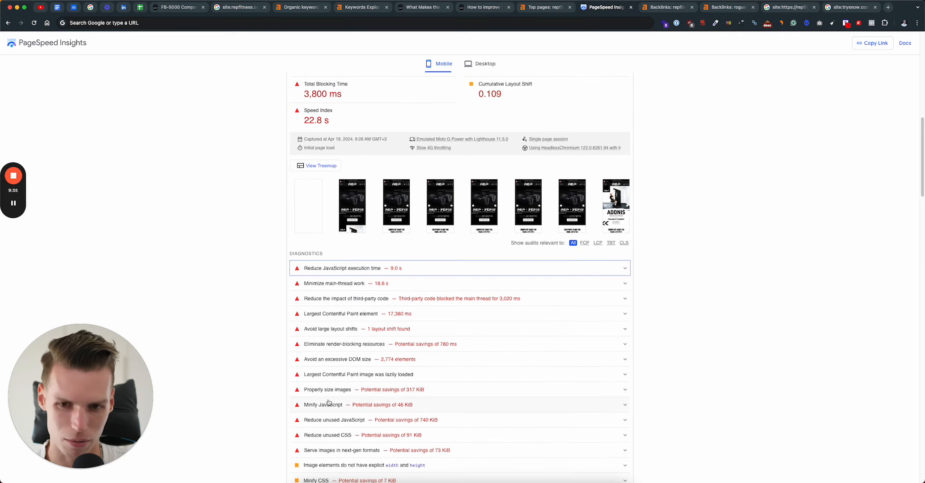
click(328, 389)
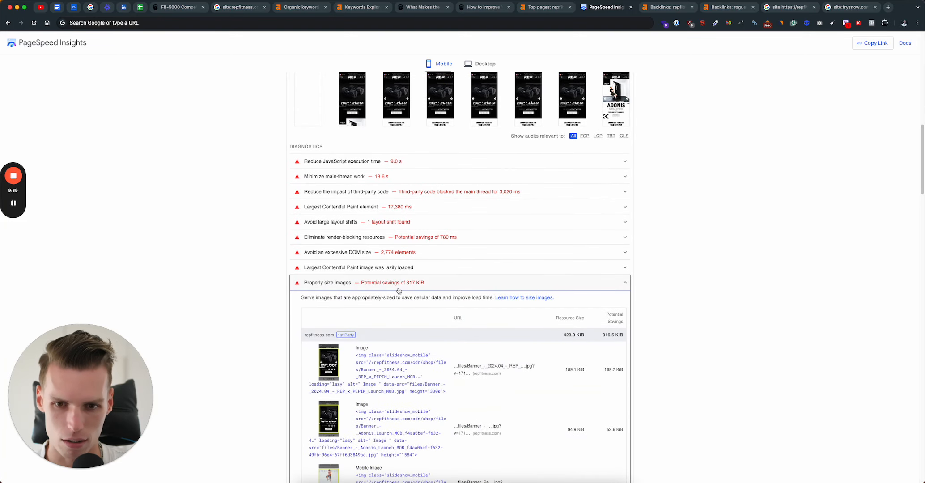
scroll(up, 3)
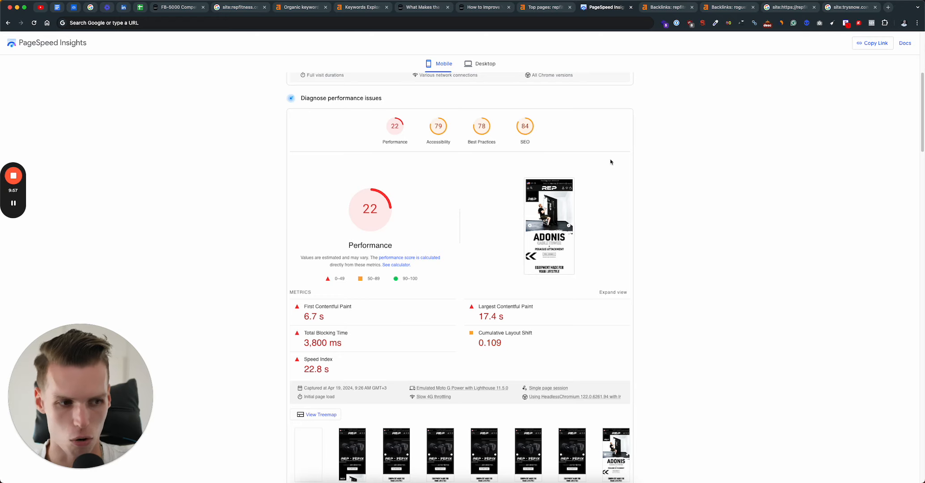
mouse_move(463, 94)
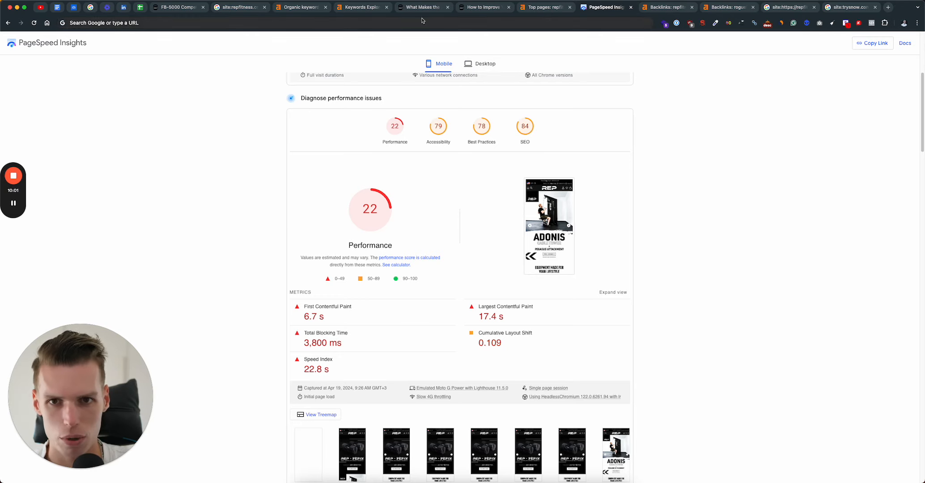
Step: Return from the FB-5000 product page to the Flat Benches collection and scroll through it
click(176, 7)
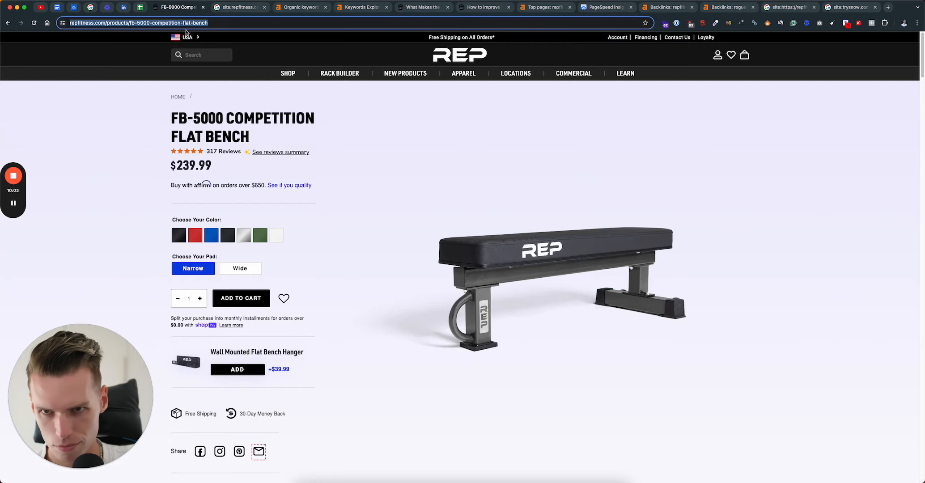
mouse_move(288, 73)
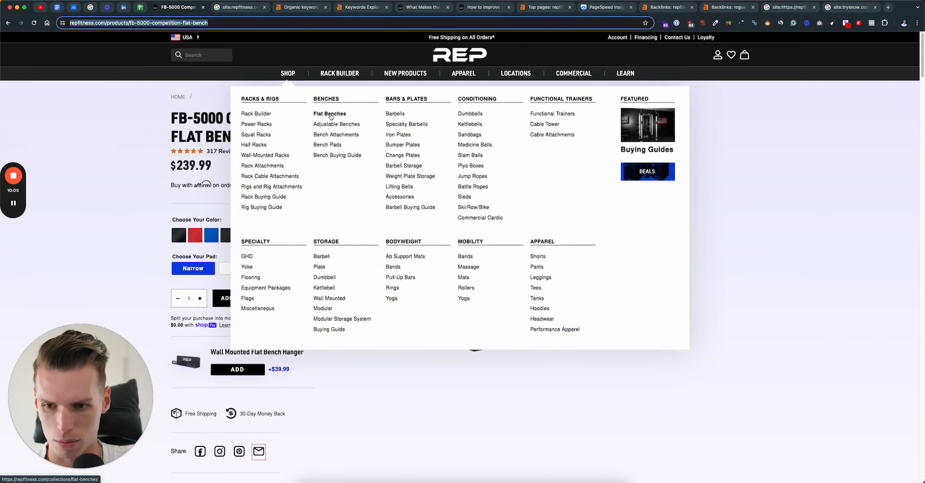
click(330, 114)
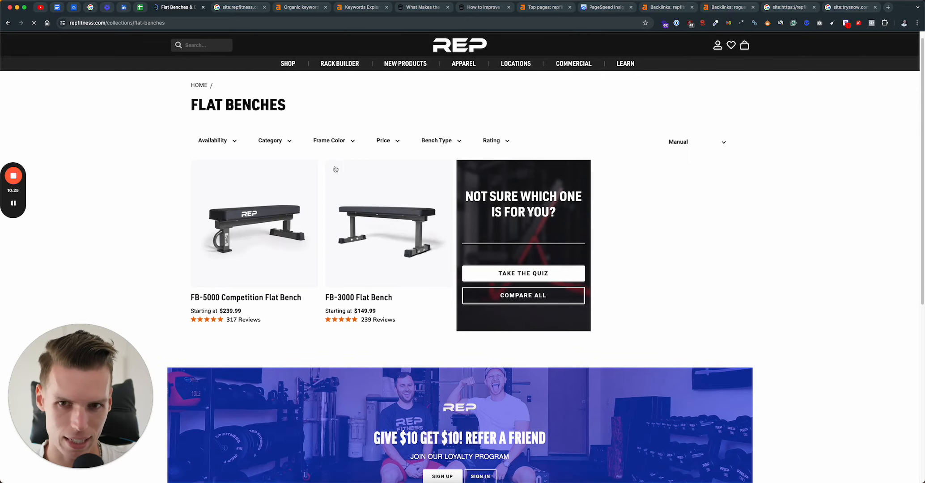
scroll(down, 3)
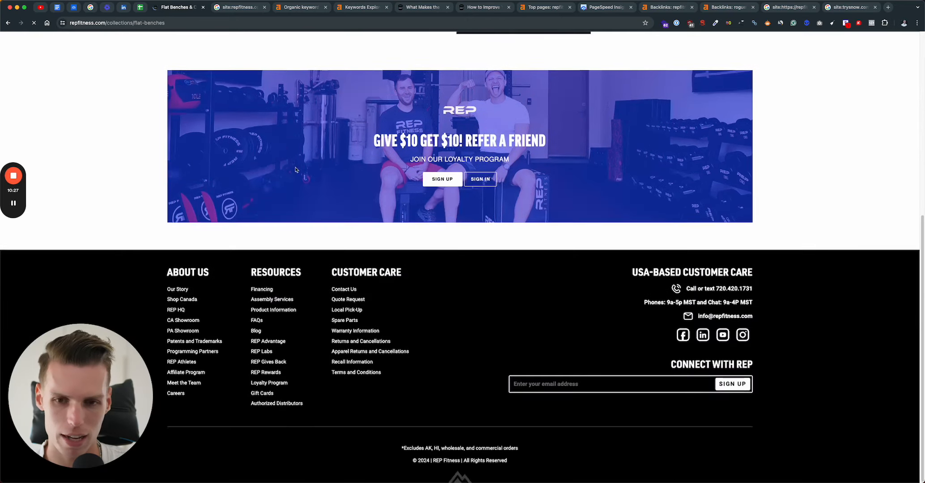
scroll(up, 3)
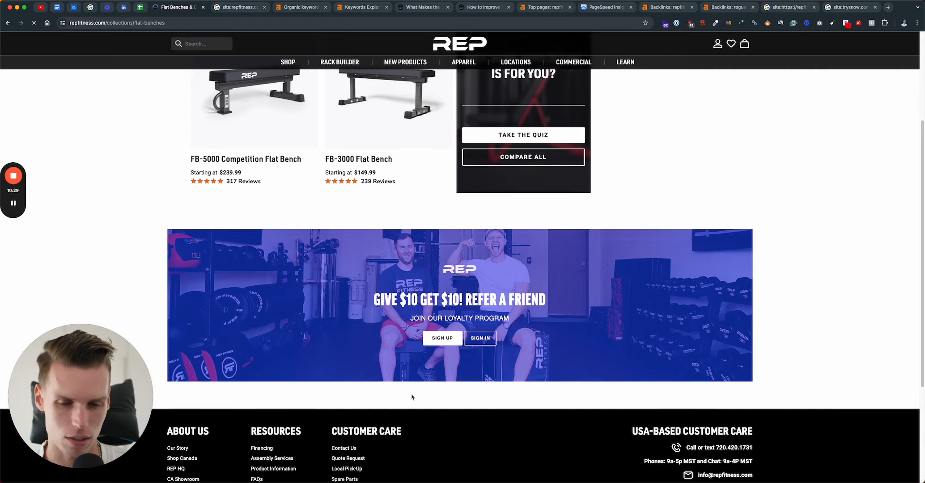
scroll(up, 3)
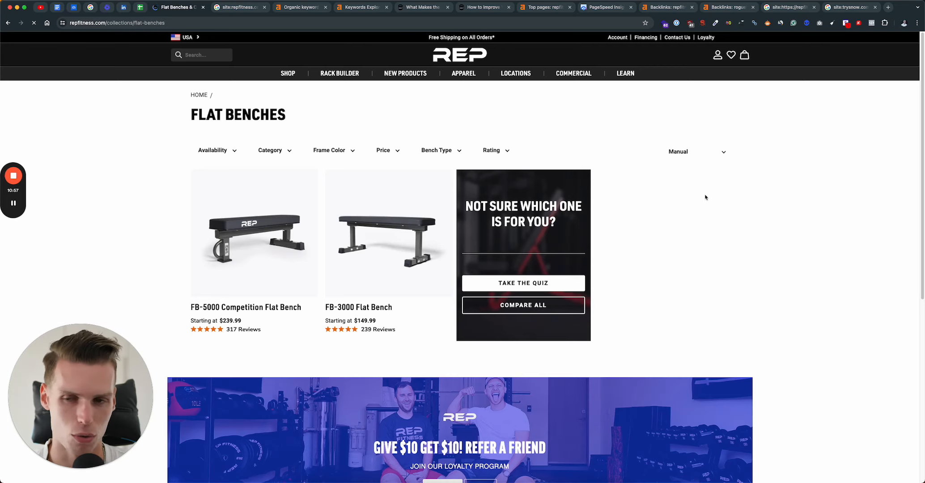
mouse_move(348, 129)
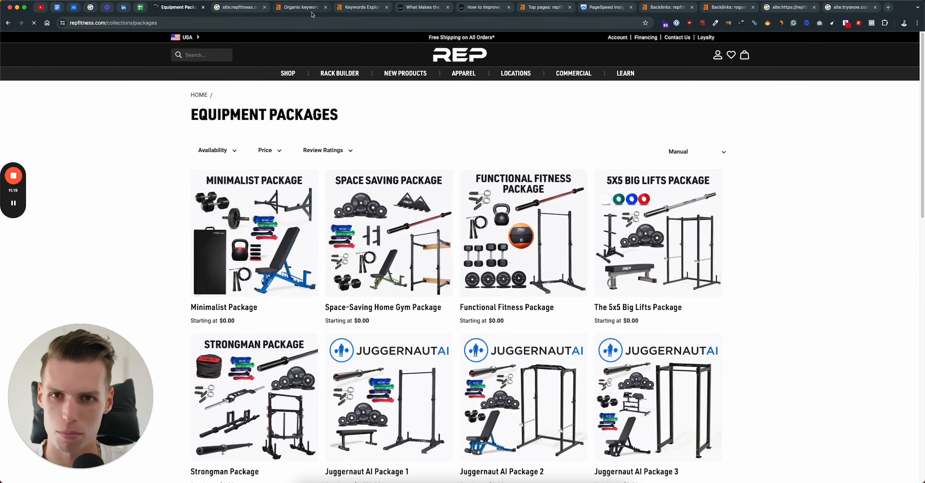
click(300, 7)
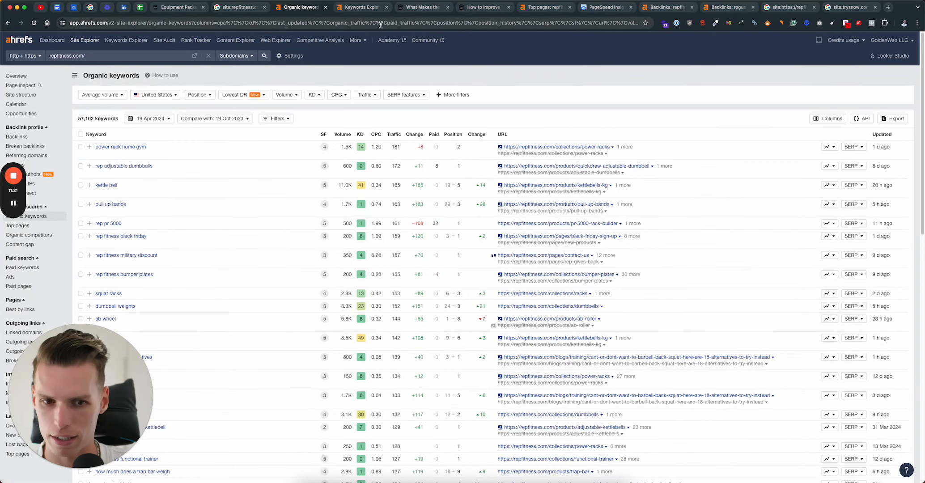
click(364, 7)
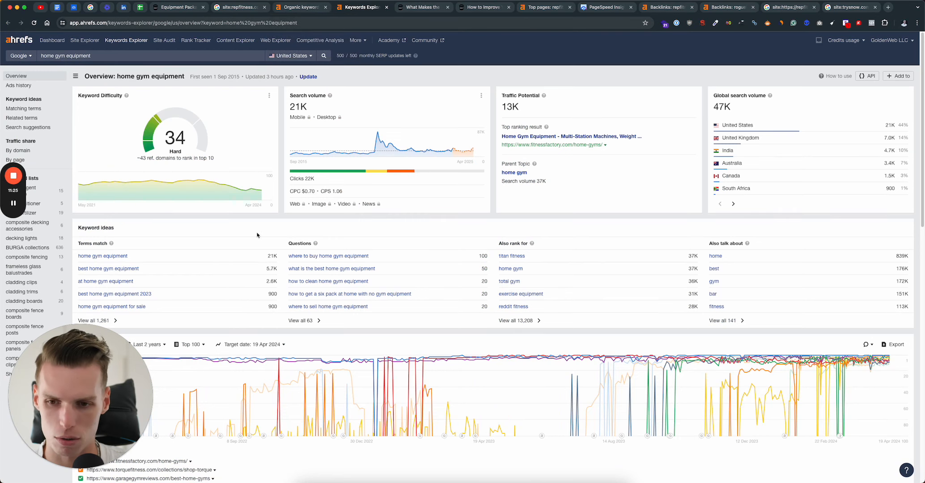
mouse_move(175, 14)
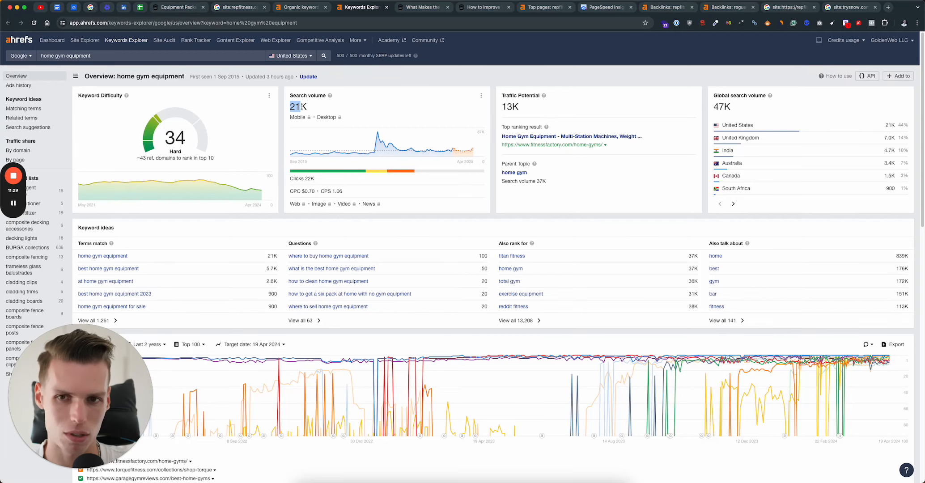
mouse_move(299, 192)
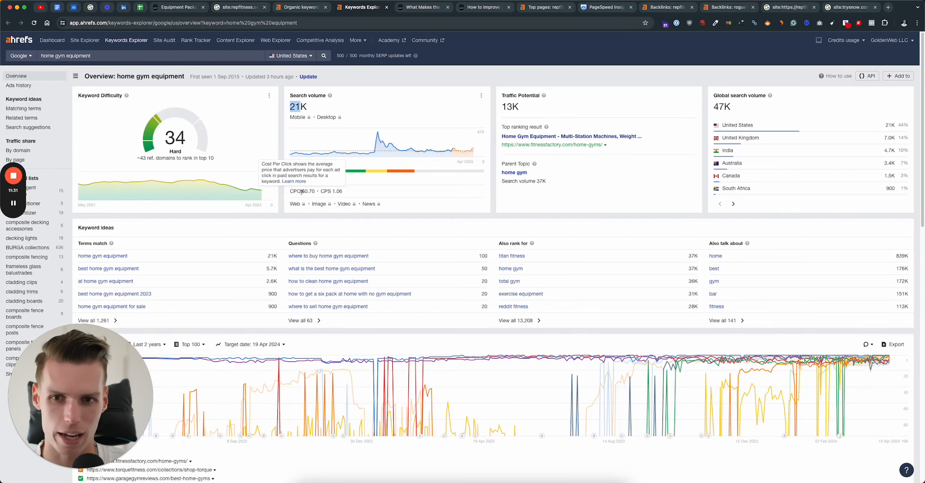
mouse_move(446, 135)
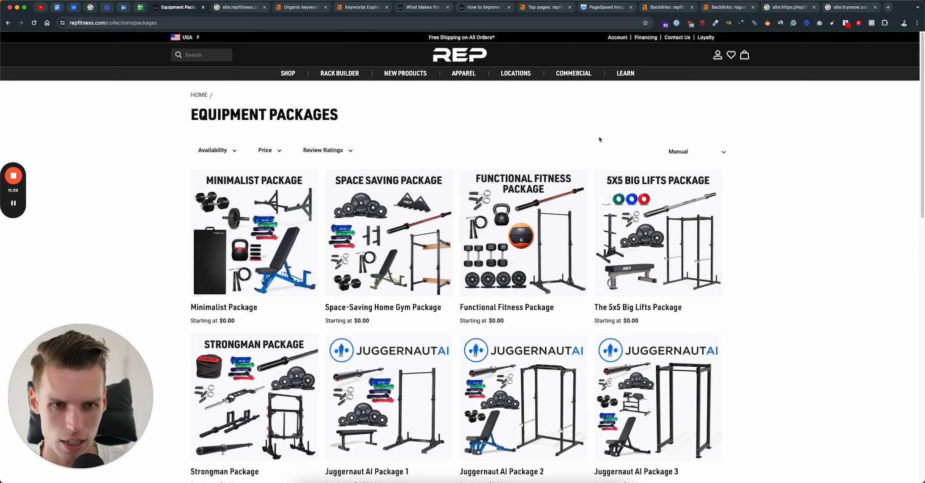
mouse_move(549, 145)
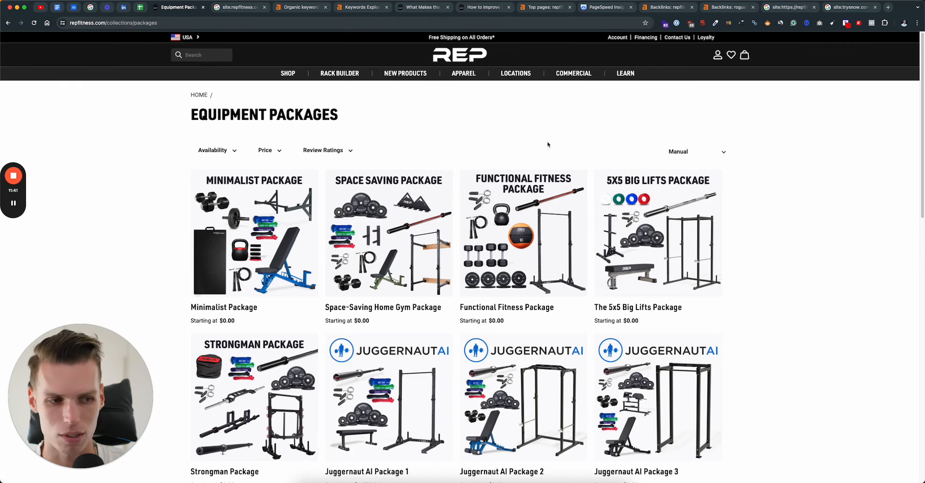
mouse_move(392, 134)
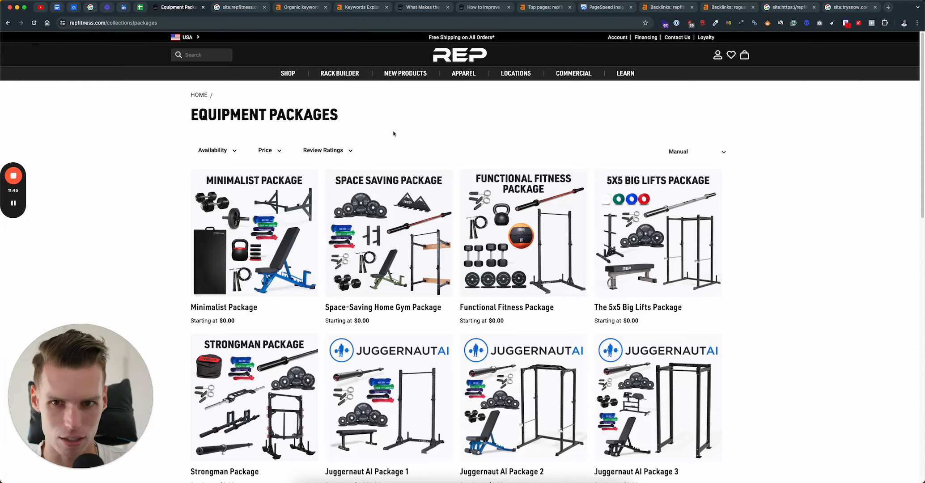
mouse_move(171, 119)
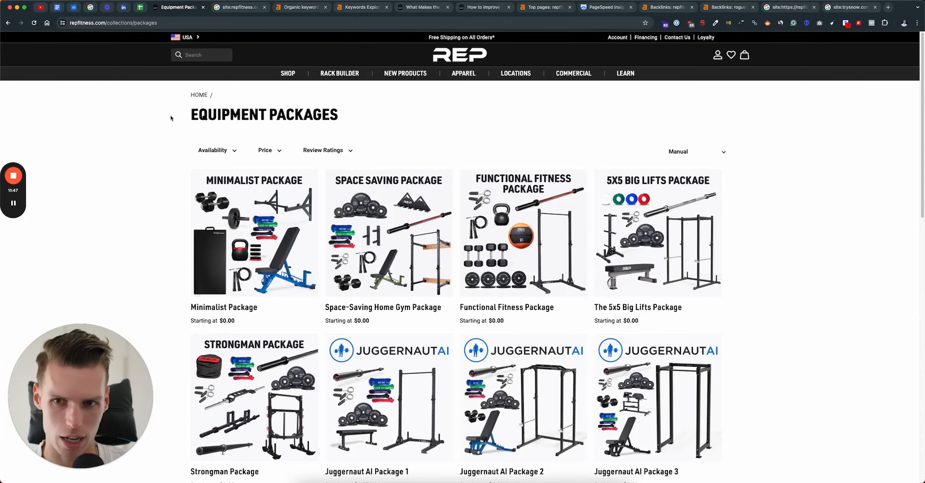
click(703, 24)
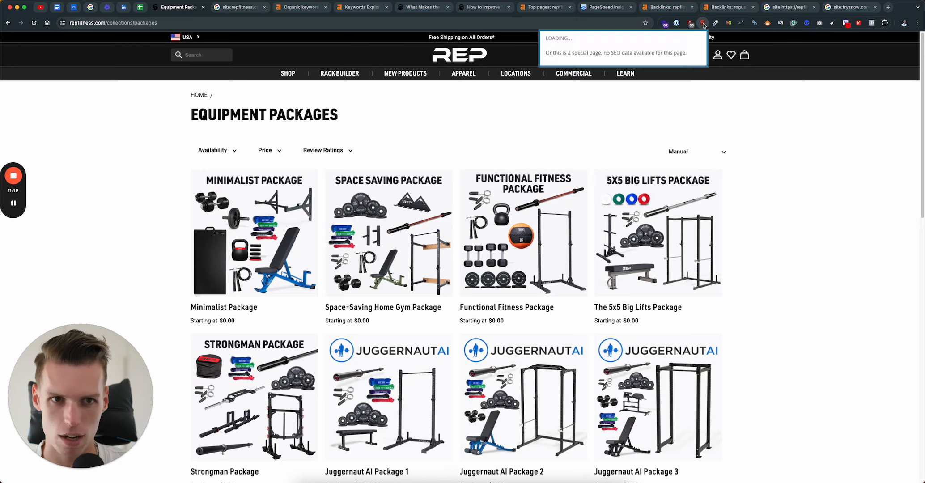
click(702, 23)
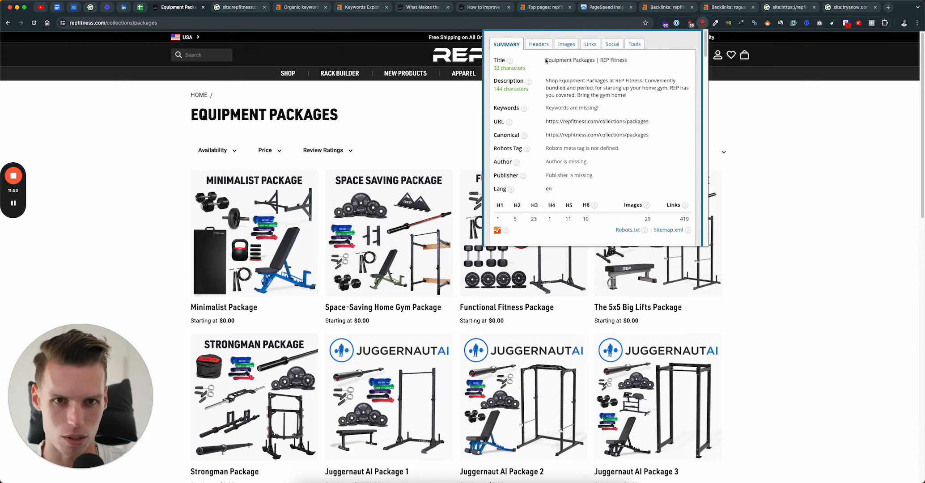
double_click(569, 60)
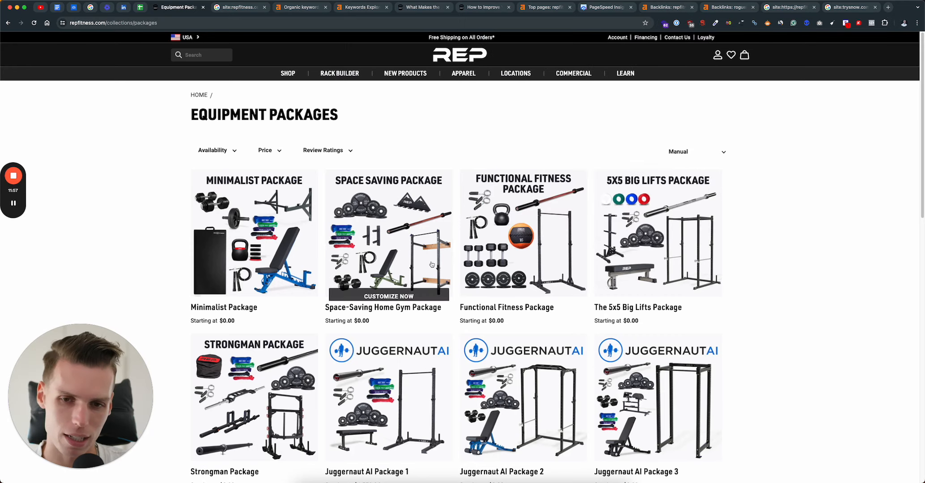
scroll(down, 3)
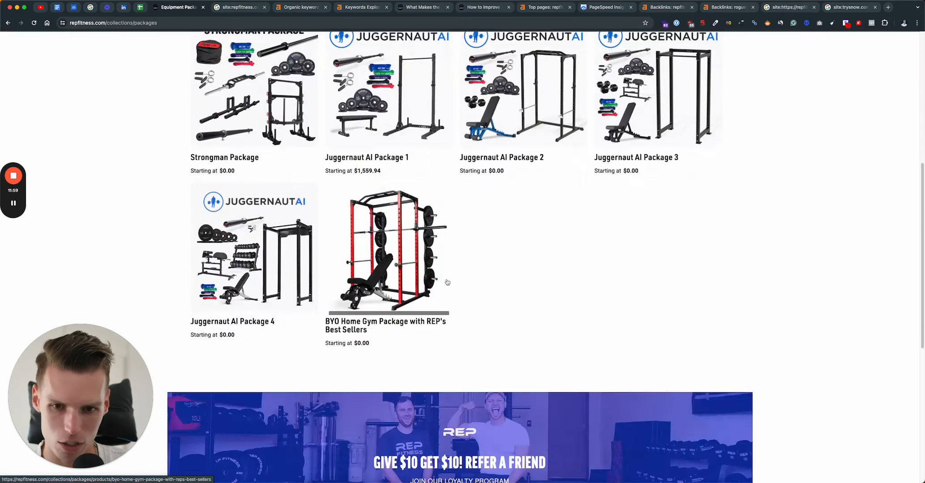
scroll(up, 3)
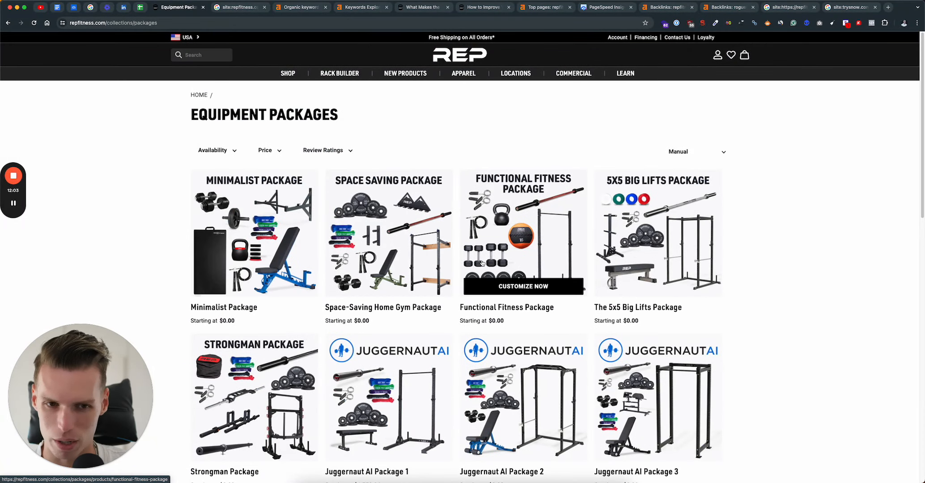
scroll(down, 3)
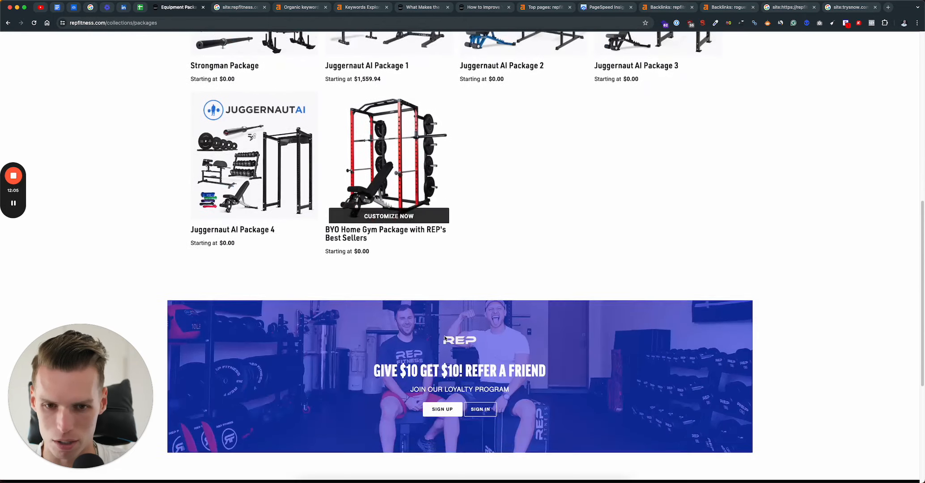
scroll(up, 3)
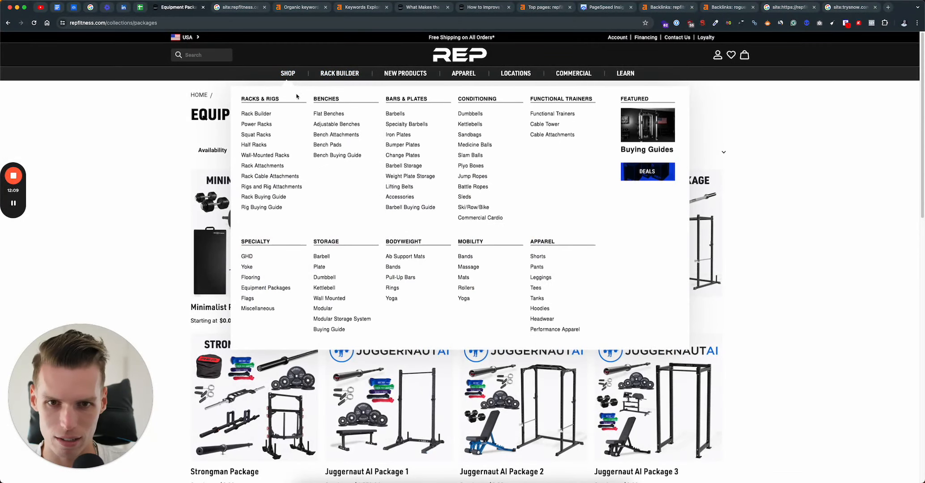
mouse_move(407, 152)
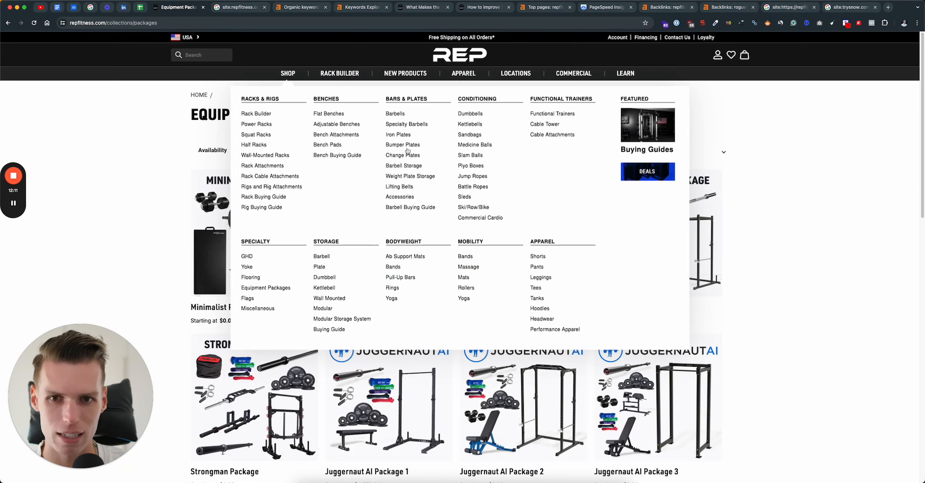
mouse_move(561, 234)
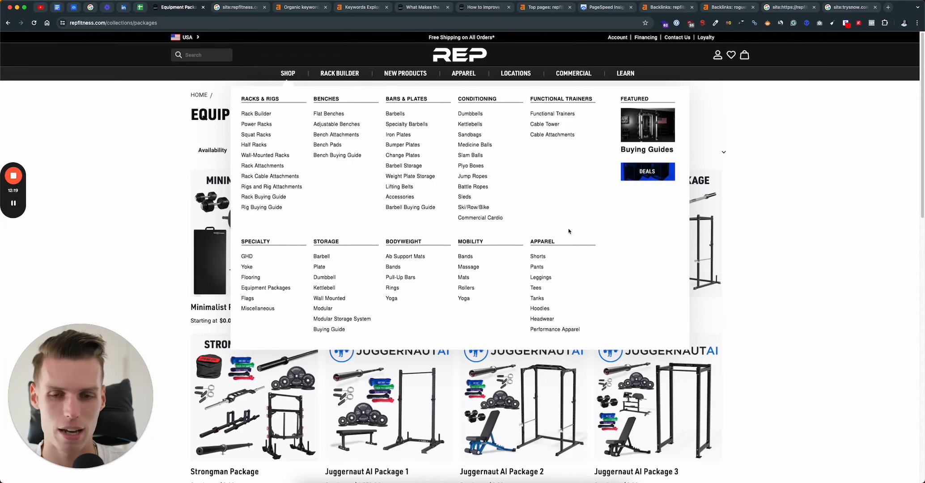
Step: Return to the Ahrefs 'home gym equipment' keyword overview from the Rep Fitness packages page
click(361, 7)
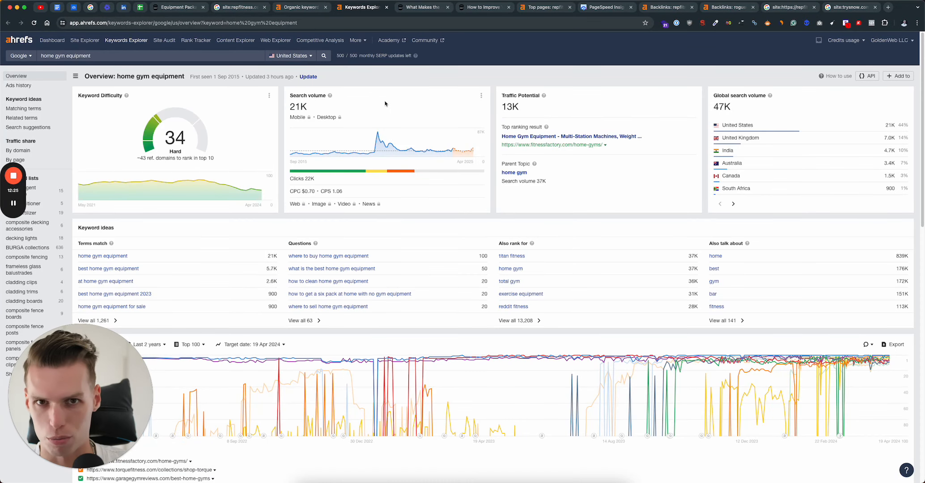
mouse_move(353, 154)
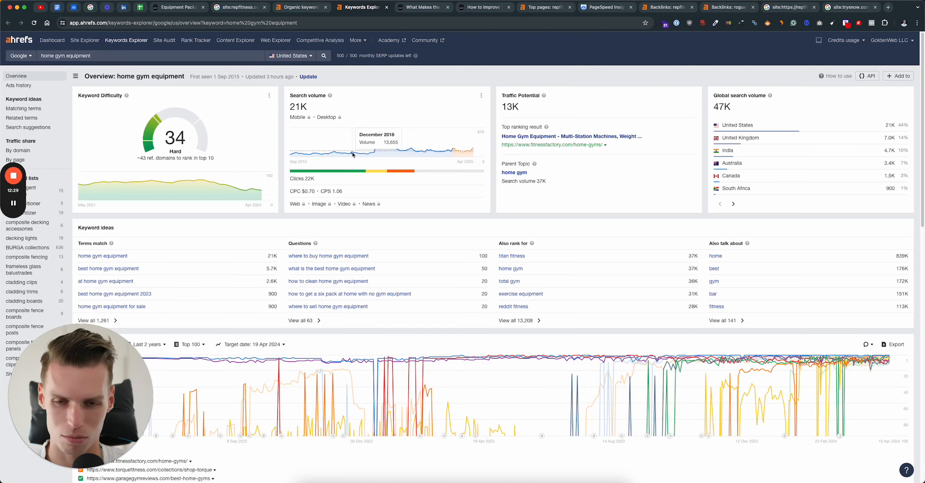
mouse_move(320, 125)
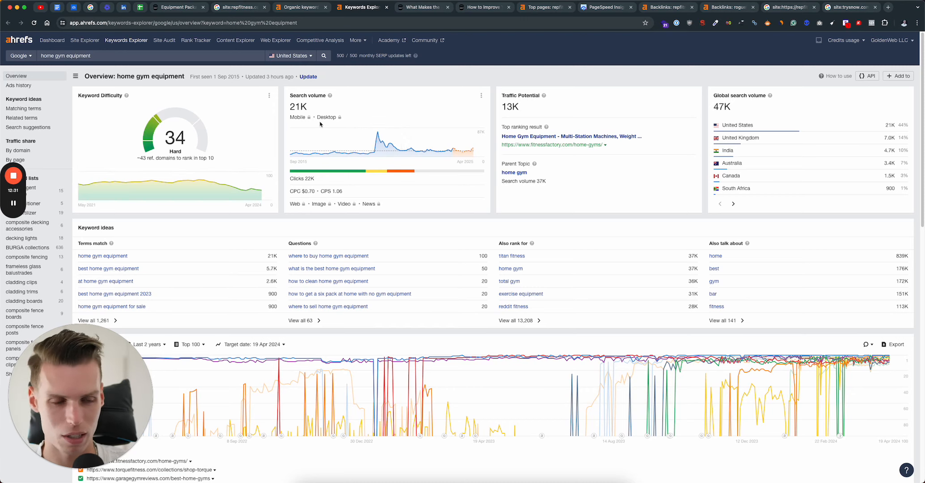
mouse_move(330, 94)
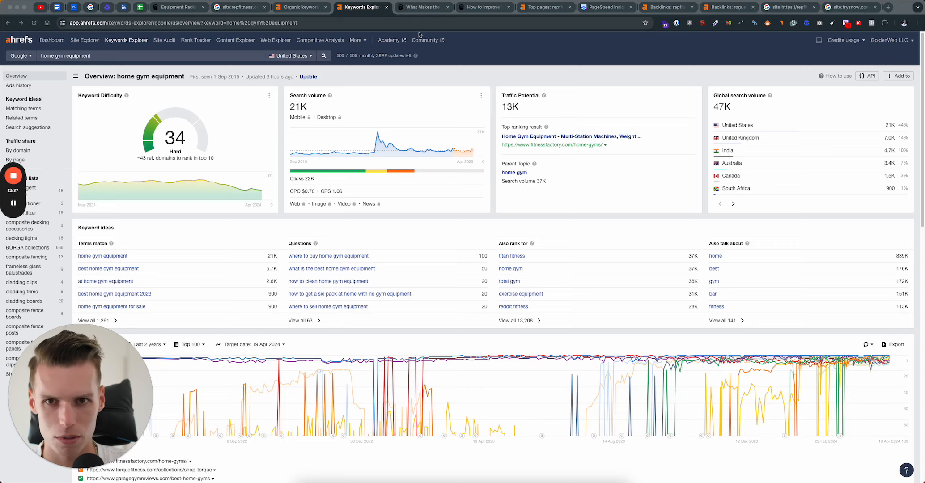
Step: Skim the Ares 2.0 blog article, then bring up the 'How to Improve Your Pull-Ups' post
click(422, 8)
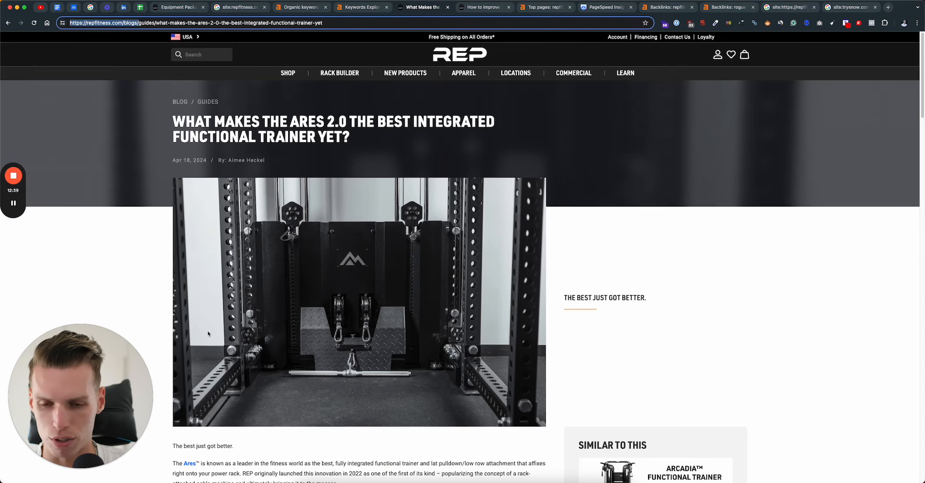
scroll(down, 3)
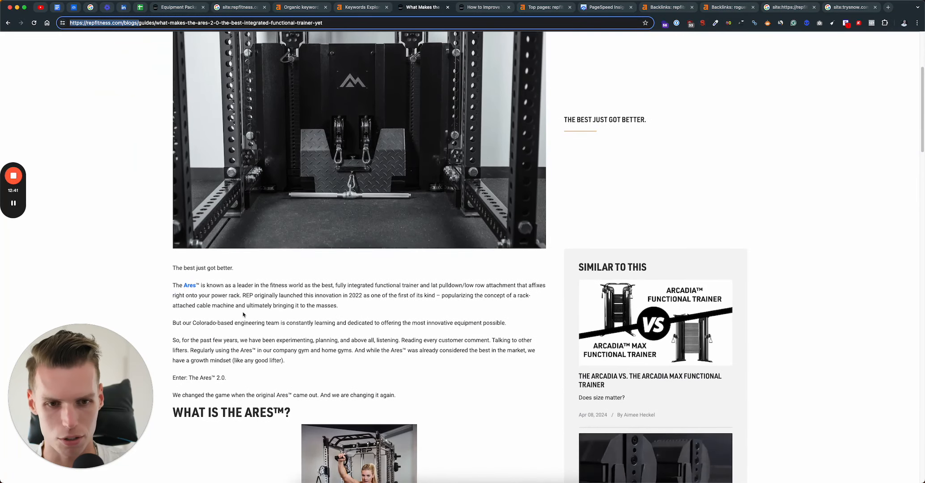
scroll(down, 3)
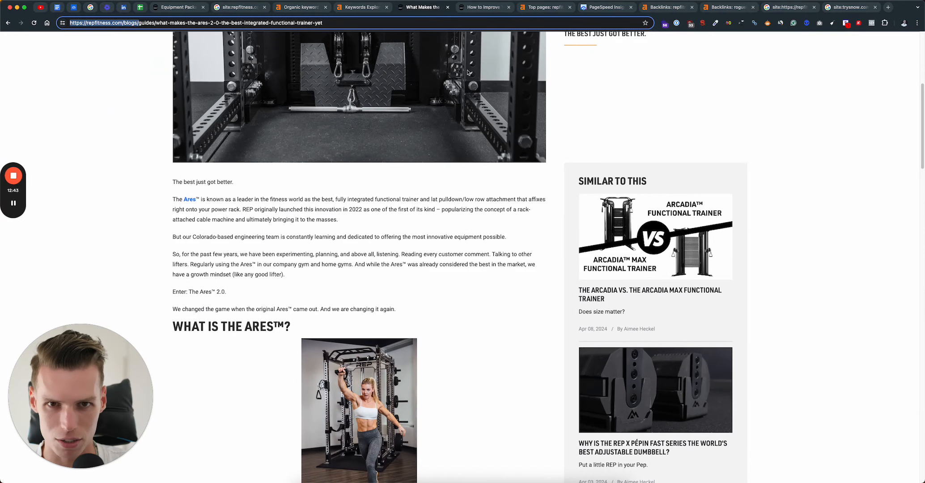
click(482, 7)
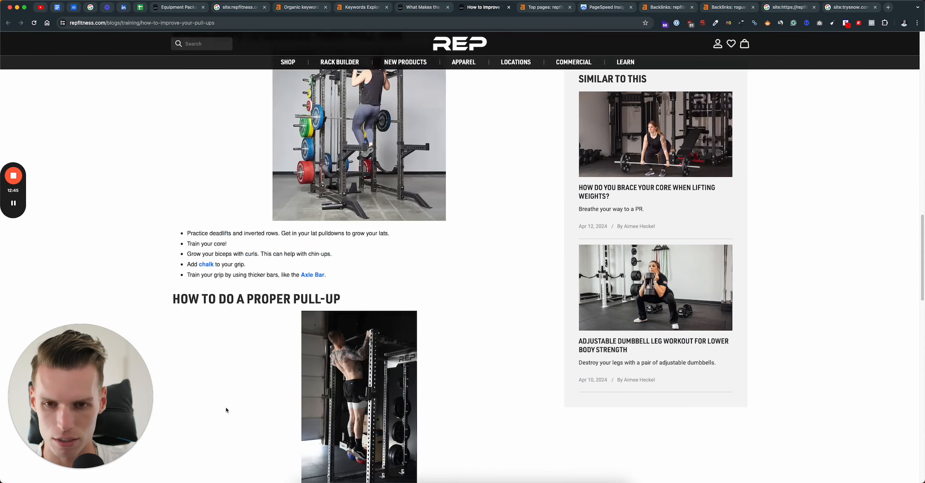
scroll(down, 3)
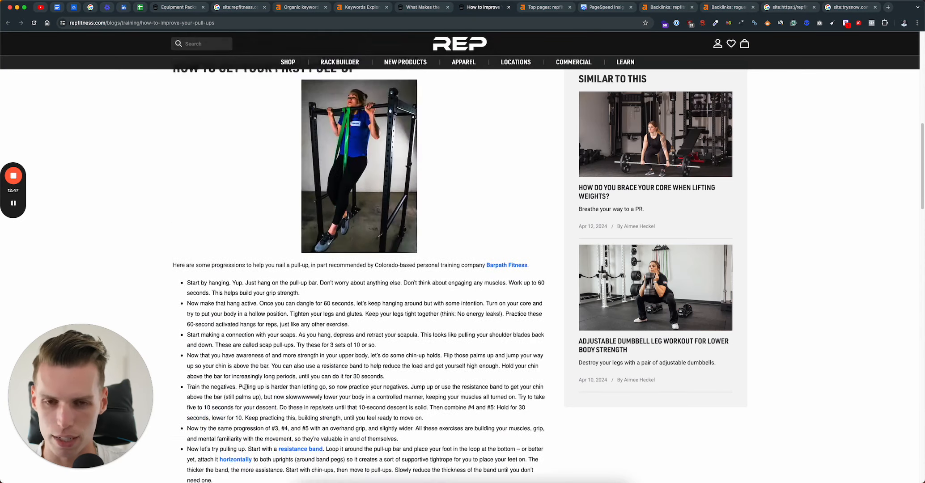
scroll(up, 3)
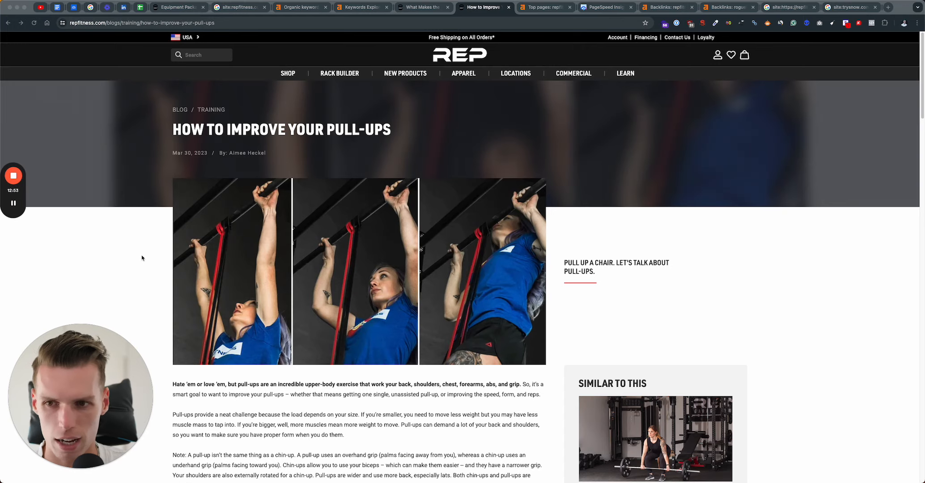
Step: Read through the opening sections of the pull-ups article on repfitness.com
scroll(down, 3)
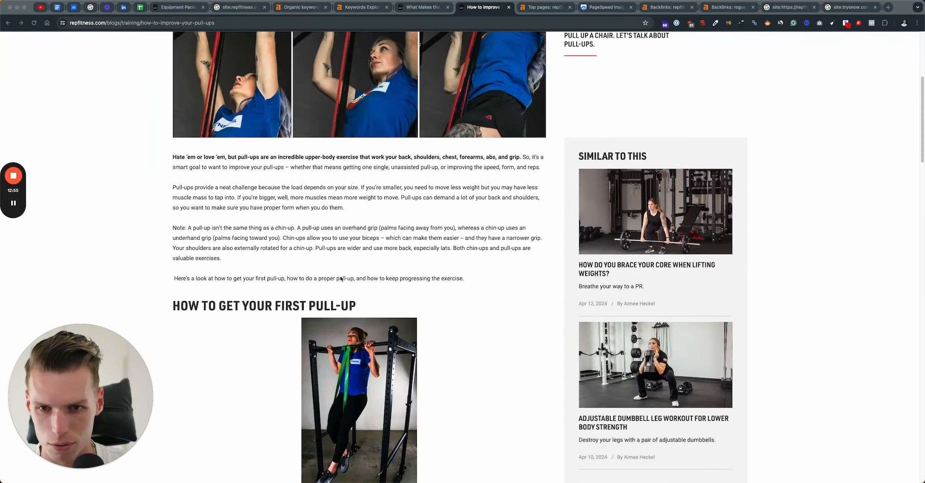
scroll(down, 3)
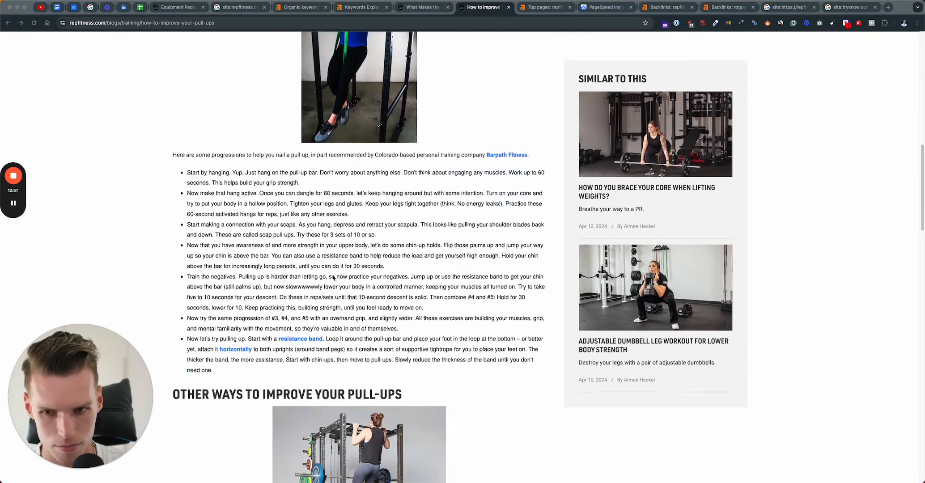
scroll(down, 3)
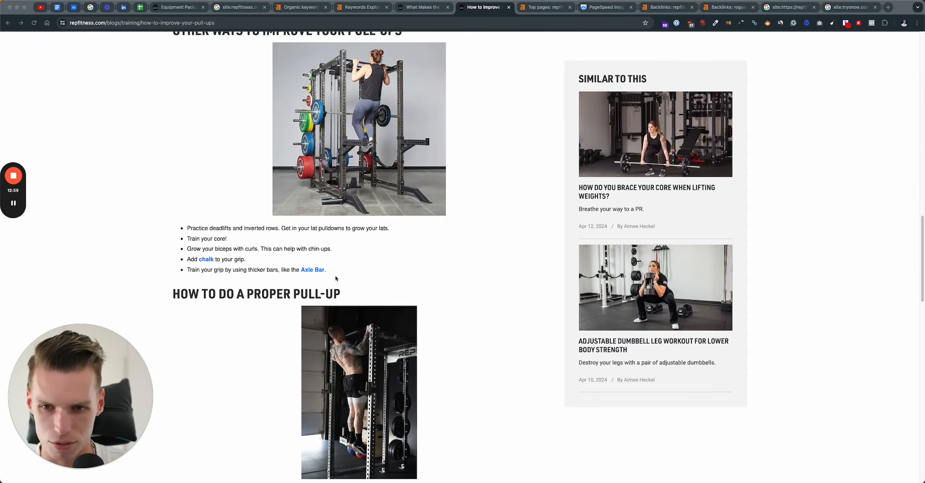
scroll(down, 3)
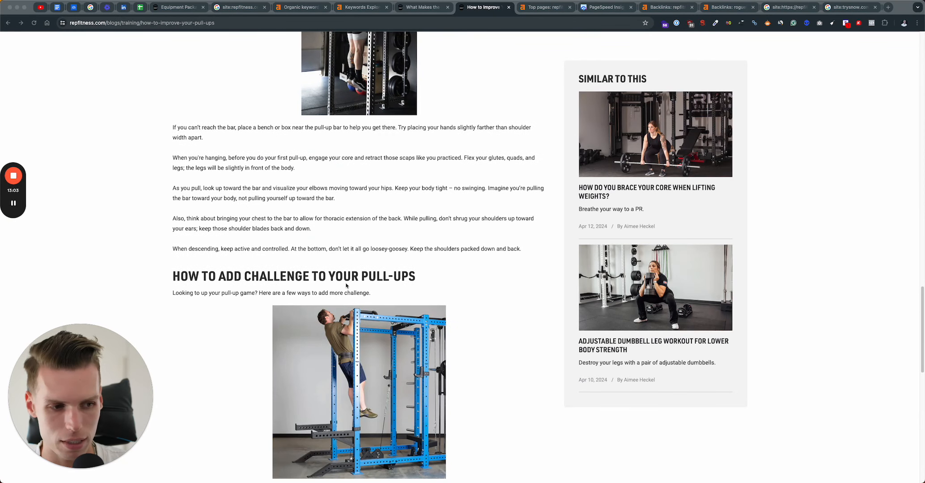
scroll(down, 3)
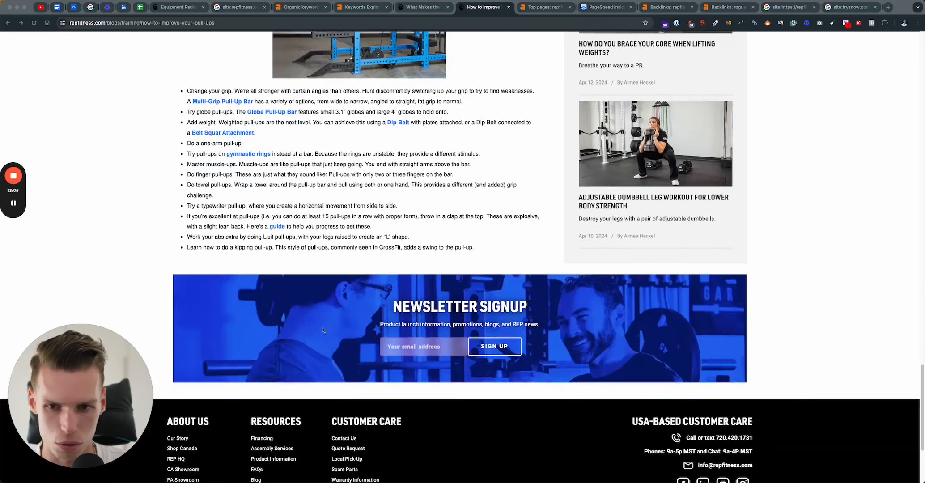
scroll(up, 3)
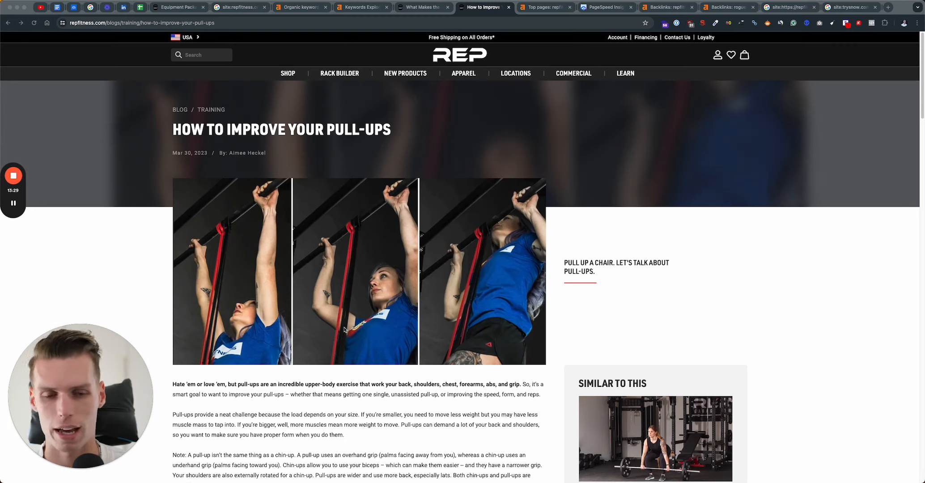
mouse_move(446, 398)
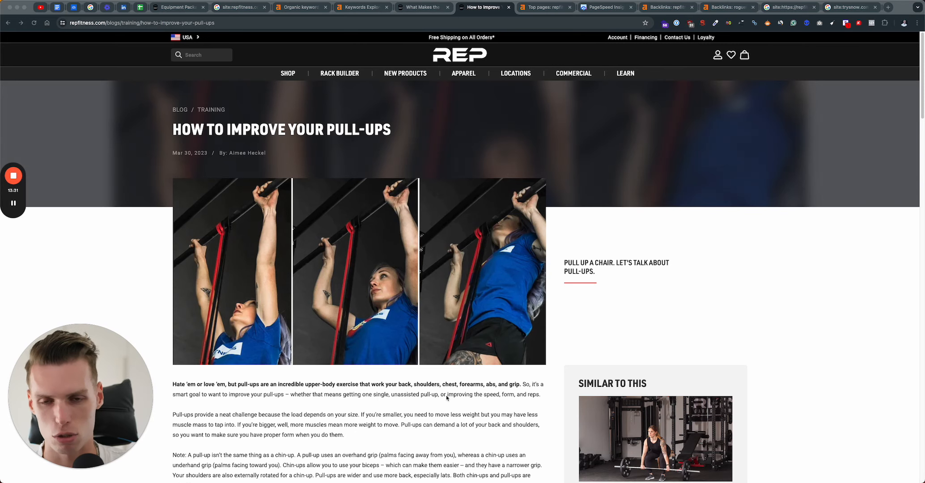
scroll(down, 3)
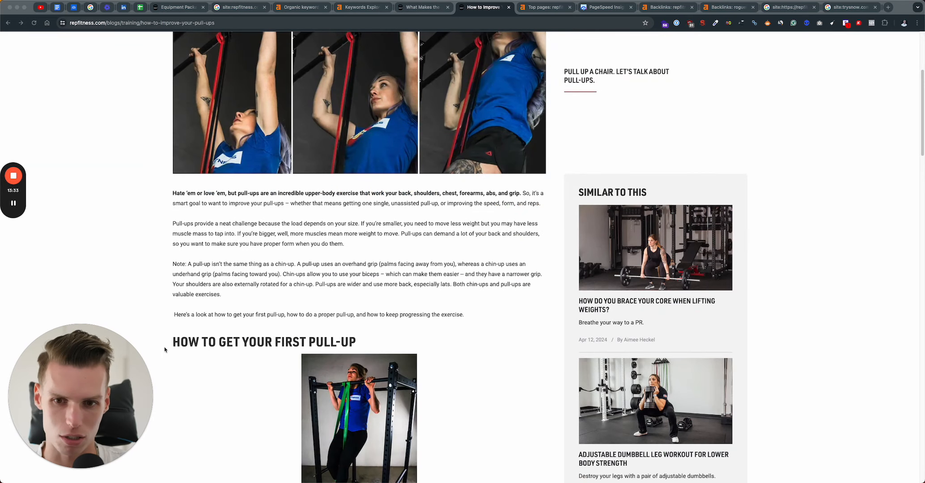
scroll(up, 3)
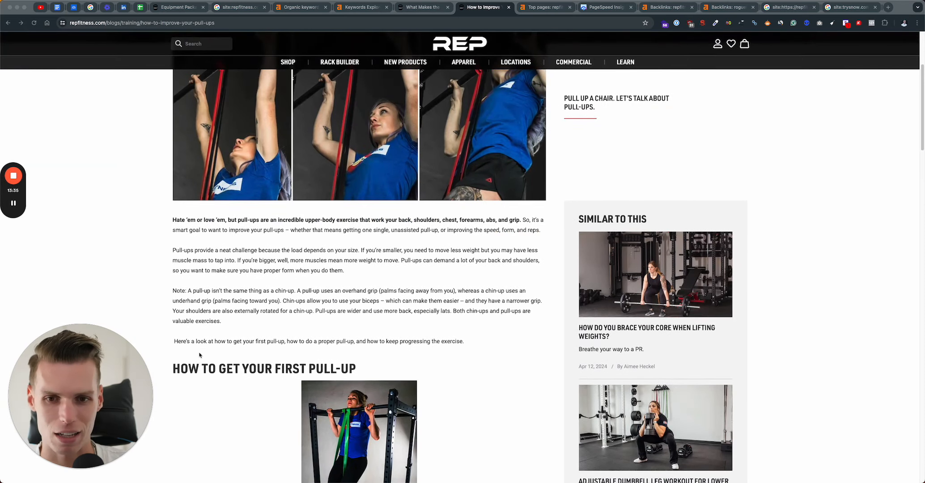
scroll(down, 3)
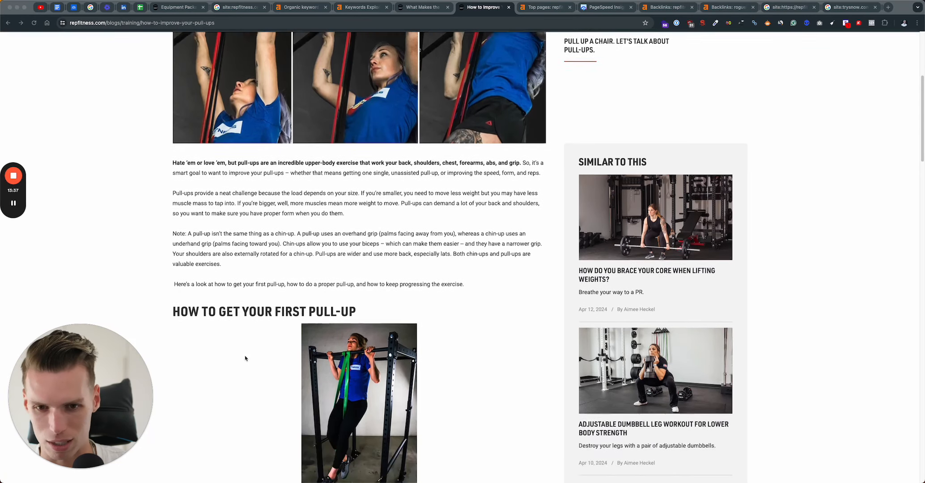
scroll(down, 3)
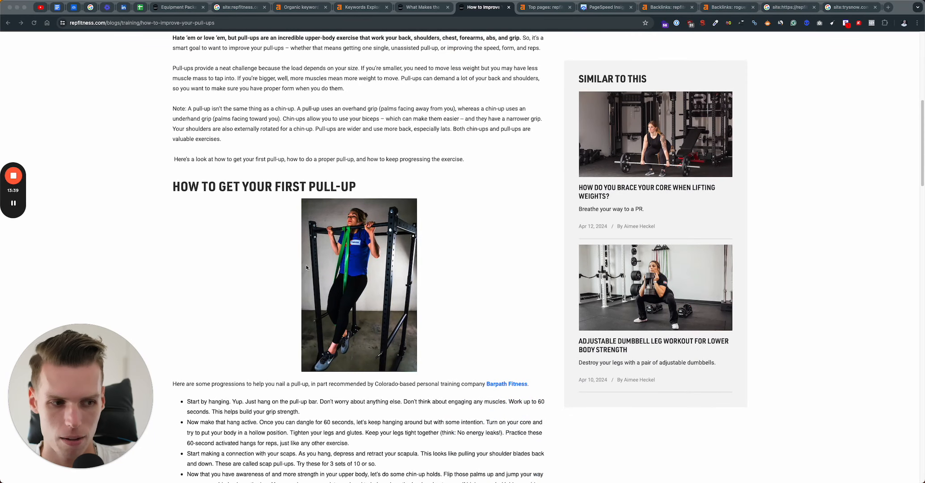
mouse_move(442, 301)
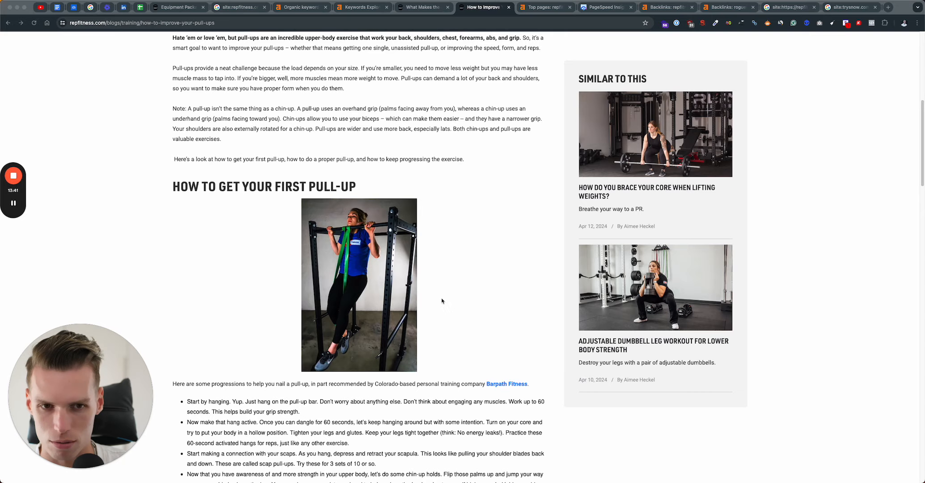
scroll(up, 3)
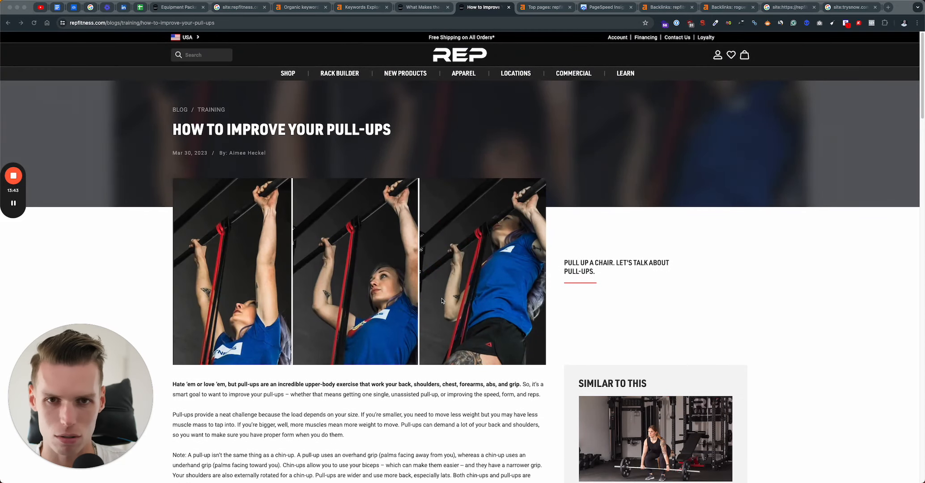
scroll(down, 3)
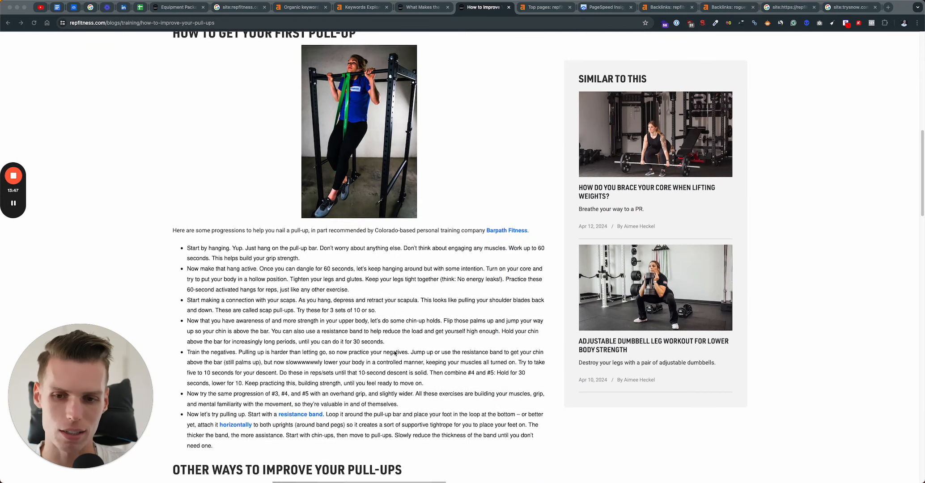
scroll(down, 3)
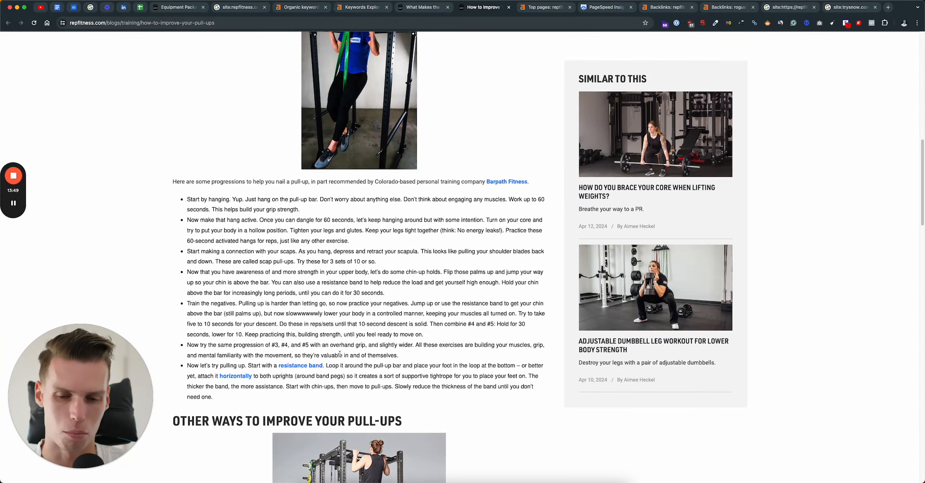
scroll(down, 3)
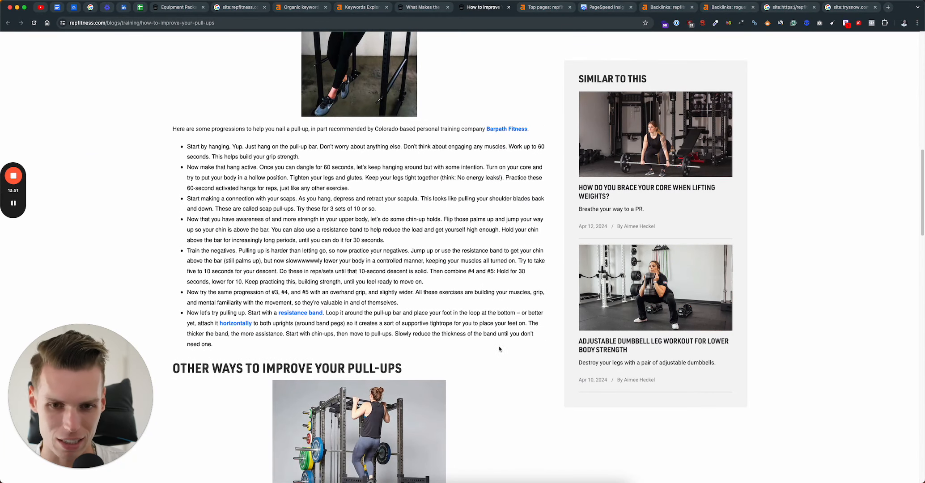
mouse_move(409, 423)
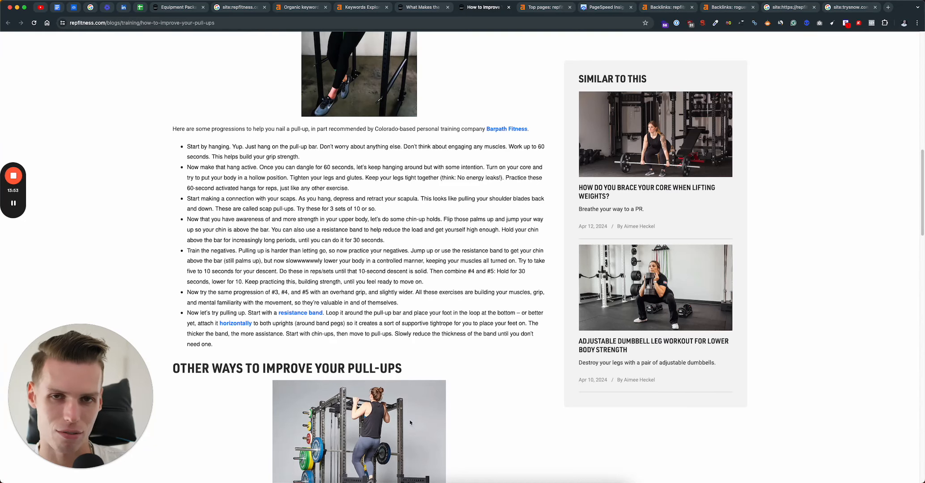
mouse_move(390, 379)
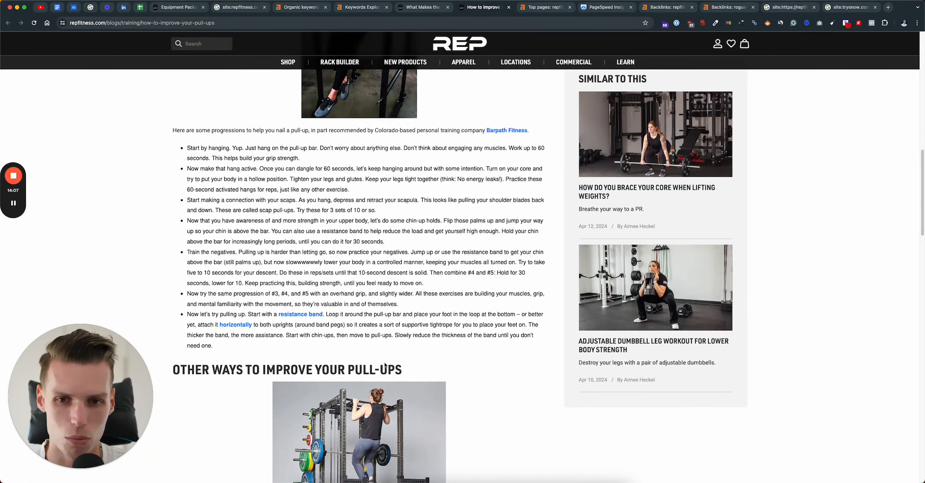
Step: Continue reading the pull-ups article down to its list of pull-up progressions
scroll(down, 3)
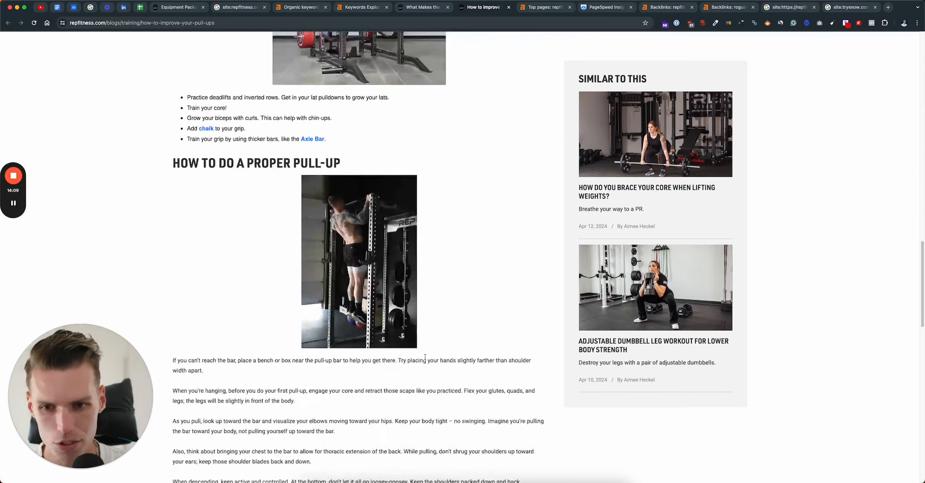
scroll(down, 3)
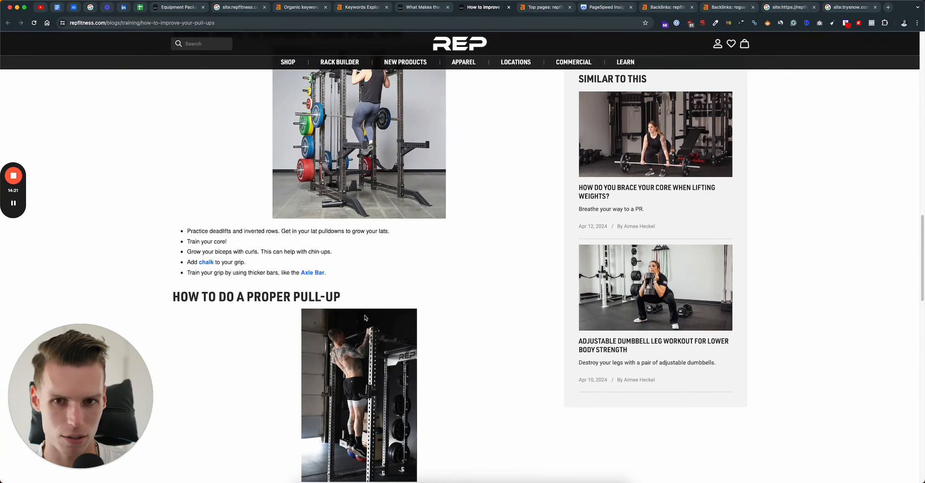
scroll(down, 3)
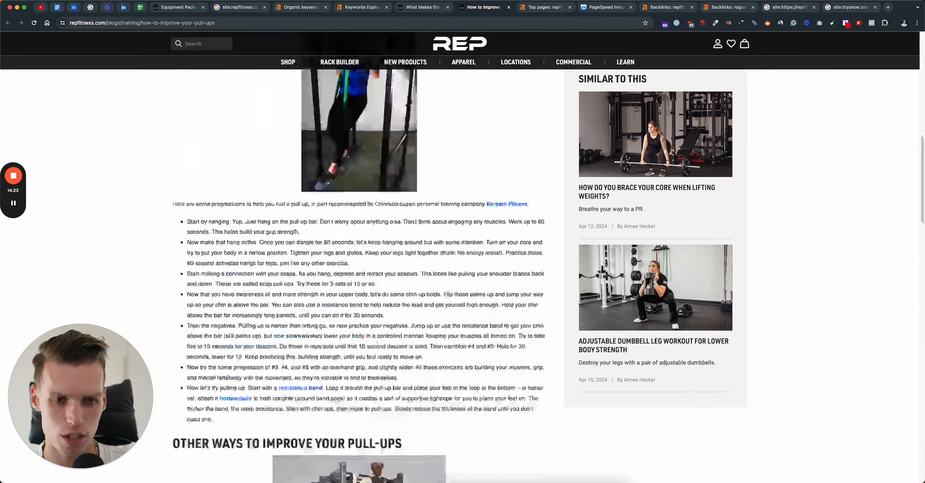
scroll(up, 3)
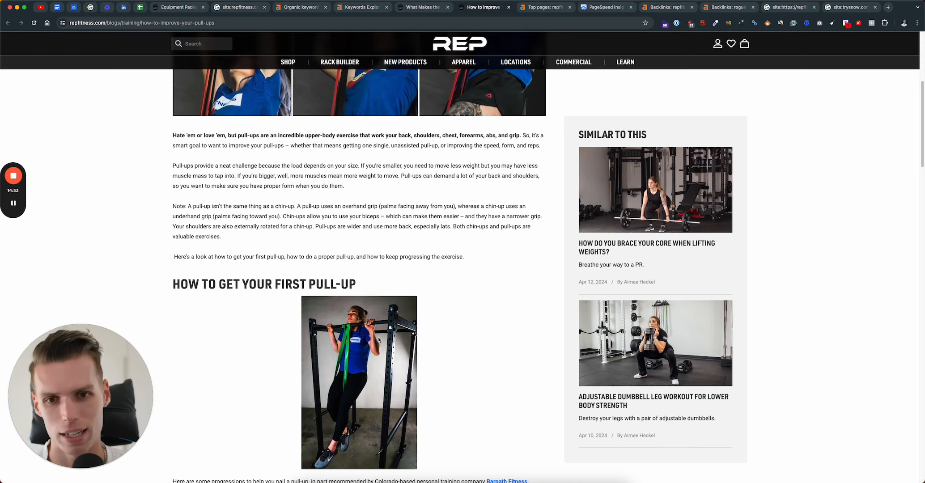
mouse_move(656, 375)
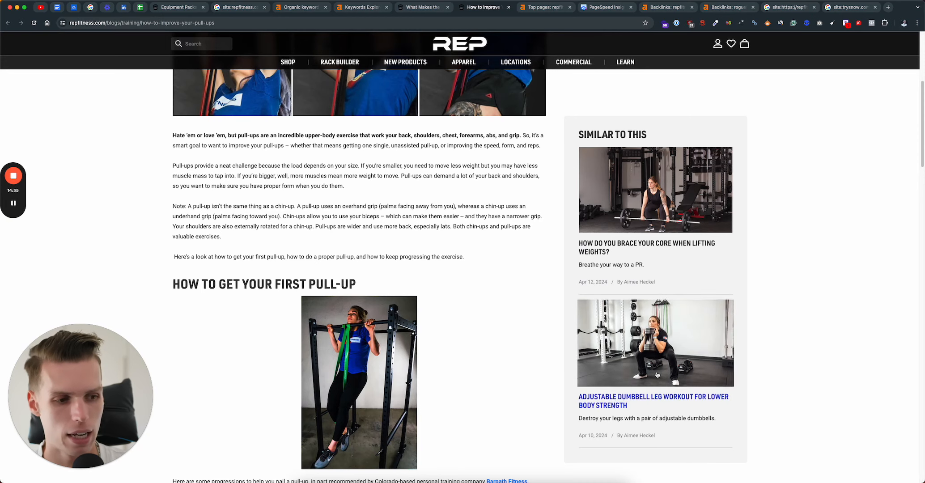
scroll(up, 3)
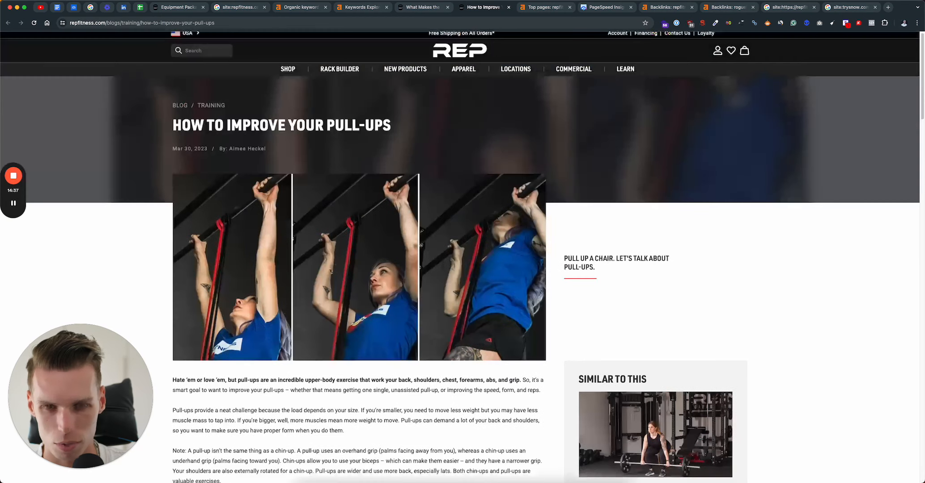
scroll(down, 3)
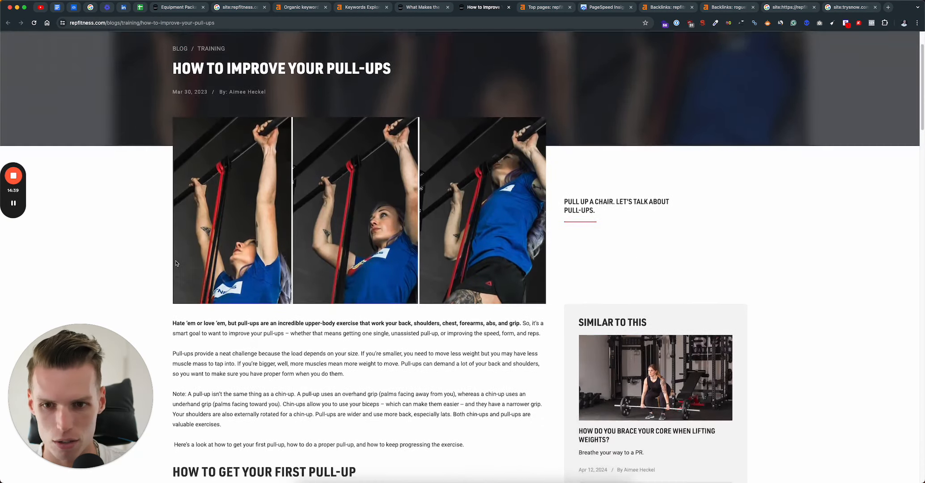
scroll(down, 3)
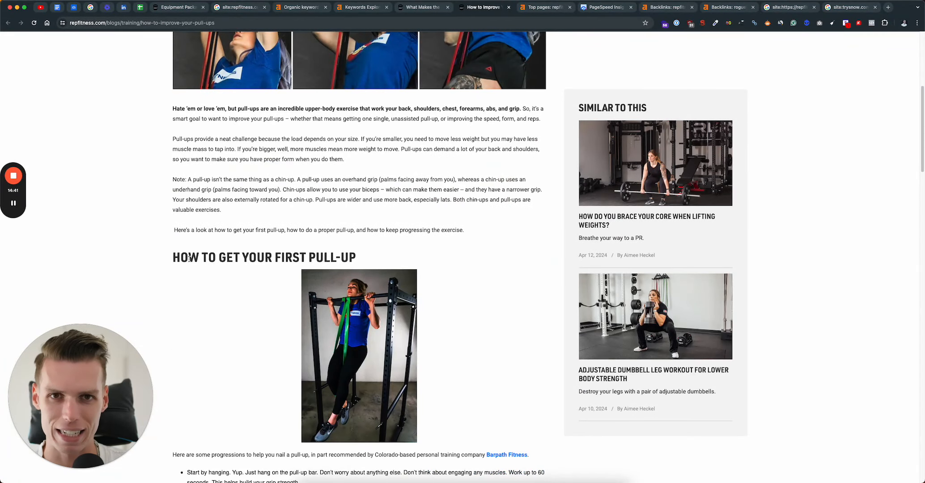
scroll(down, 3)
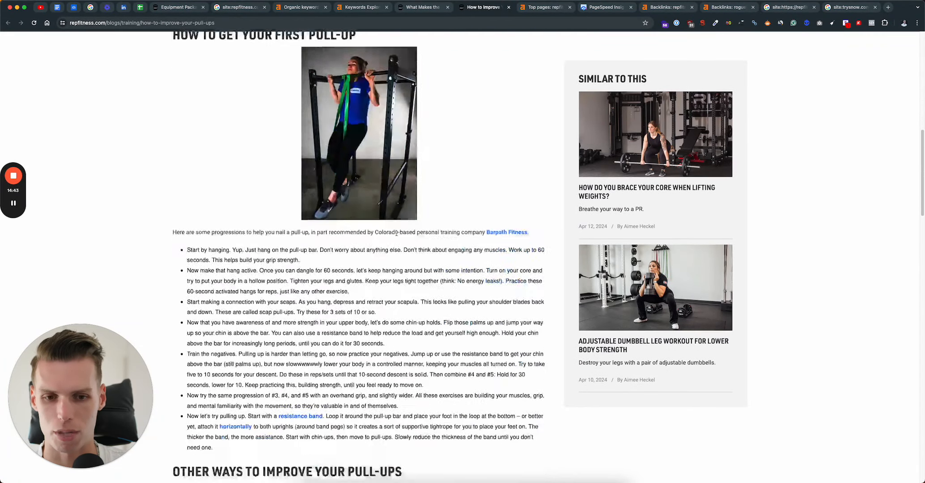
scroll(down, 3)
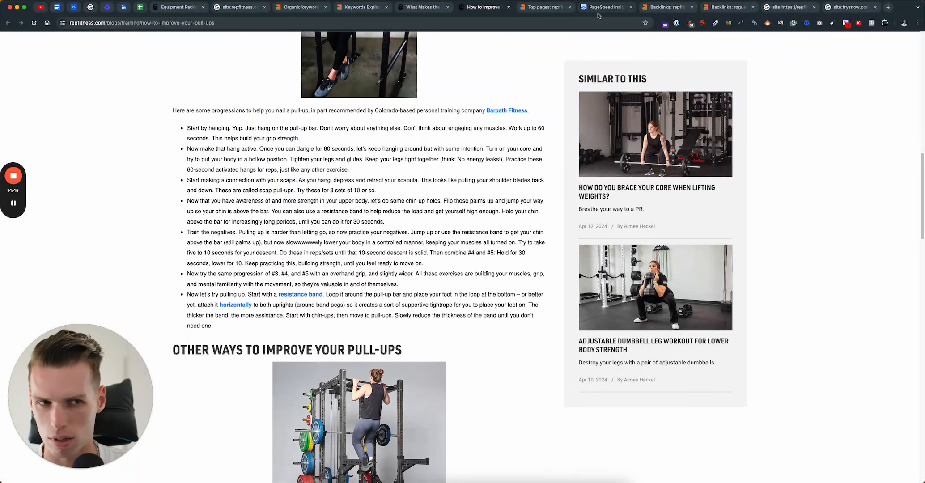
mouse_move(341, 242)
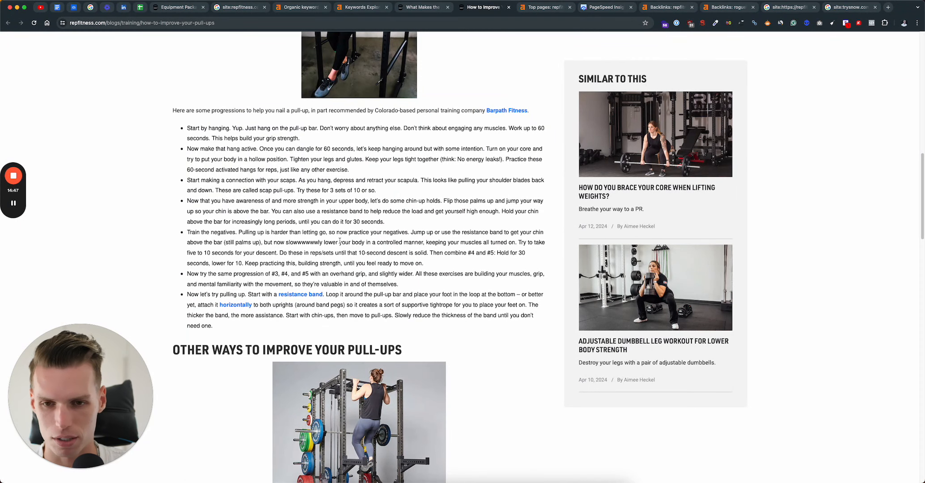
mouse_move(299, 294)
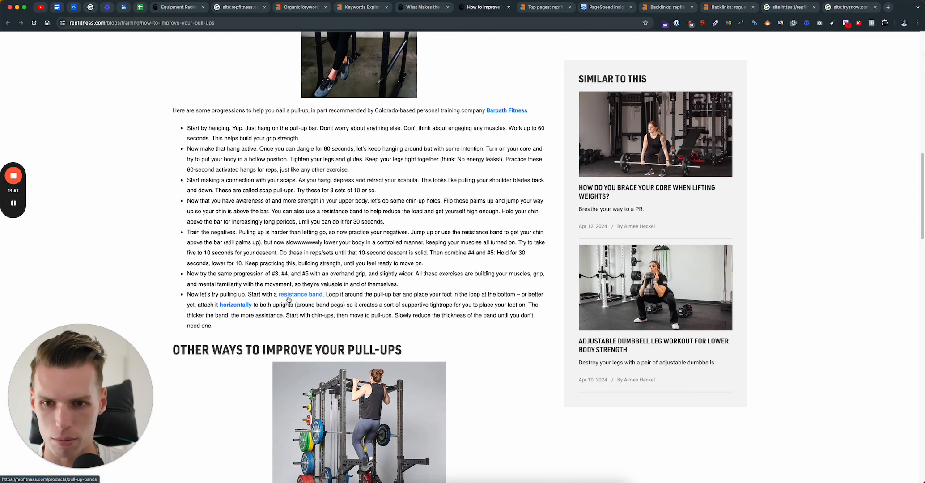
mouse_move(489, 108)
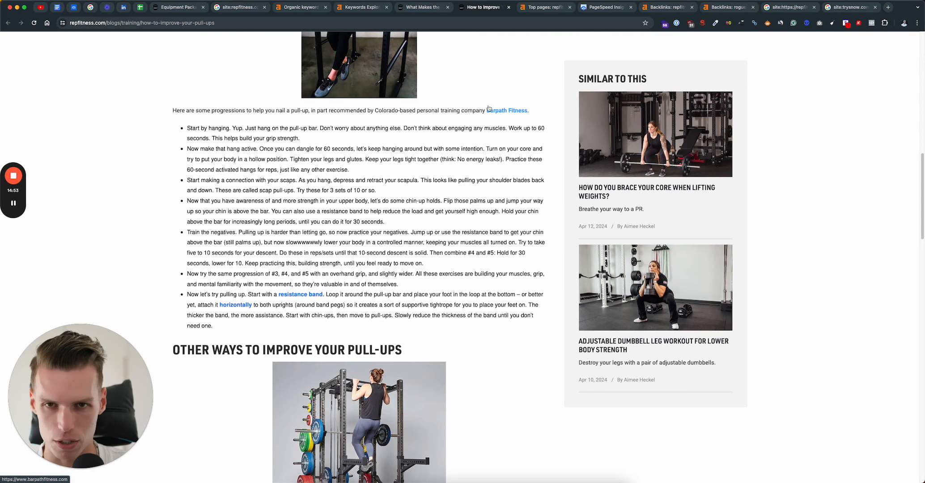
click(300, 8)
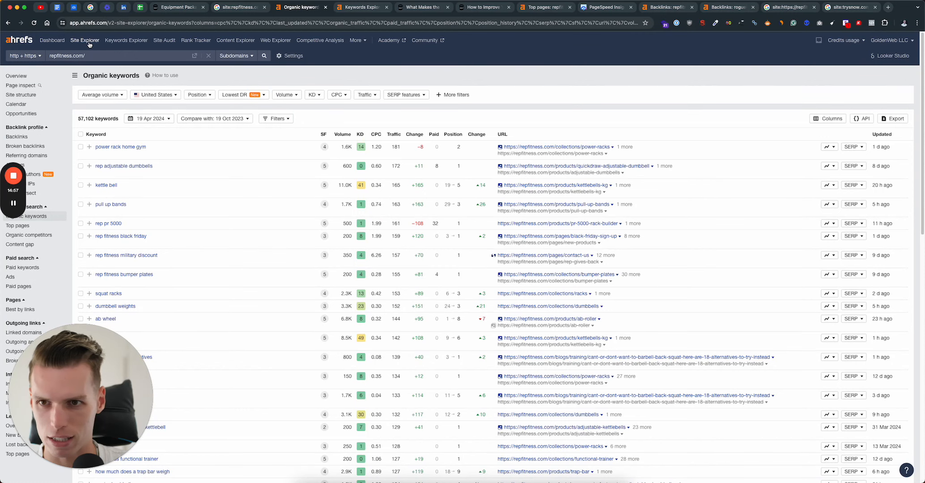
mouse_move(125, 40)
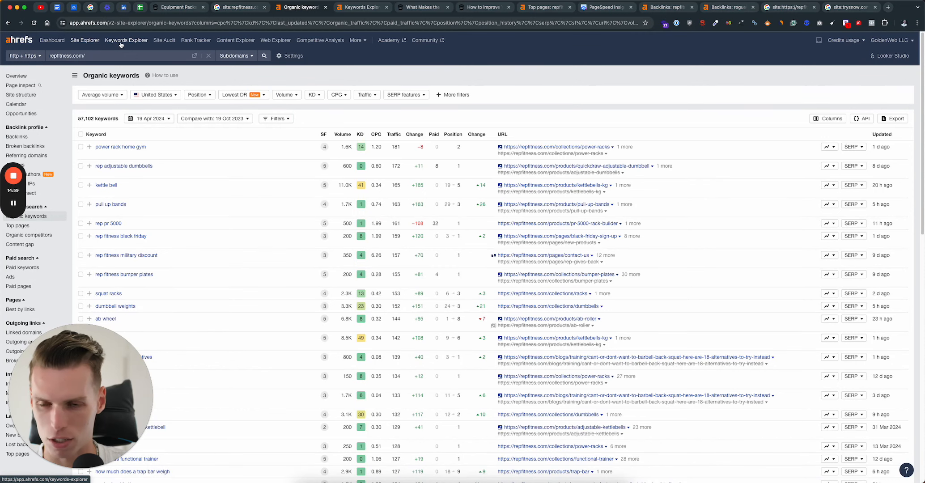
mouse_move(361, 7)
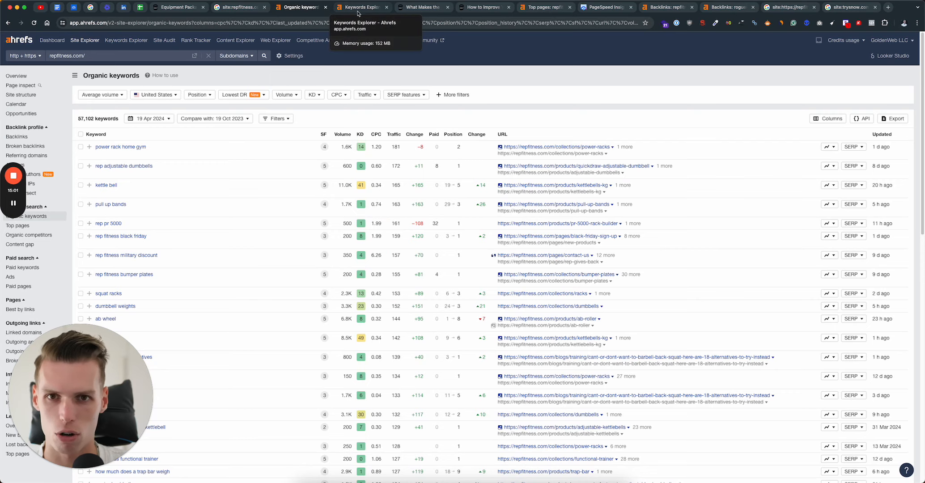
click(421, 7)
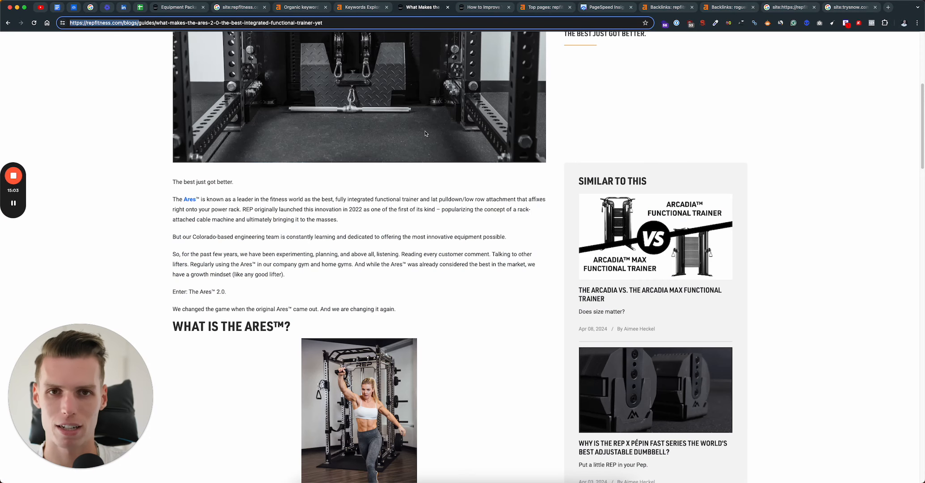
mouse_move(398, 266)
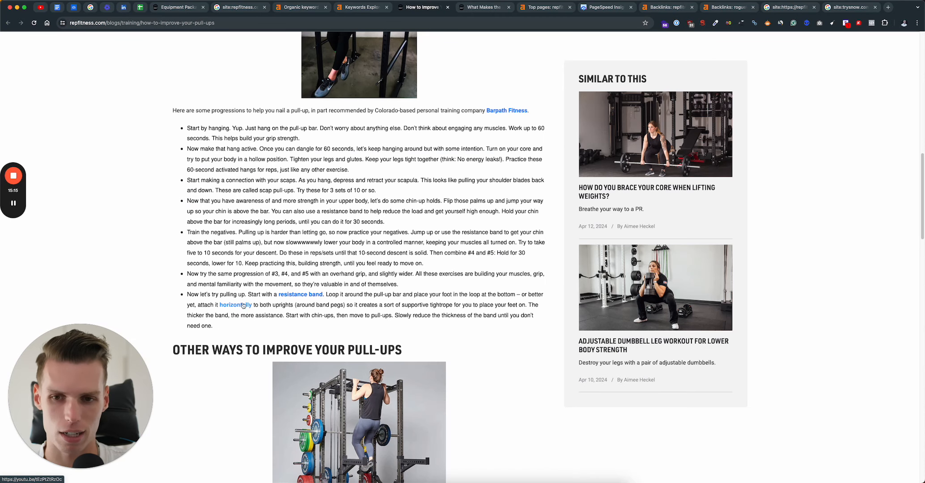
mouse_move(308, 298)
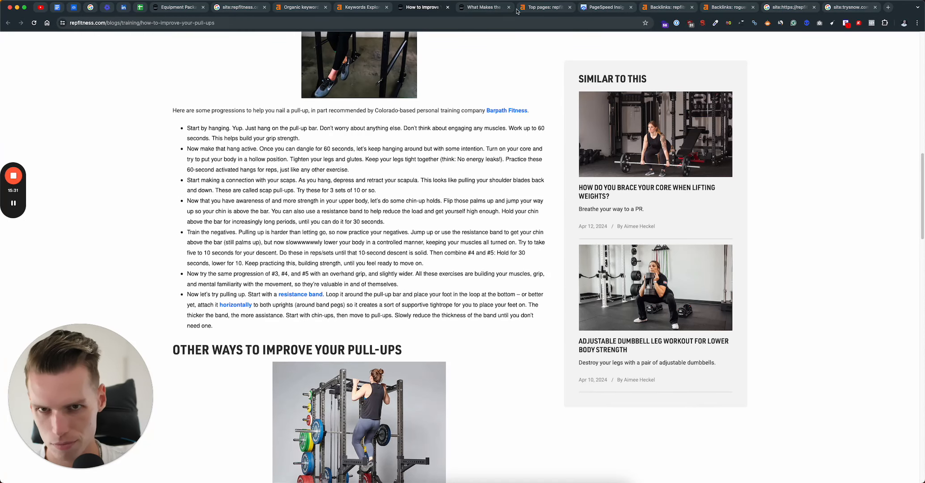
Step: Show repfitness.com's dofollow backlinks with the minimum DR filter removed
click(667, 7)
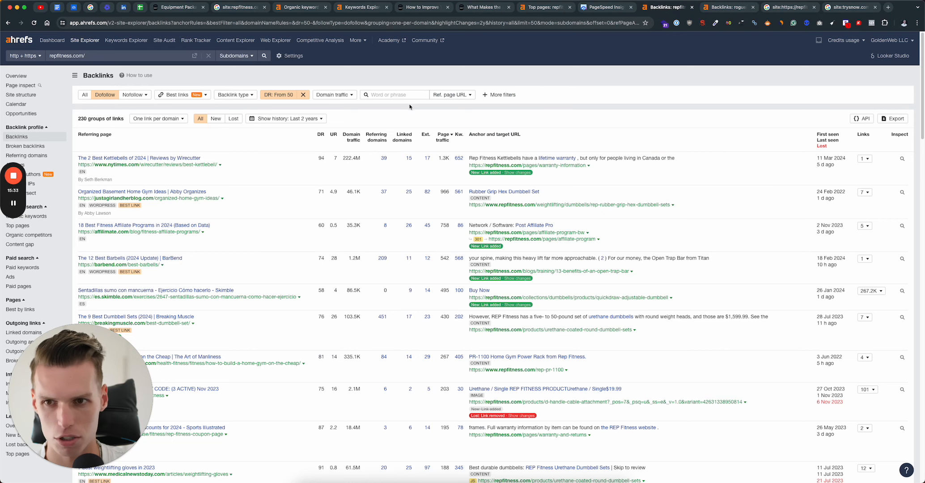
mouse_move(104, 126)
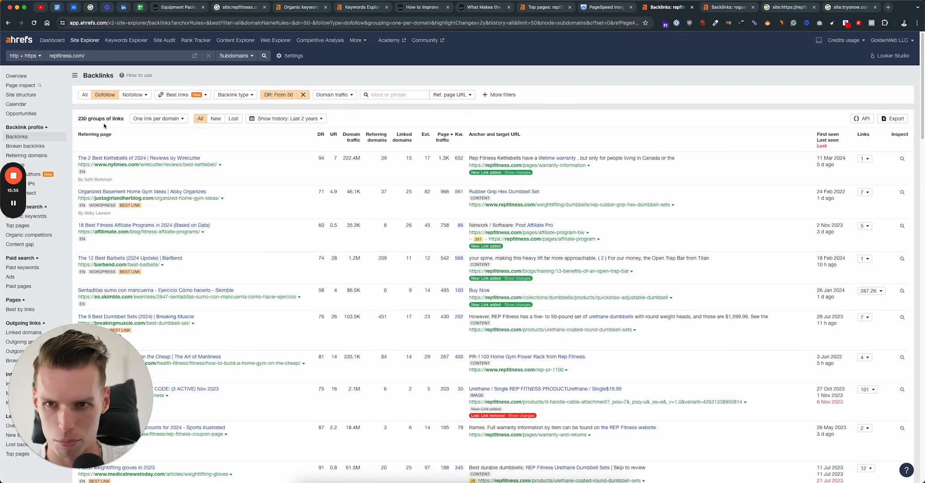
click(302, 94)
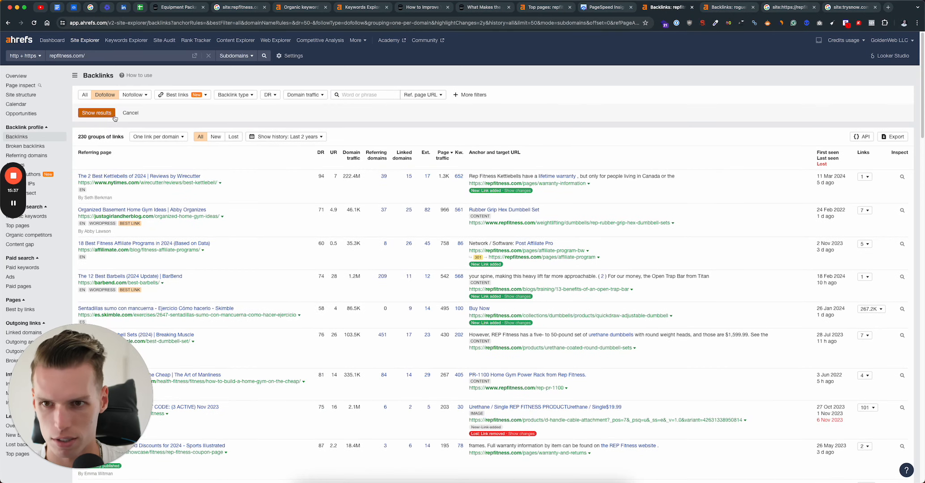
click(96, 113)
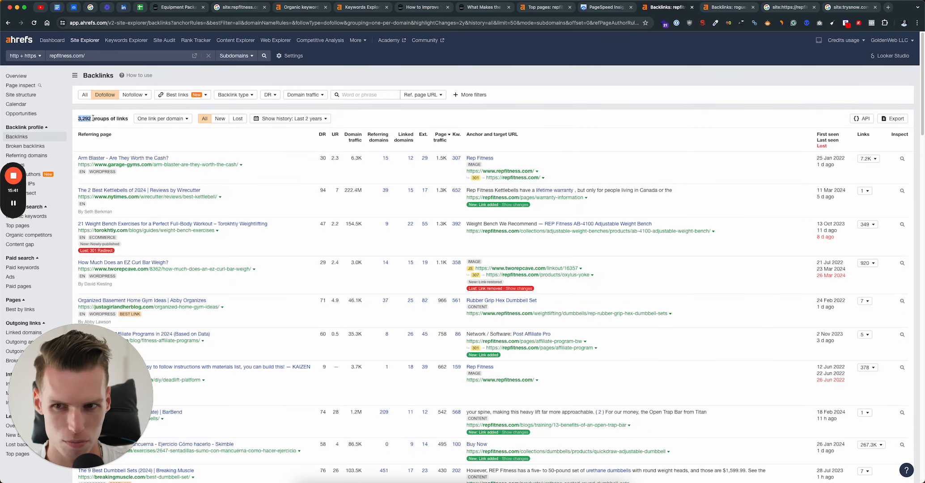
mouse_move(377, 136)
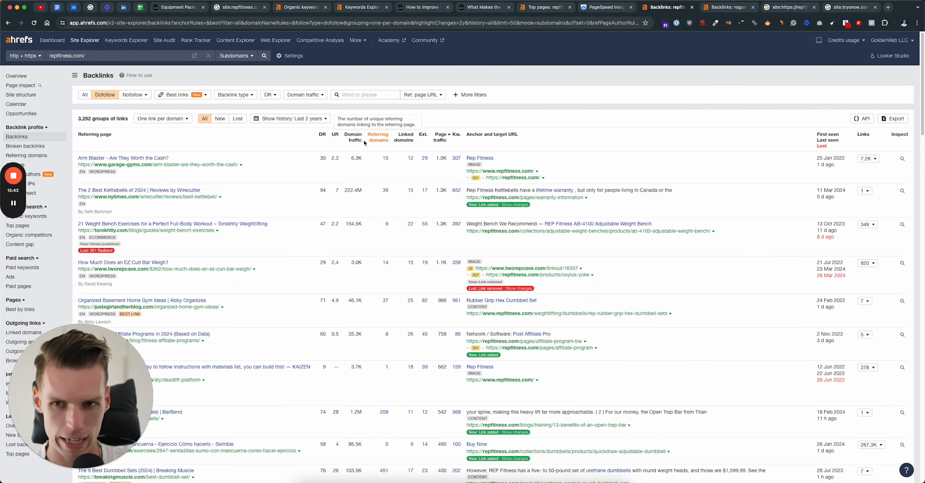
mouse_move(322, 153)
text(50)
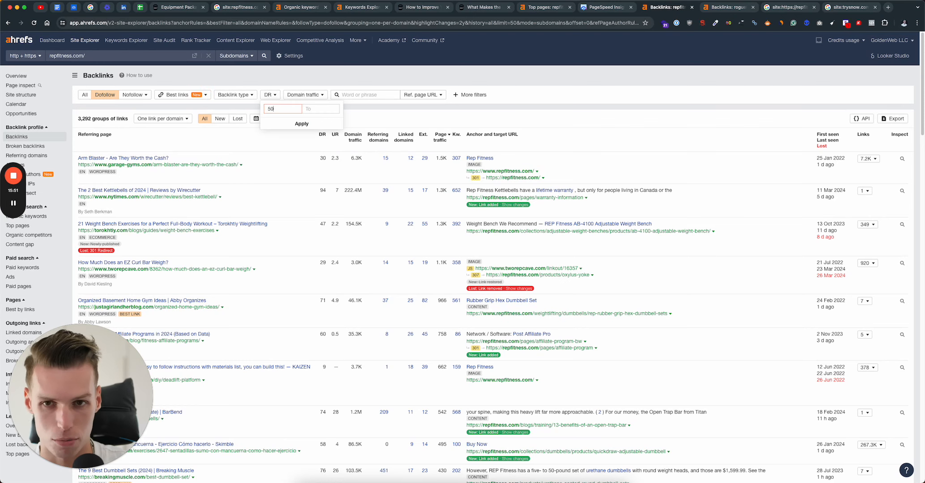
Step: Re-filter repfitness.com's dofollow backlinks to DR 50+, then bring up Rogue Fitness's backlinks report
click(301, 123)
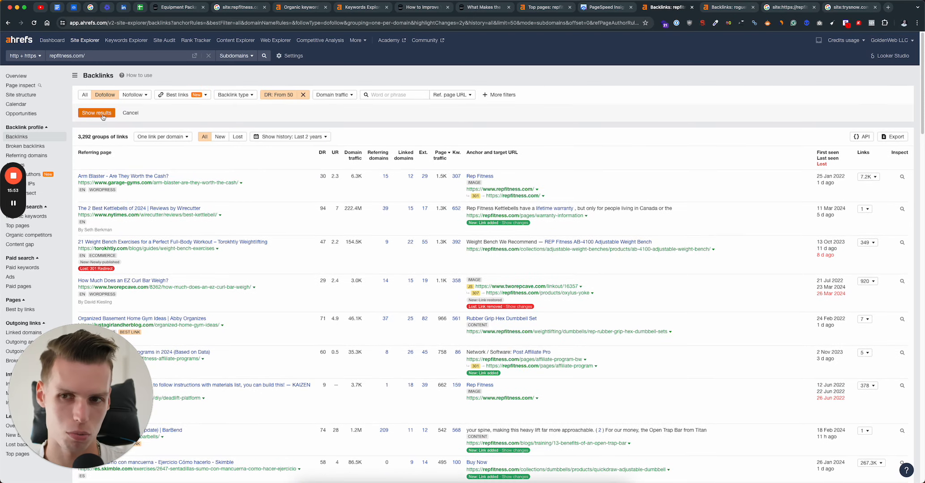
click(96, 112)
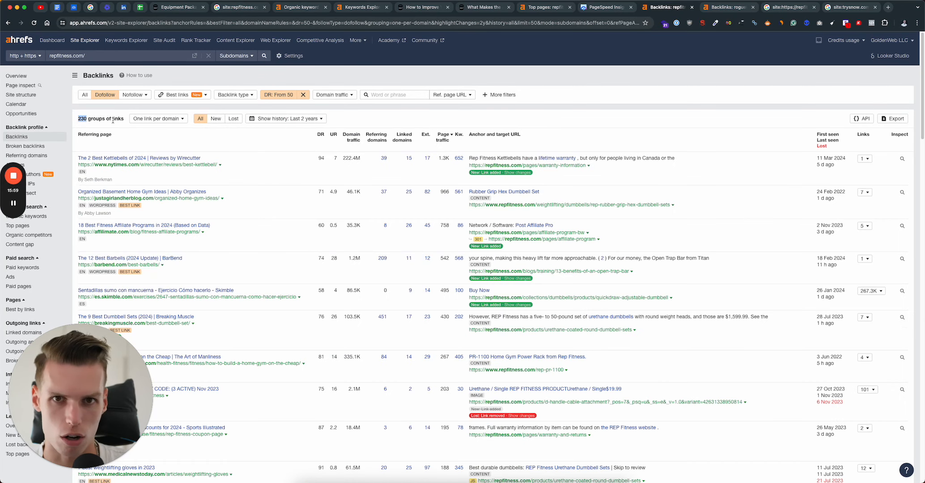
mouse_move(727, 6)
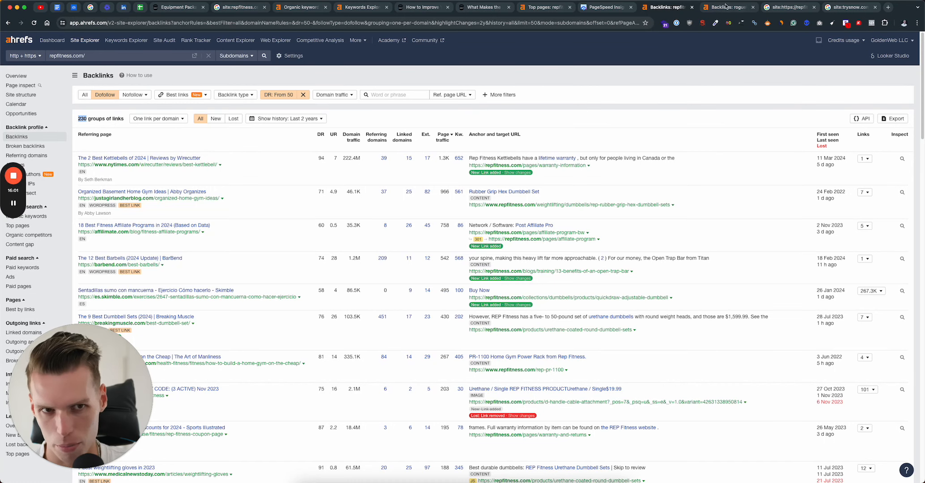
click(726, 7)
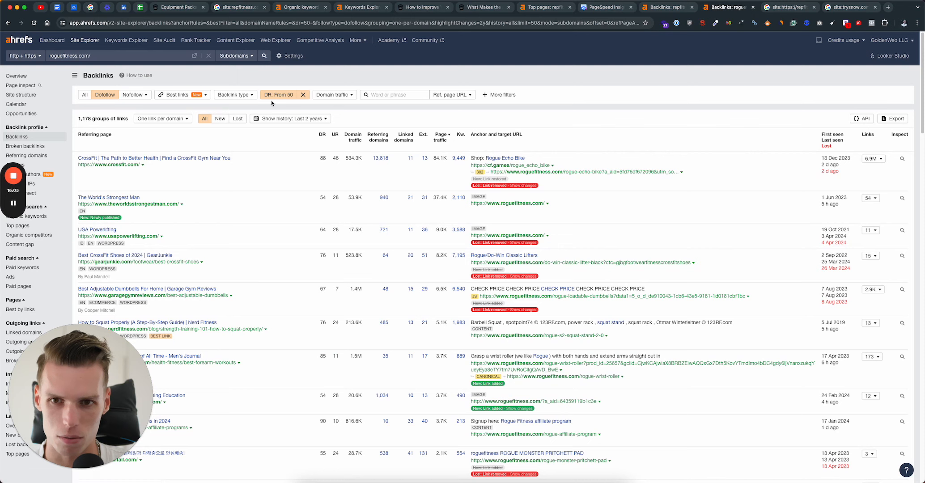
Step: Open roguefitness.com's Broken backlinks report in a new tab from the Site Explorer sidebar
click(281, 94)
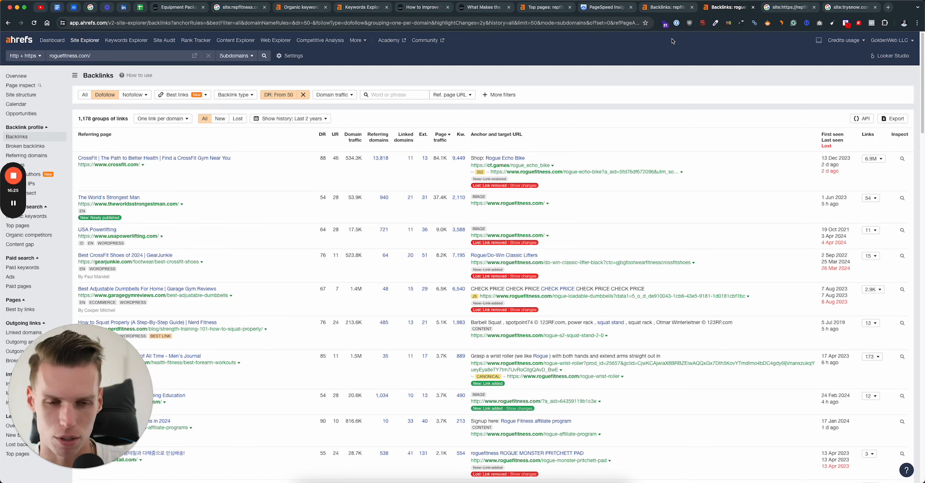
mouse_move(605, 49)
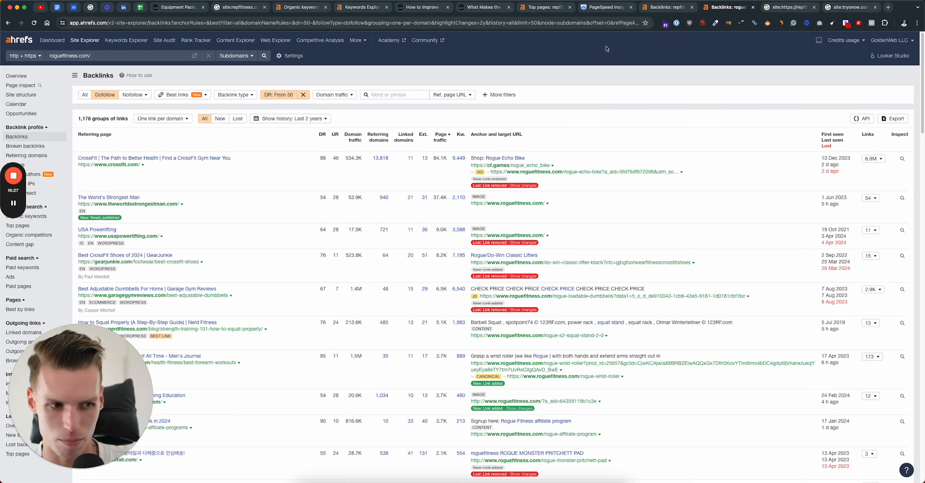
mouse_move(564, 61)
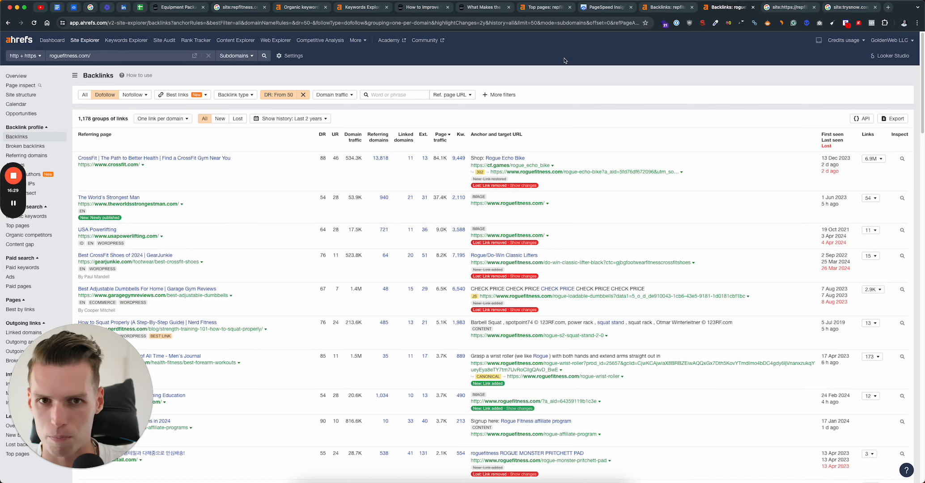
right_click(25, 146)
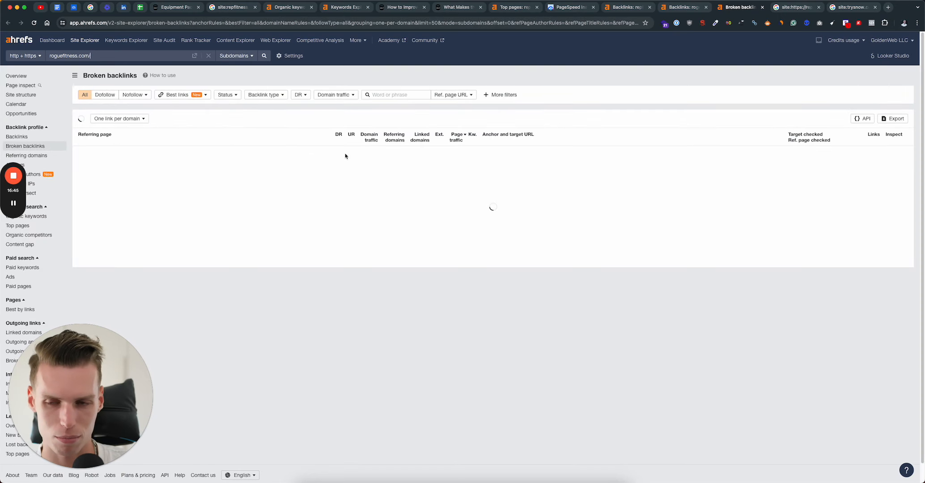
mouse_move(223, 154)
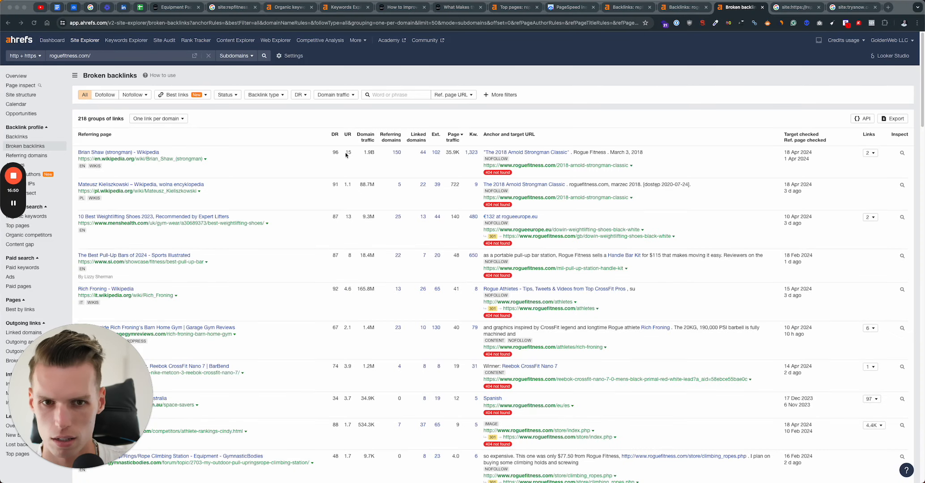
mouse_move(583, 169)
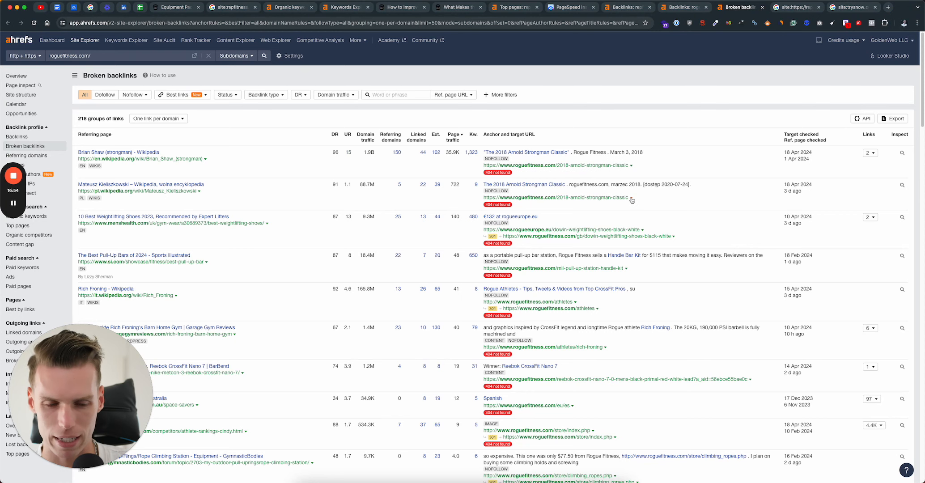
Step: Look through roguefitness.com's broken backlinks list of 218 groups
scroll(down, 3)
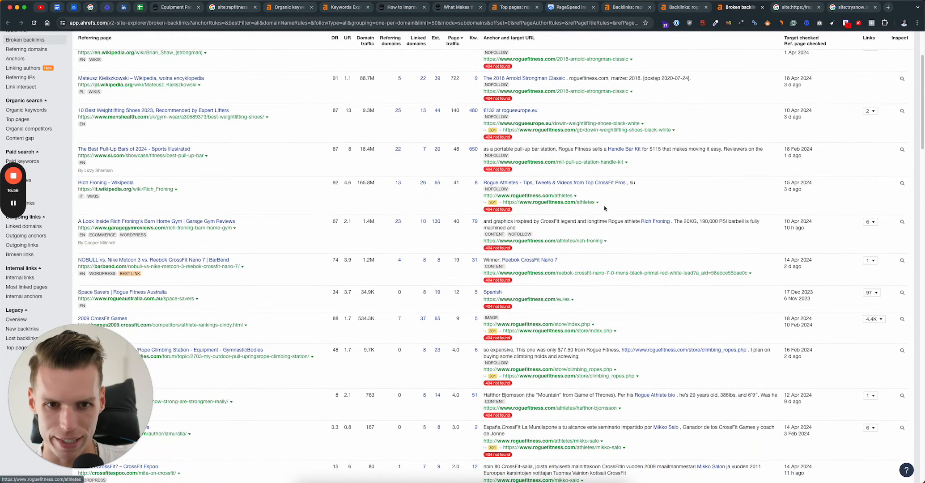
scroll(down, 3)
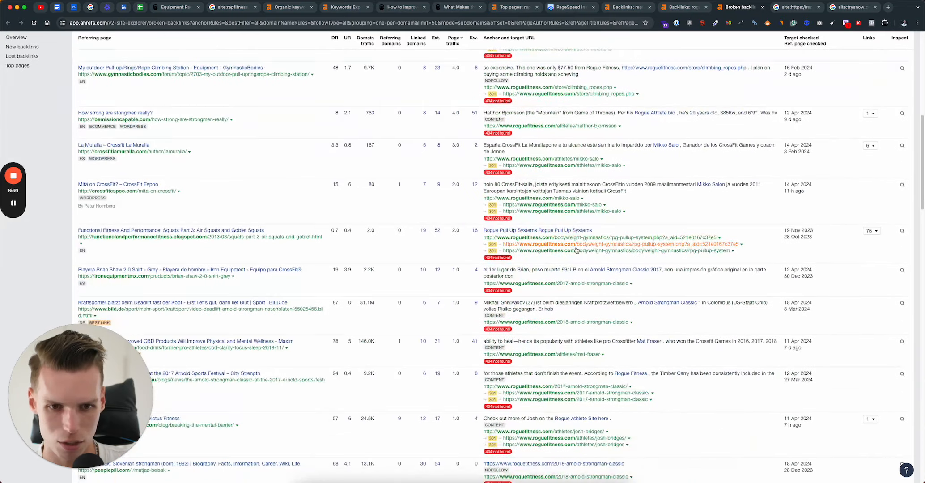
scroll(up, 3)
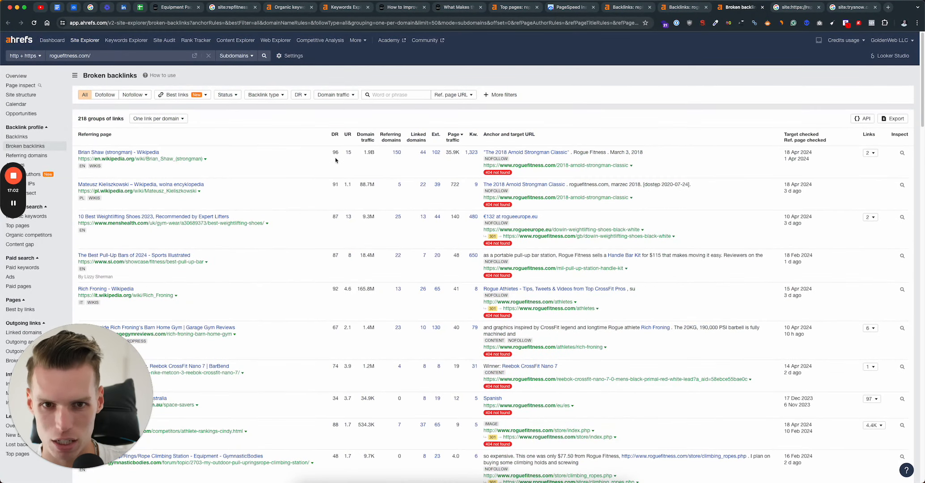
mouse_move(155, 168)
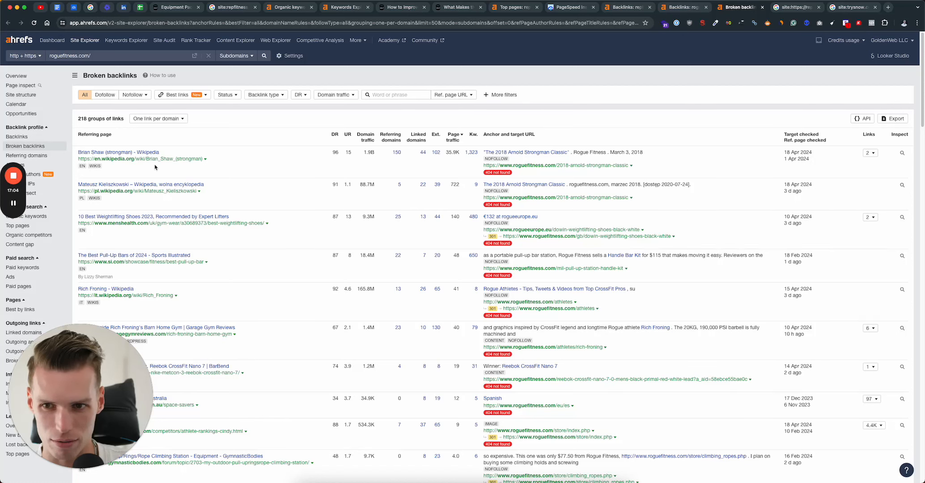
mouse_move(323, 226)
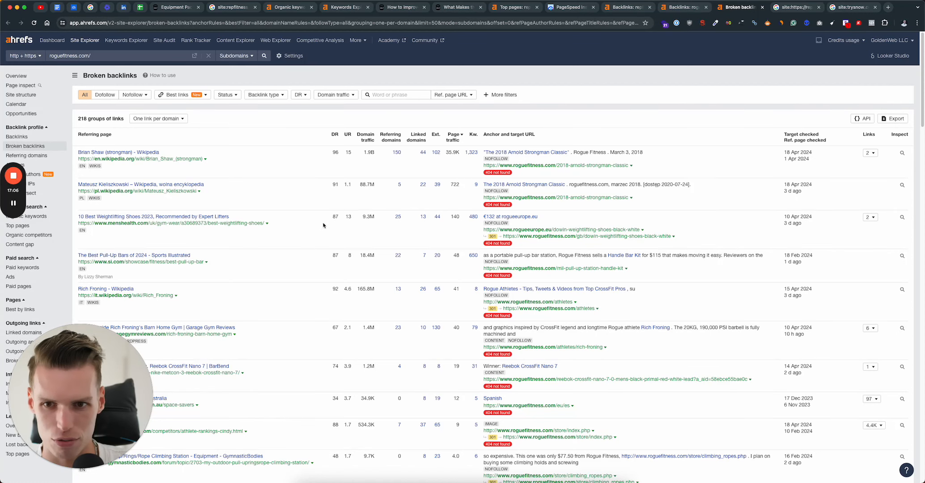
scroll(down, 3)
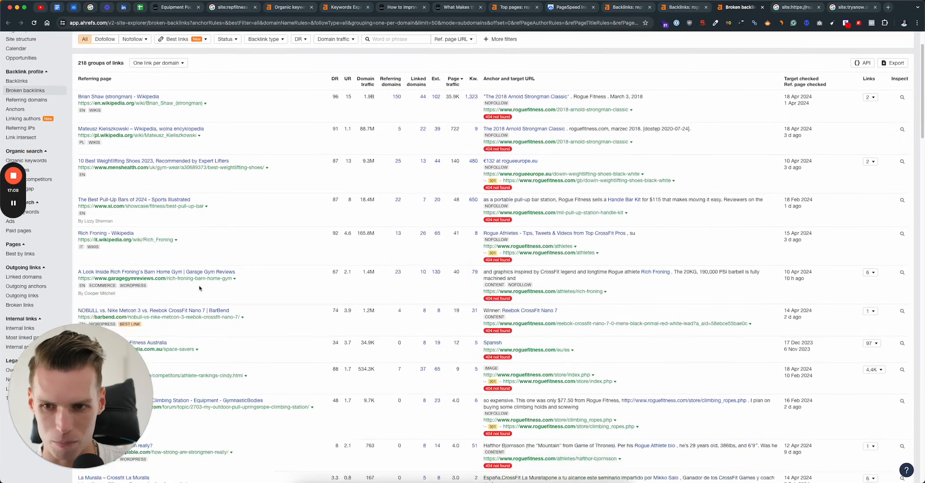
scroll(down, 3)
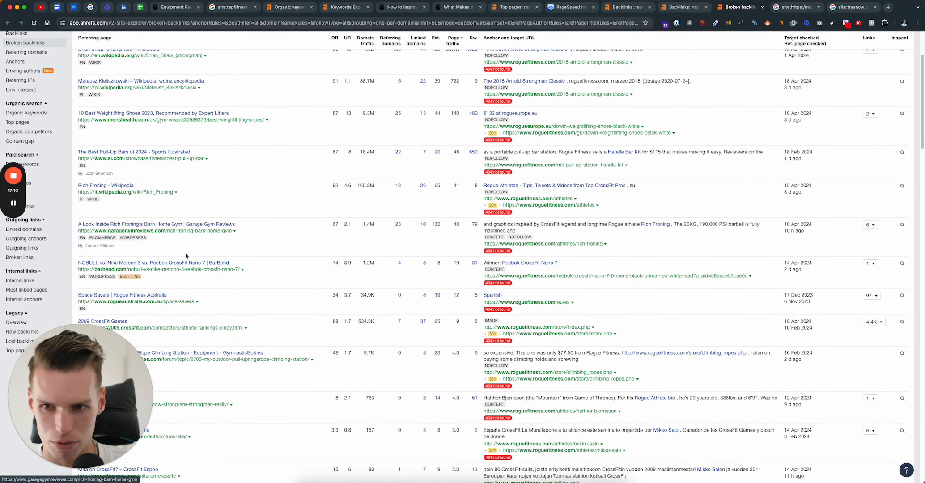
scroll(down, 3)
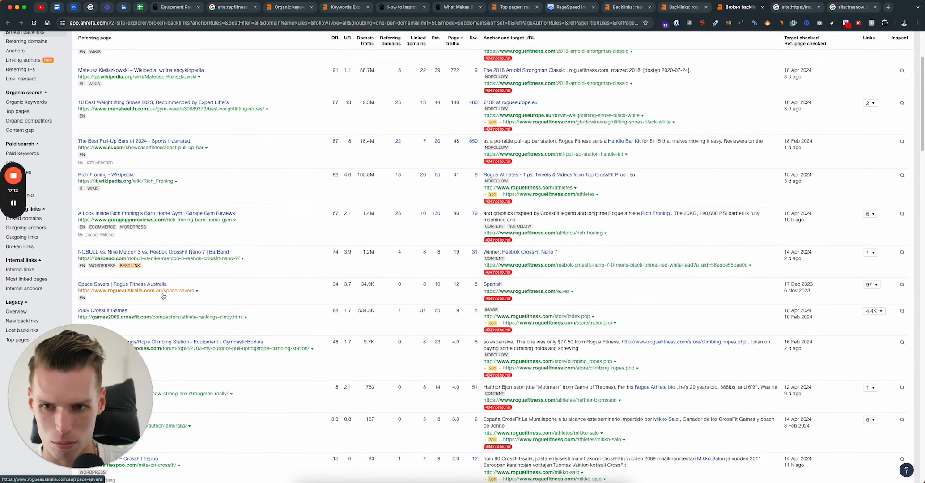
scroll(up, 3)
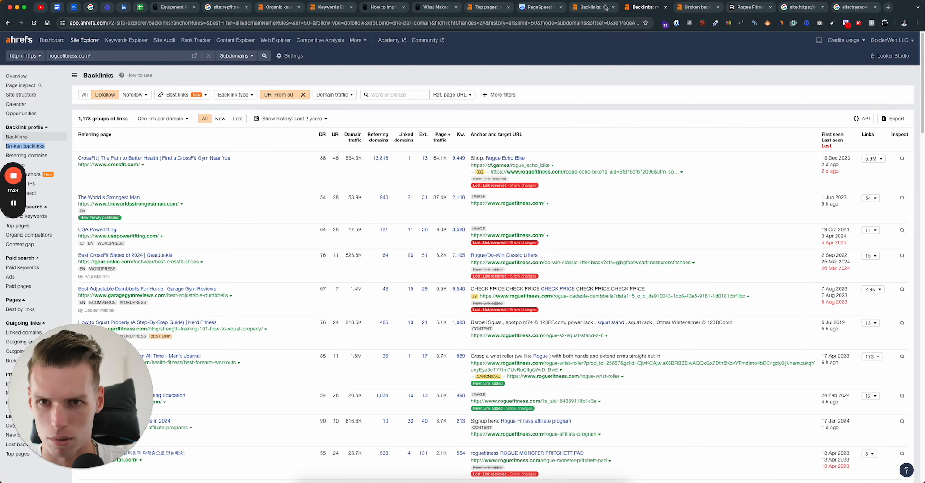
Step: Return to repfitness.com's DR 50+ dofollow backlinks report via the PageSpeed Insights tab
click(536, 7)
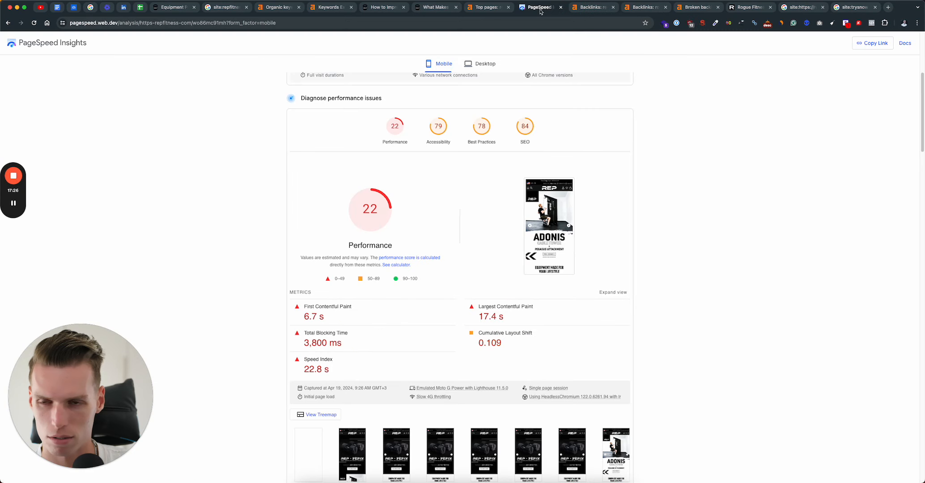
click(593, 6)
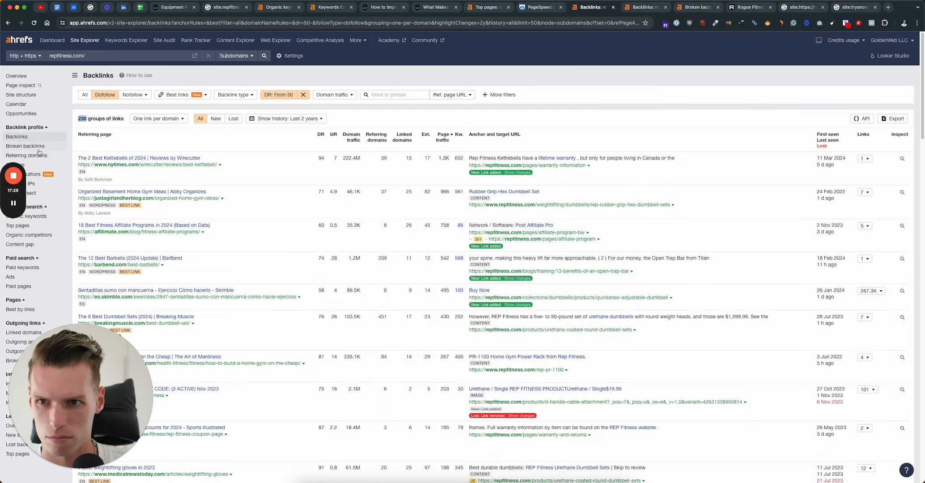
Step: Show repfitness.com's Broken backlinks report (102 groups) and review referring pages with 404 targets
click(25, 147)
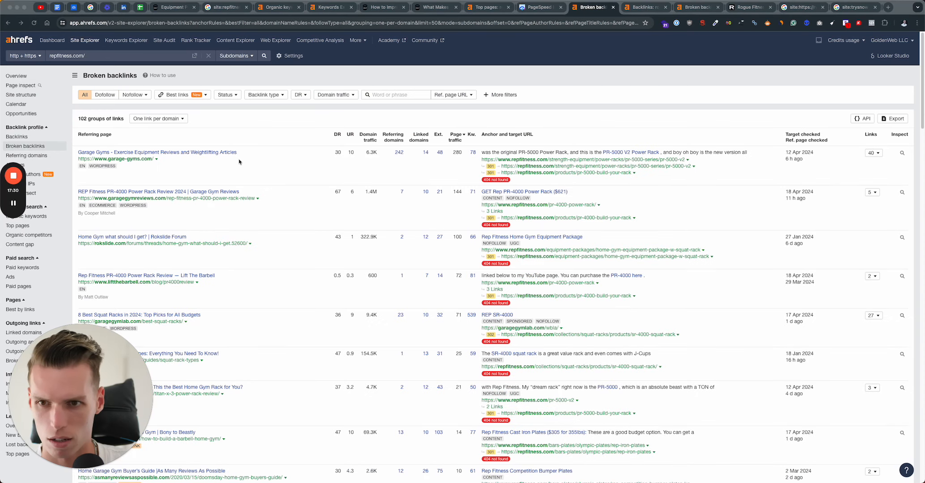
mouse_move(98, 176)
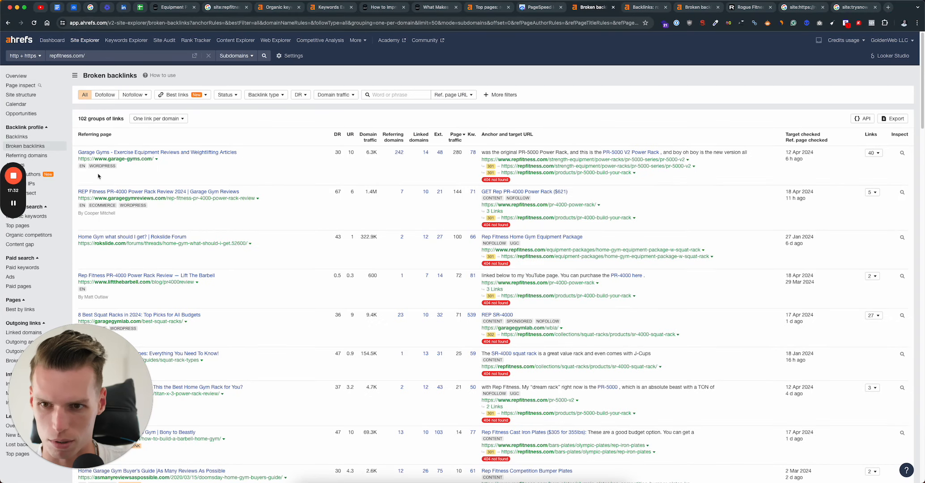
mouse_move(623, 164)
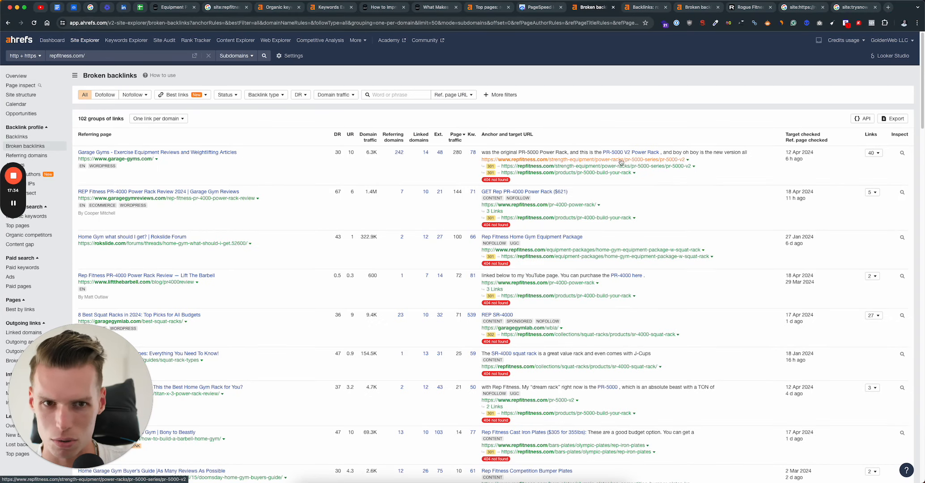
mouse_move(522, 366)
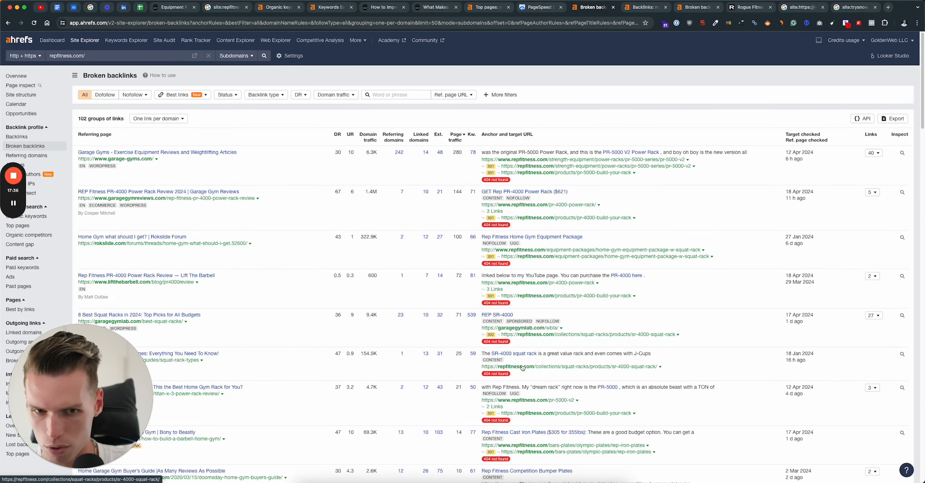
scroll(down, 3)
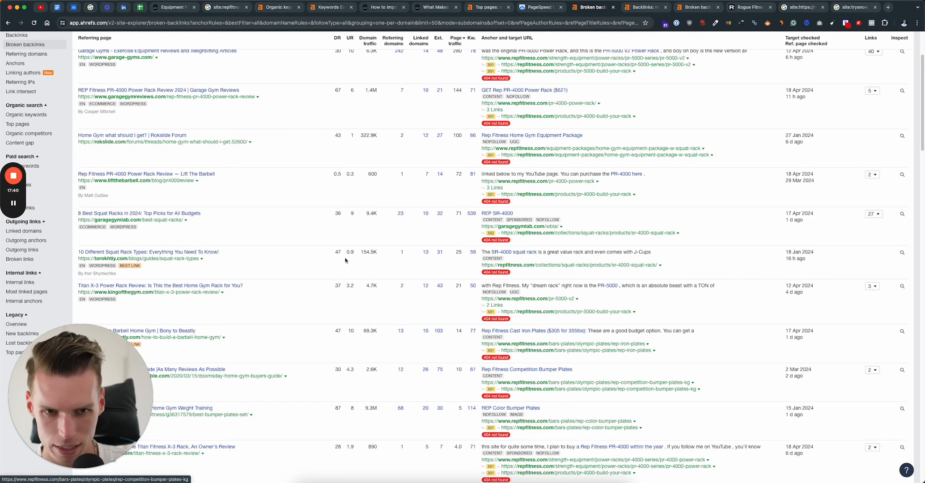
scroll(up, 3)
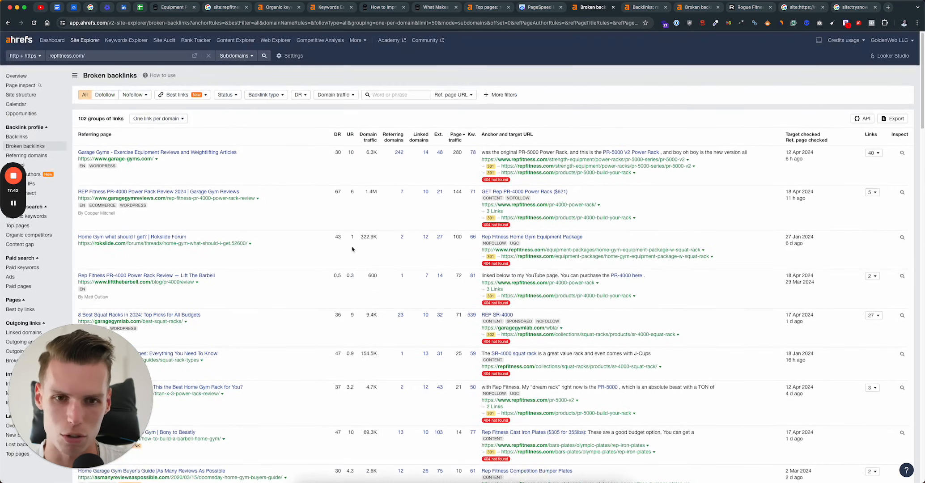
mouse_move(338, 247)
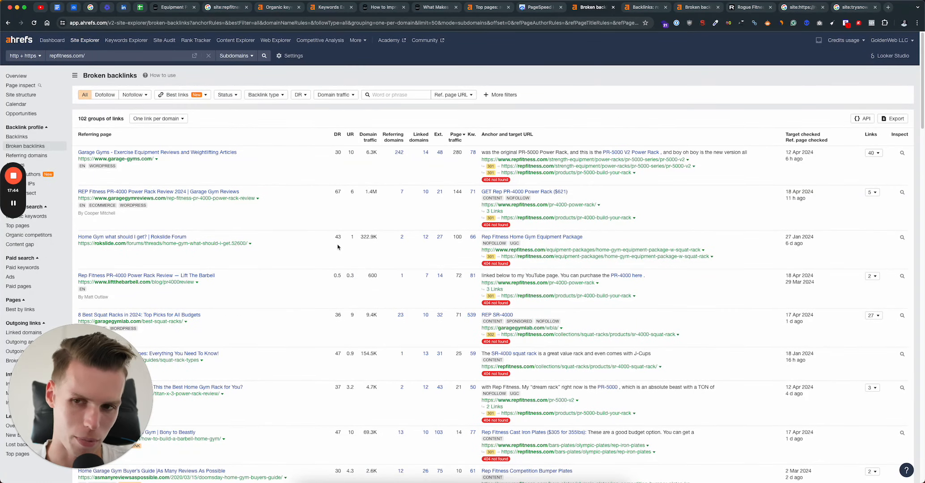
mouse_move(315, 223)
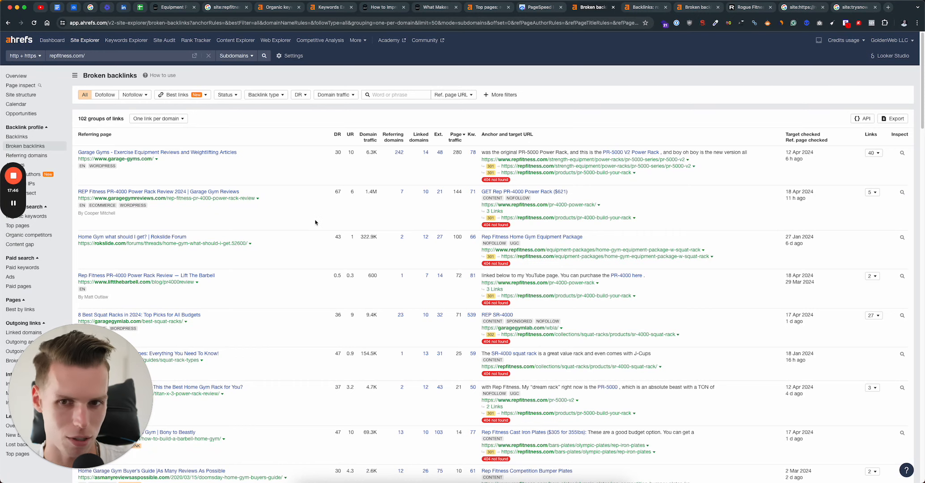
mouse_move(345, 159)
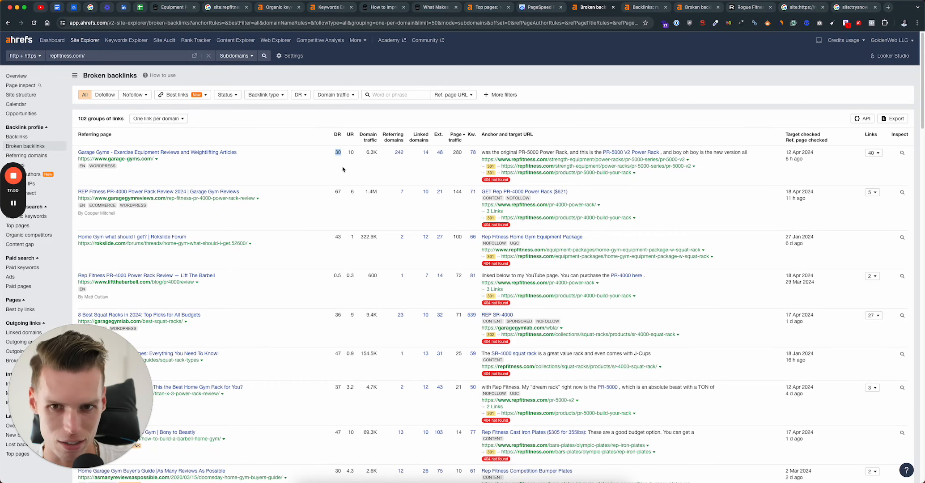
scroll(down, 3)
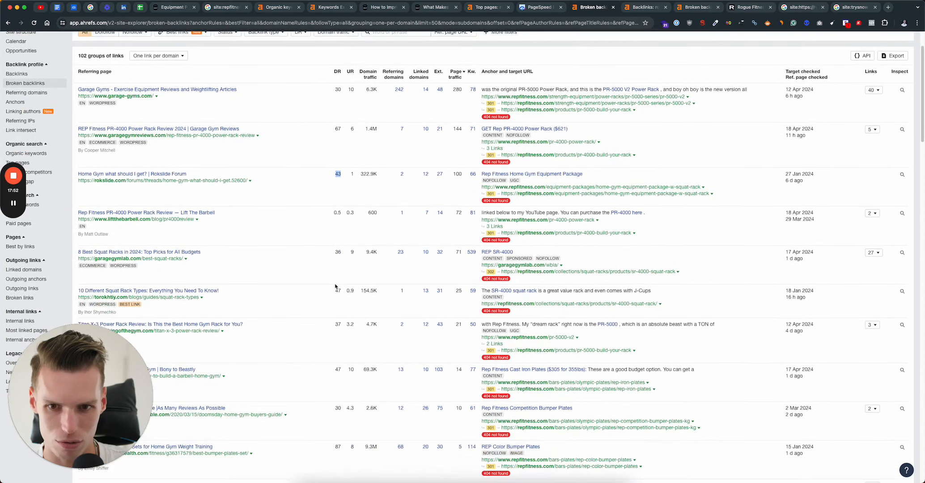
scroll(down, 3)
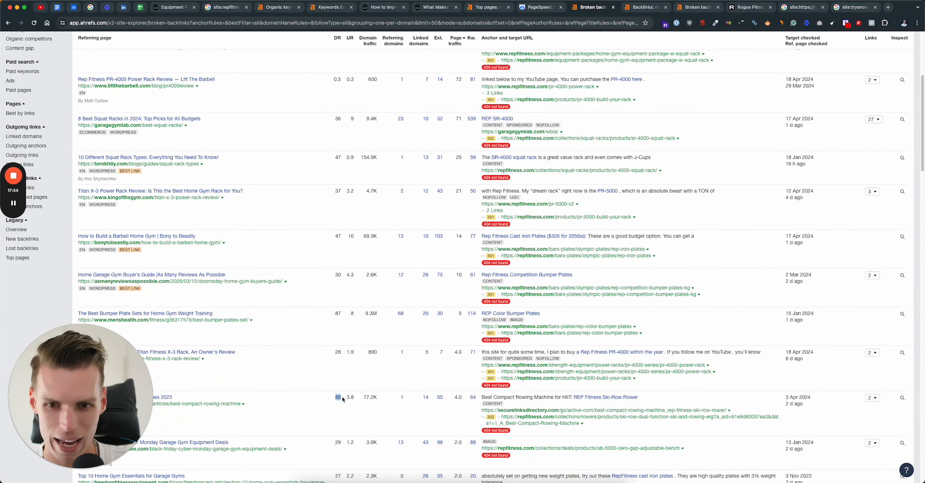
scroll(down, 3)
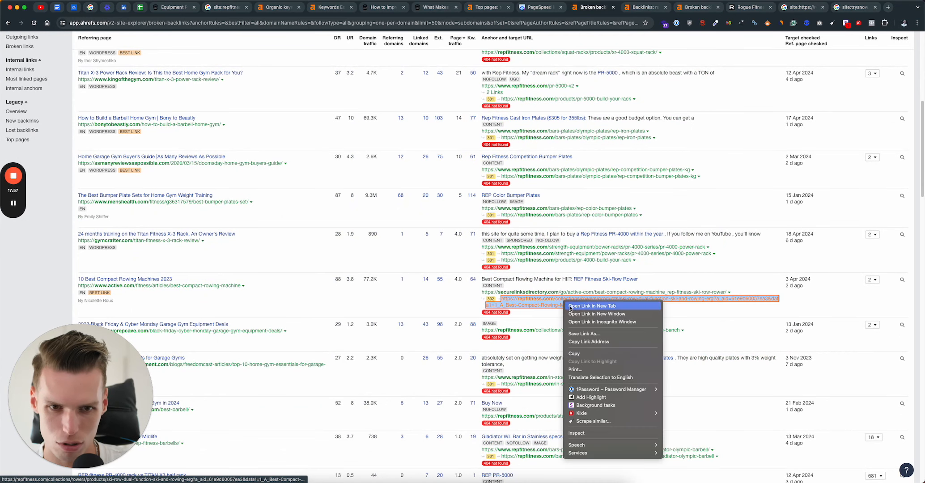
Step: Open the broken rowing-machine target URL in a new tab, then show repfitness.com's Organic keywords report
click(591, 306)
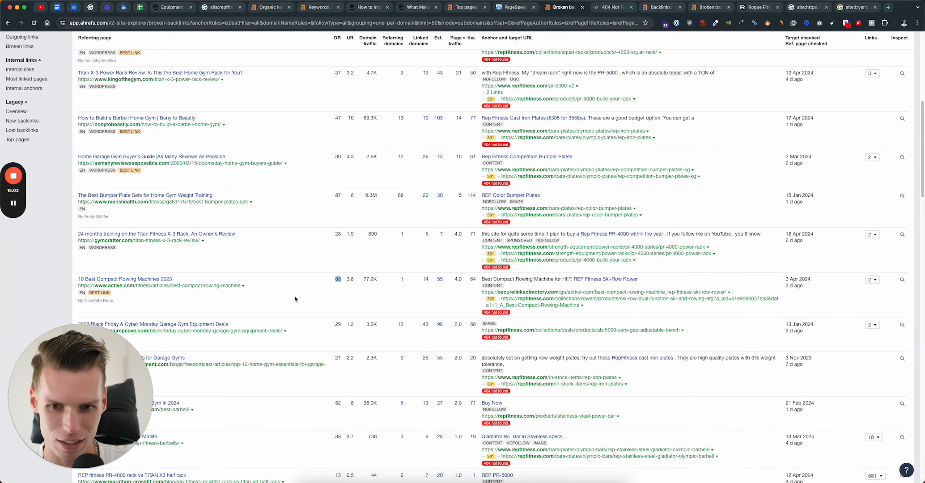
scroll(up, 3)
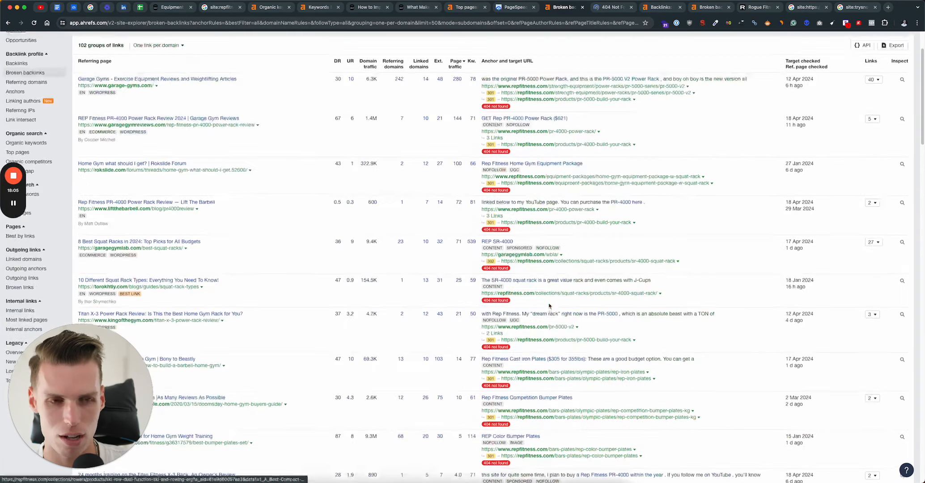
scroll(up, 3)
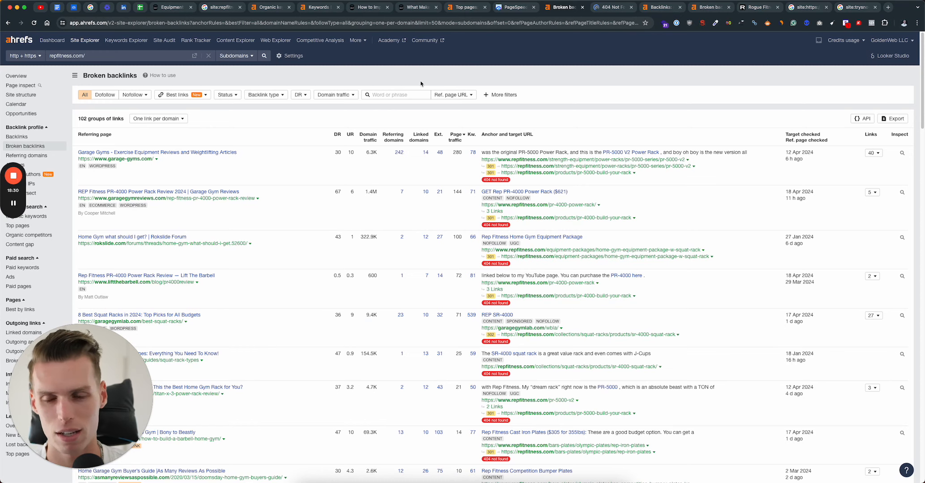
mouse_move(271, 7)
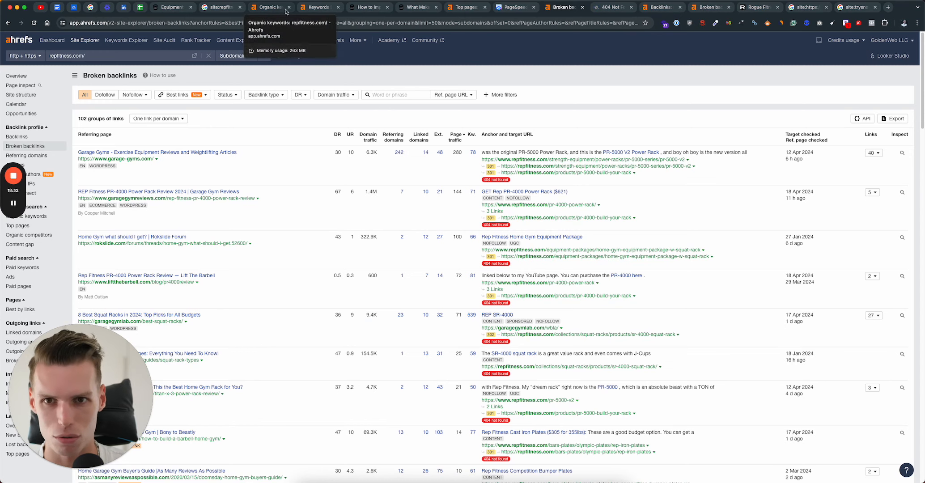
click(271, 7)
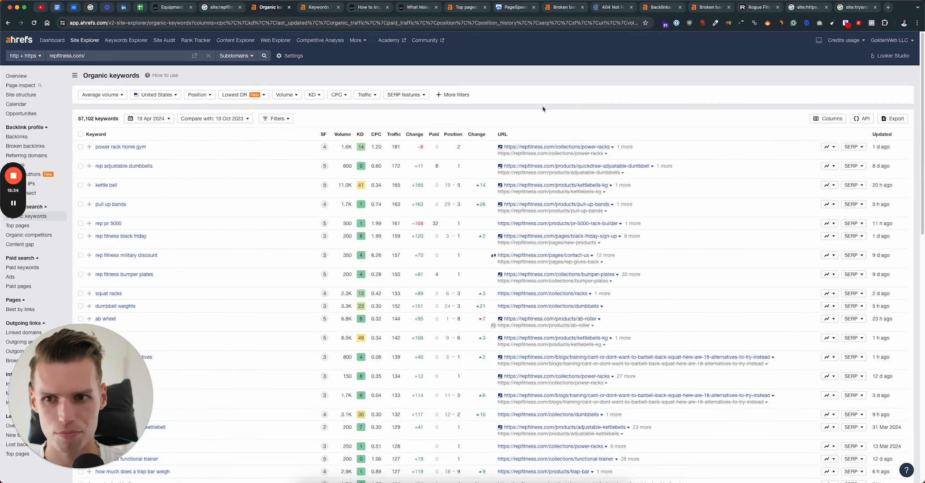